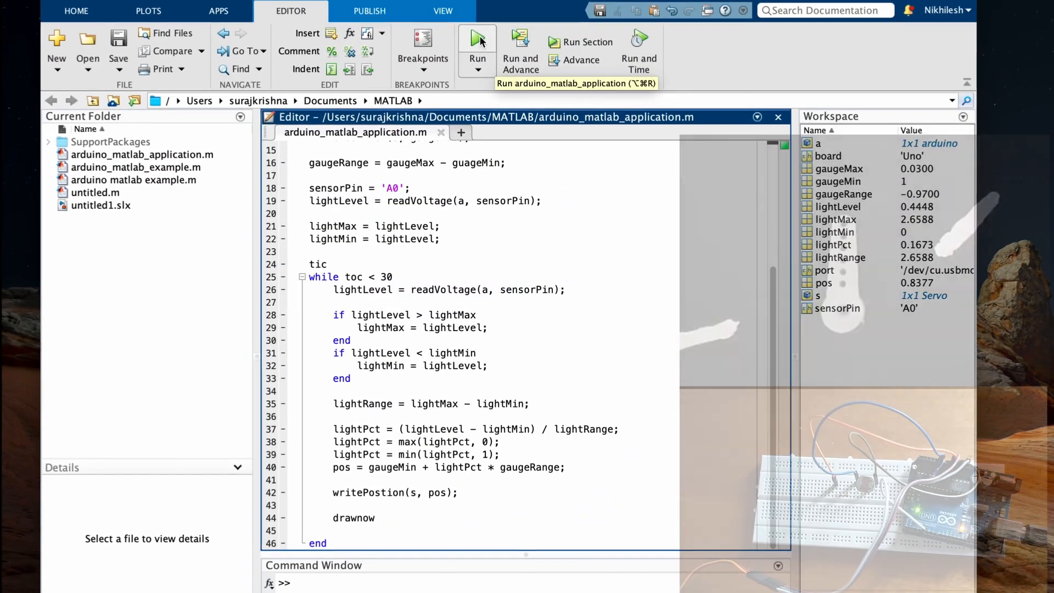
# Step: Search for 'arduino' and place an Arduino Uno R3 on the canvas
pyautogui.click(477, 38)
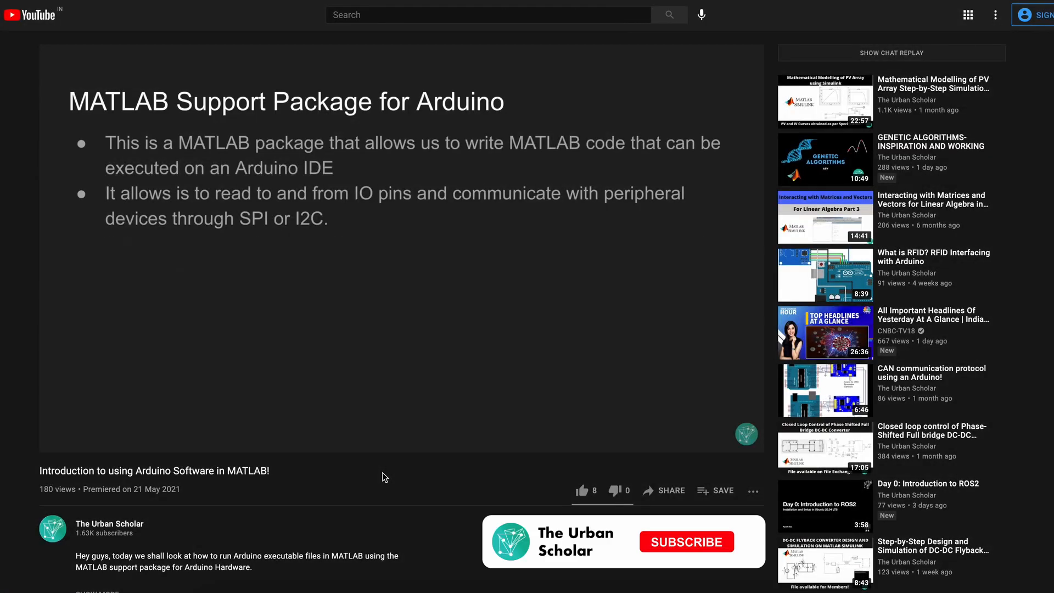
pyautogui.click(686, 542)
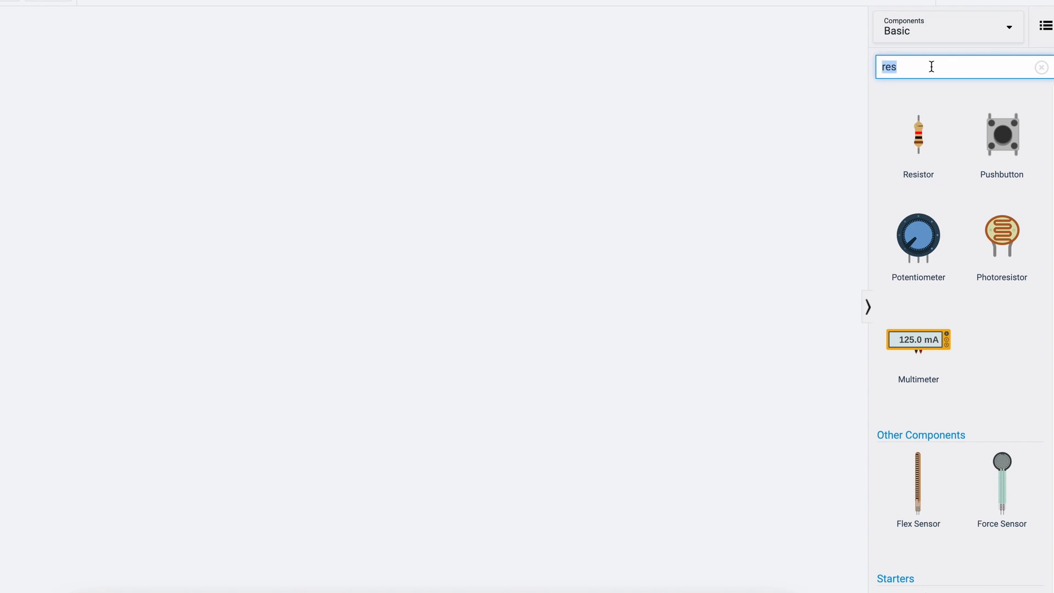
pyautogui.write('arduino')
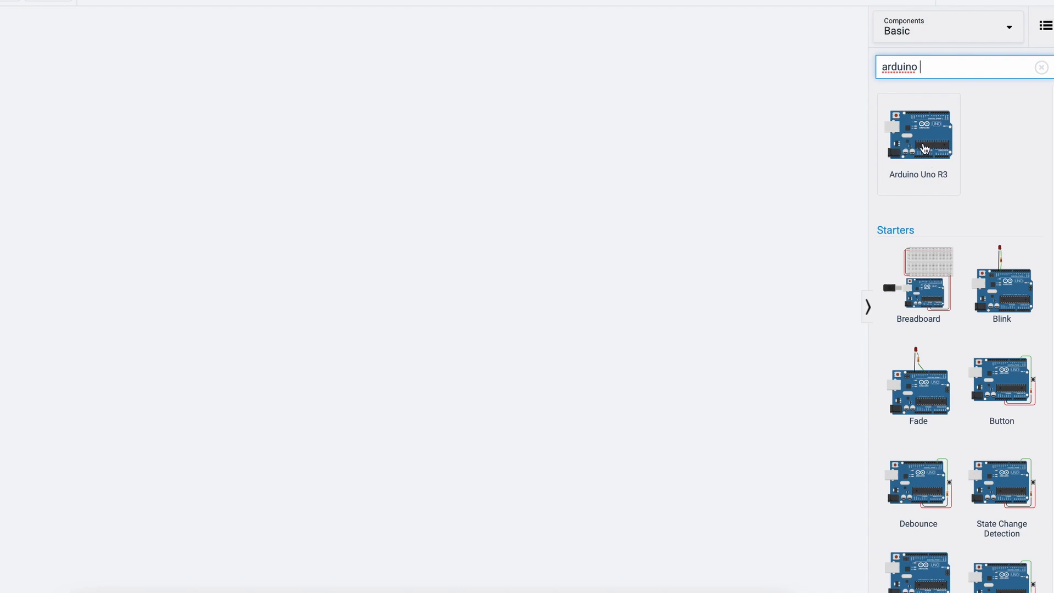
pyautogui.moveTo(918, 130); pyautogui.dragTo(384, 255)
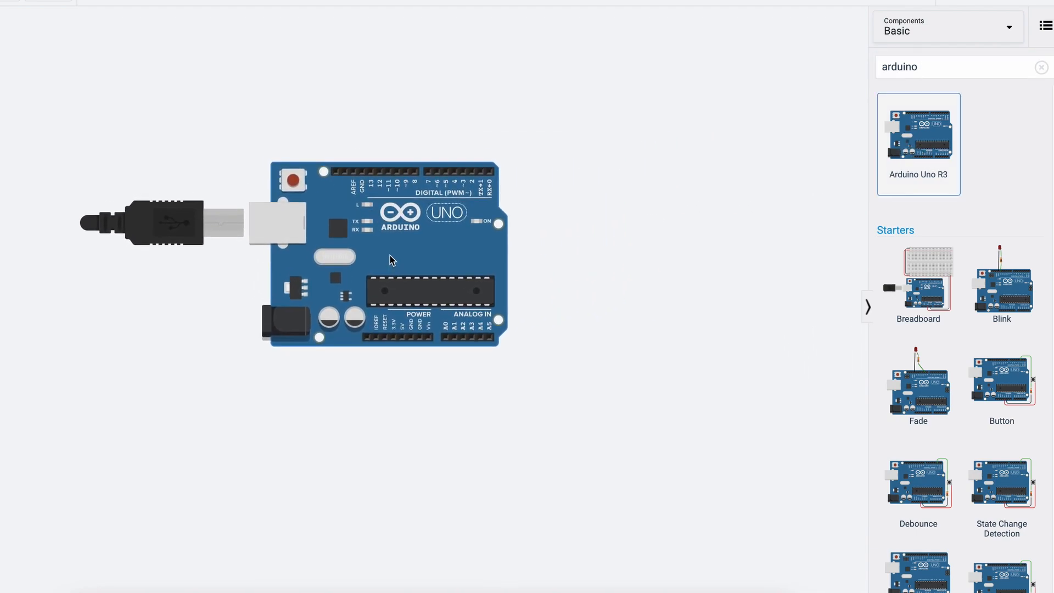
# Step: Add the light sensor, resistor, servo and small breadboard, then move the Arduino lower
pyautogui.click(390, 259)
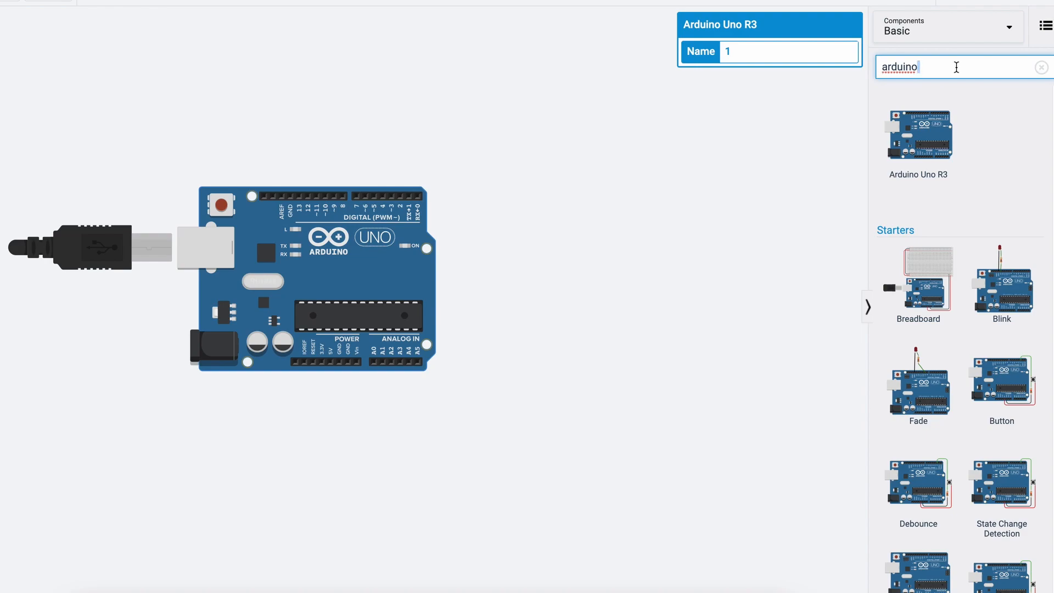
pyautogui.write('light')
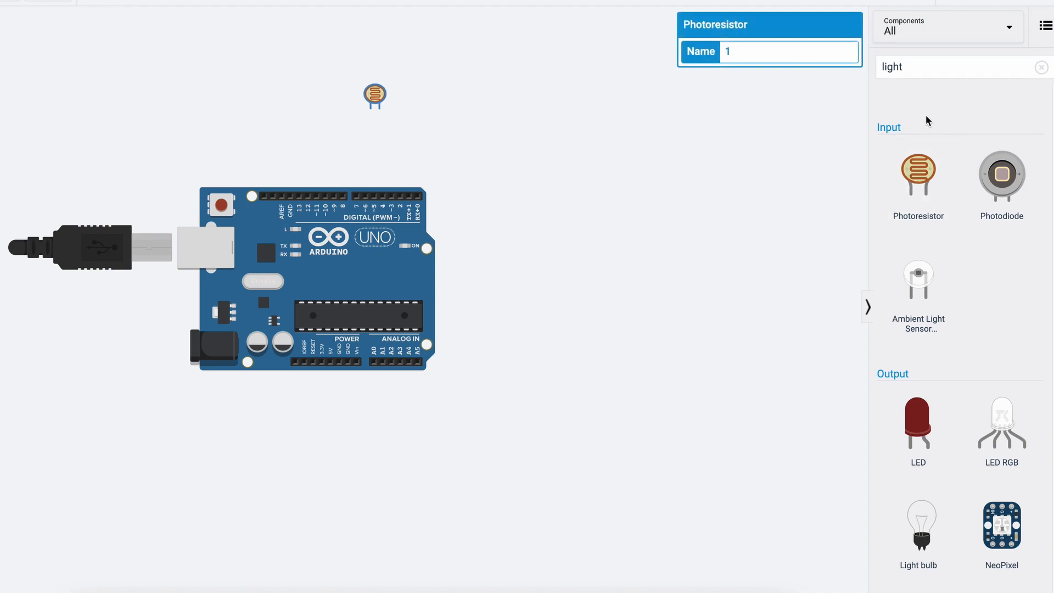
pyautogui.click(959, 67)
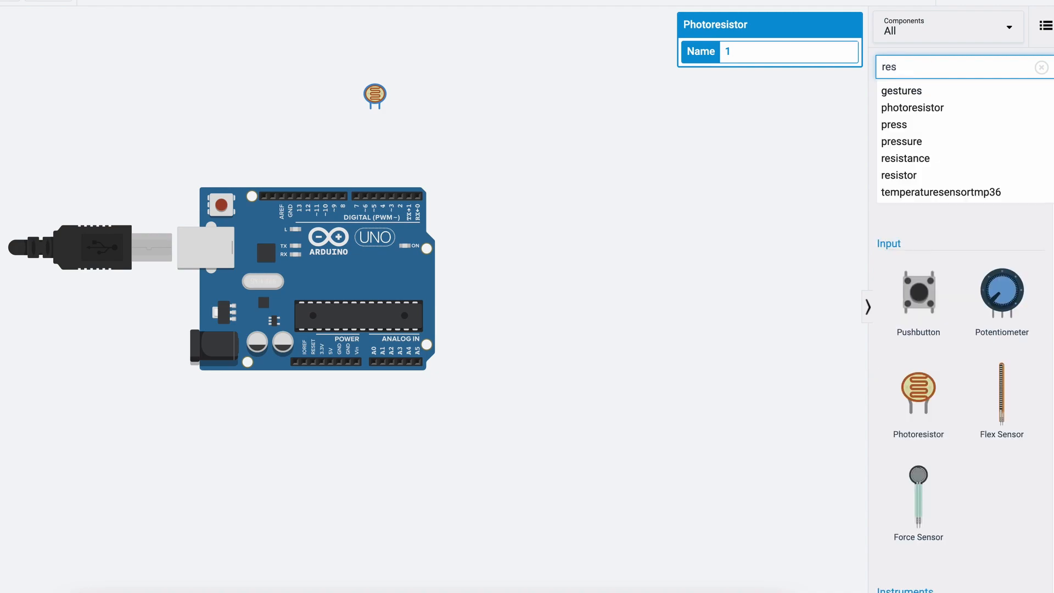
pyautogui.click(899, 176)
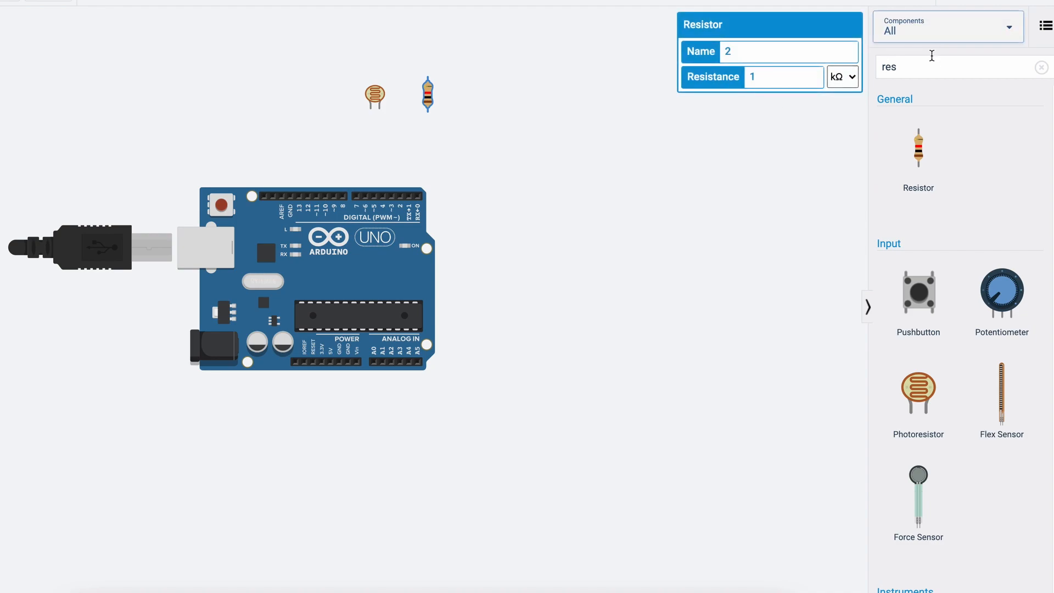
pyautogui.write('servo')
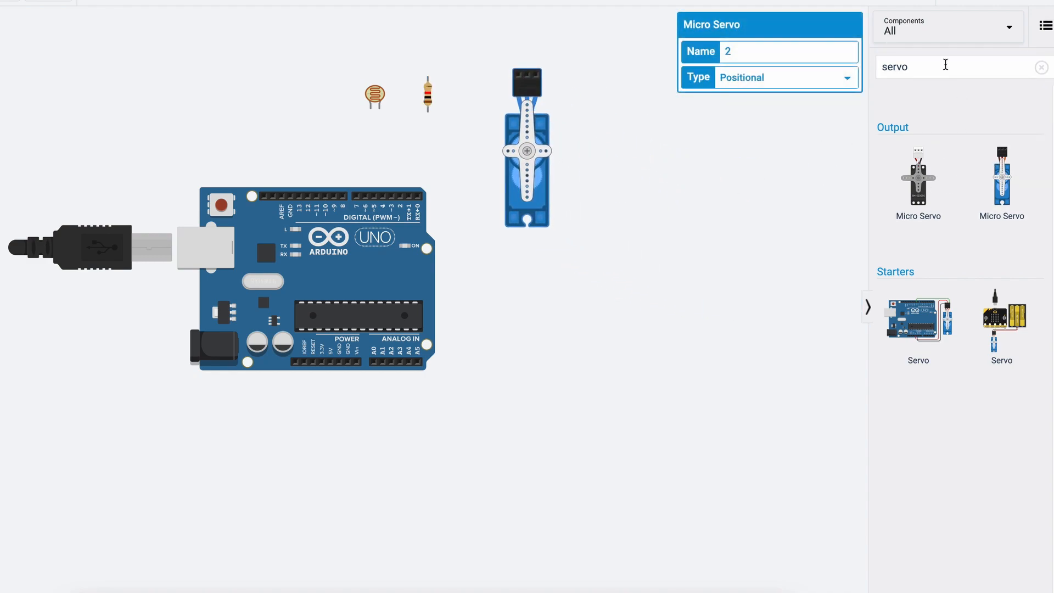
pyautogui.write('bread')
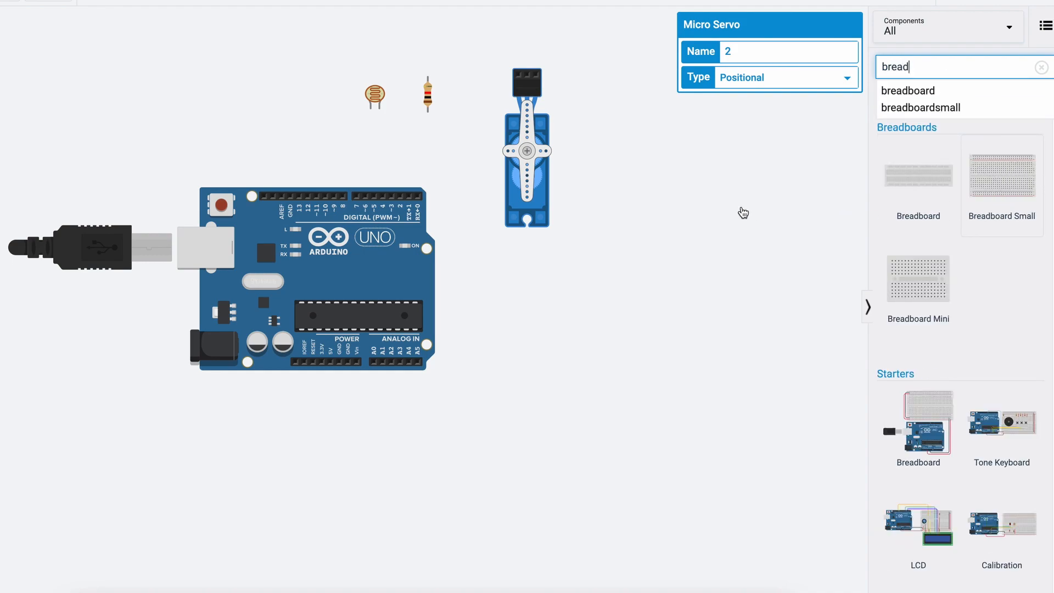
pyautogui.click(1001, 175)
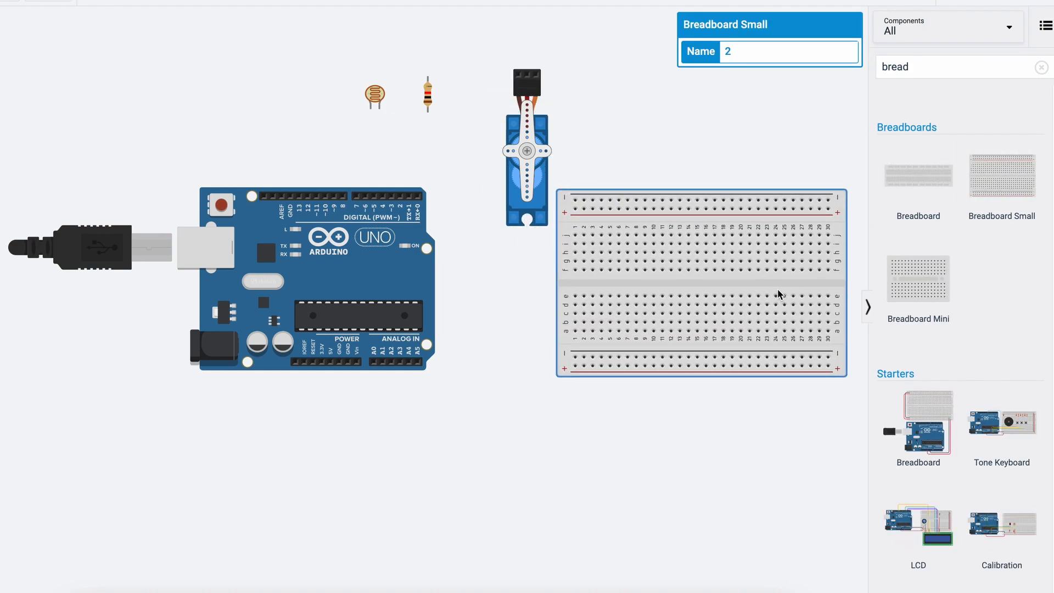
pyautogui.moveTo(313, 276); pyautogui.dragTo(367, 363)
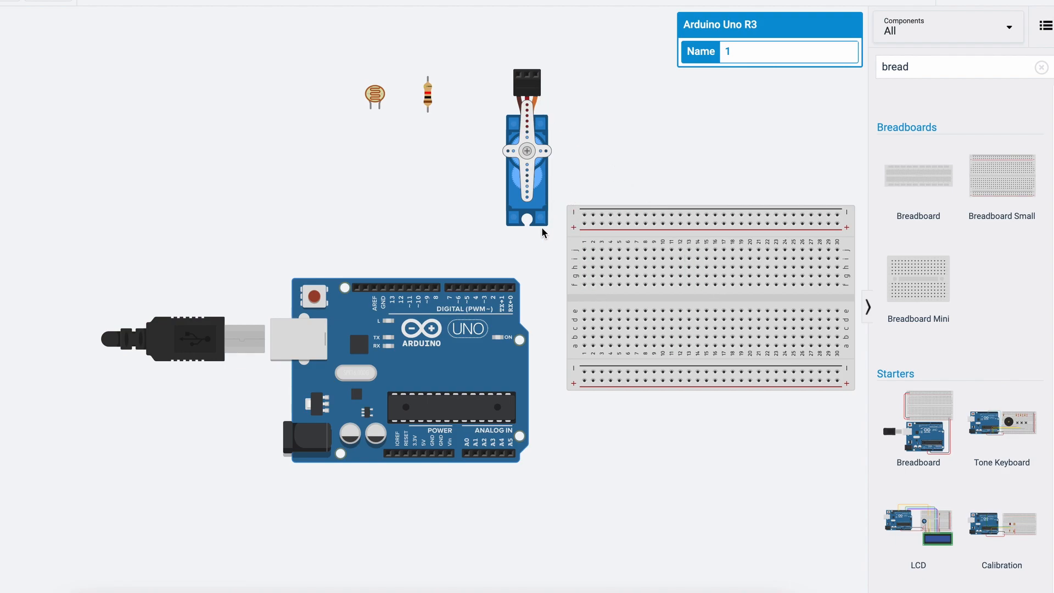
pyautogui.moveTo(374, 100)
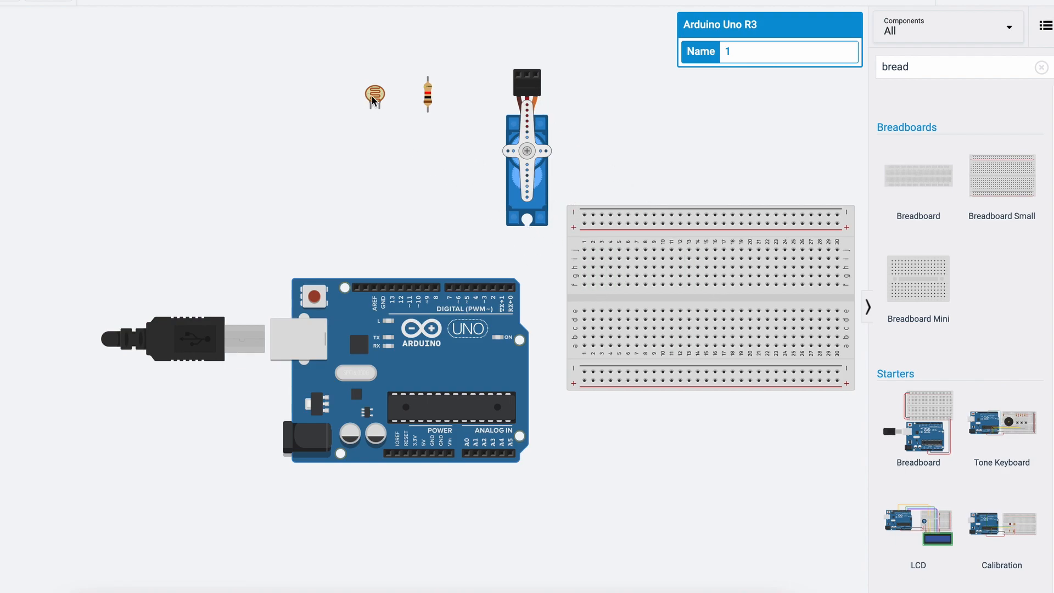
# Step: Seat the photoresistor and 1 kΩ resistor in breadboard holes and drag the breadboard under the Uno
pyautogui.moveTo(374, 99); pyautogui.dragTo(667, 263)
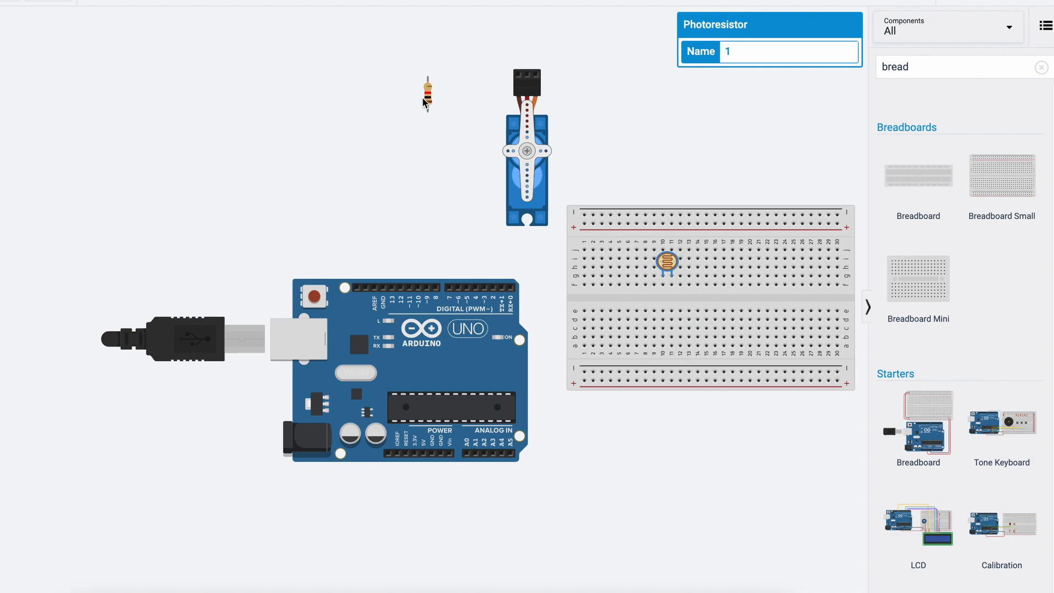
pyautogui.moveTo(428, 91); pyautogui.dragTo(686, 279)
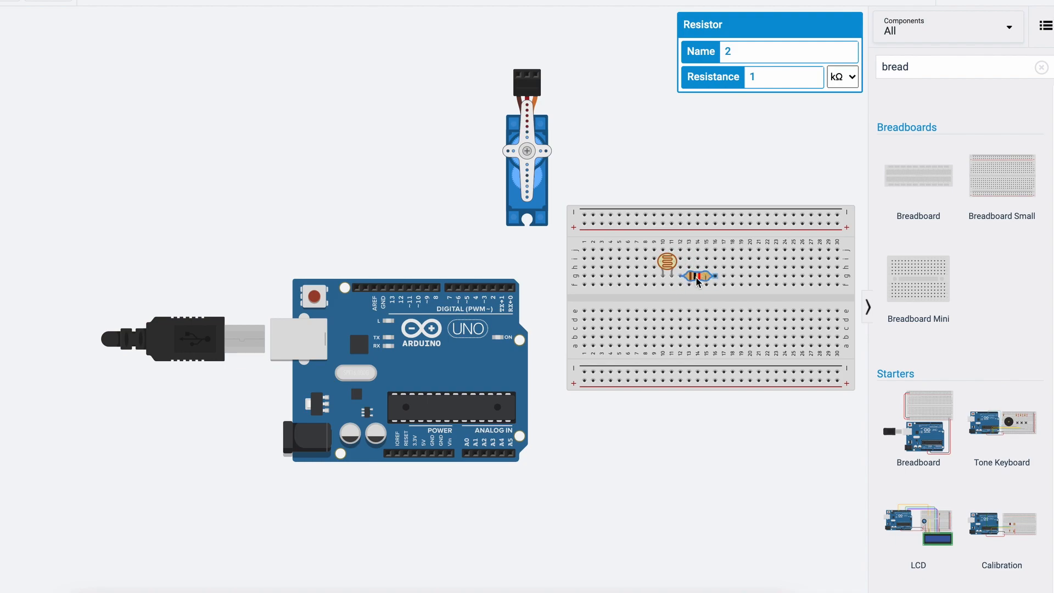
pyautogui.moveTo(698, 276); pyautogui.dragTo(706, 284)
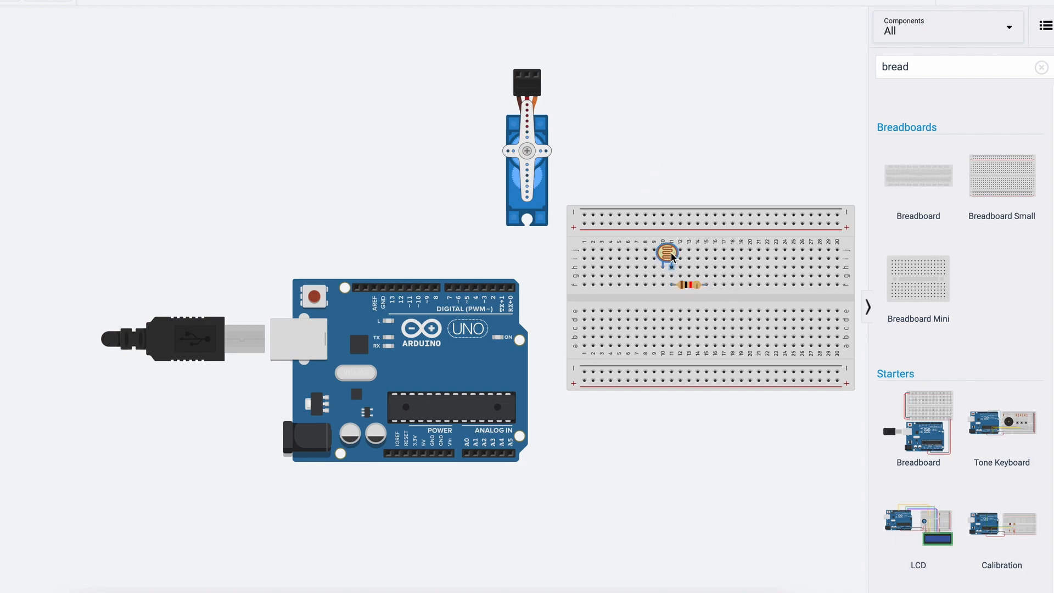
pyautogui.moveTo(687, 285); pyautogui.dragTo(679, 276)
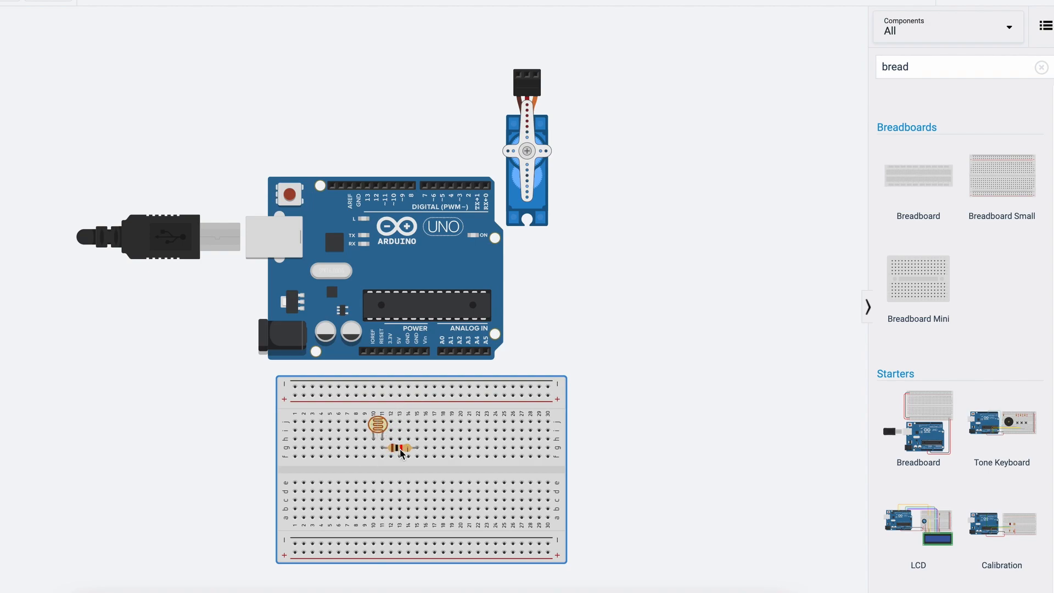
pyautogui.click(377, 425)
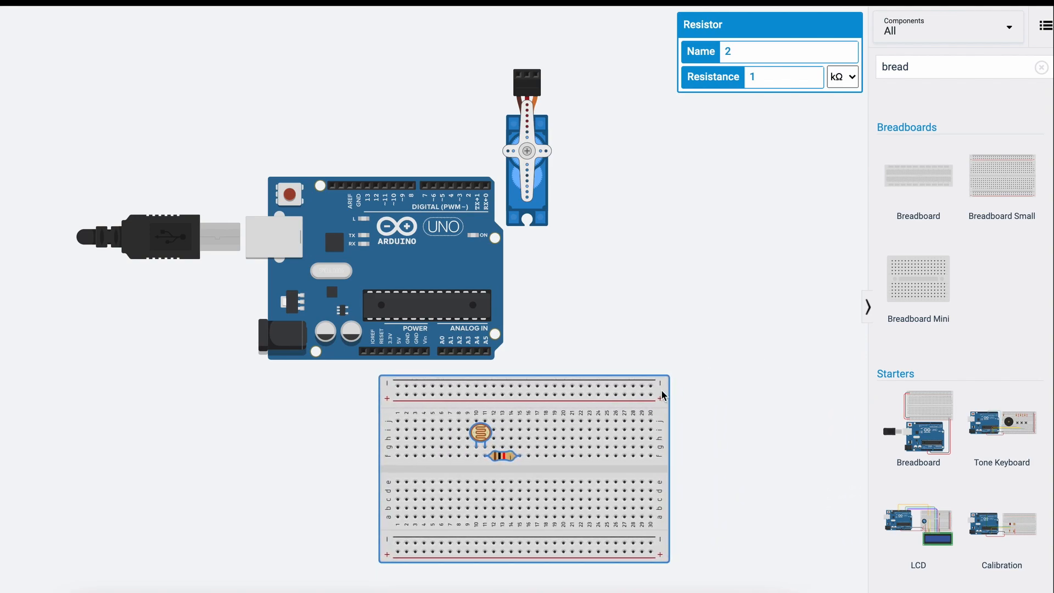
# Step: Wire 5V and GND to the rails, the photoresistor to A0, and the resistor to a rail
pyautogui.moveTo(662, 395); pyautogui.dragTo(643, 393)
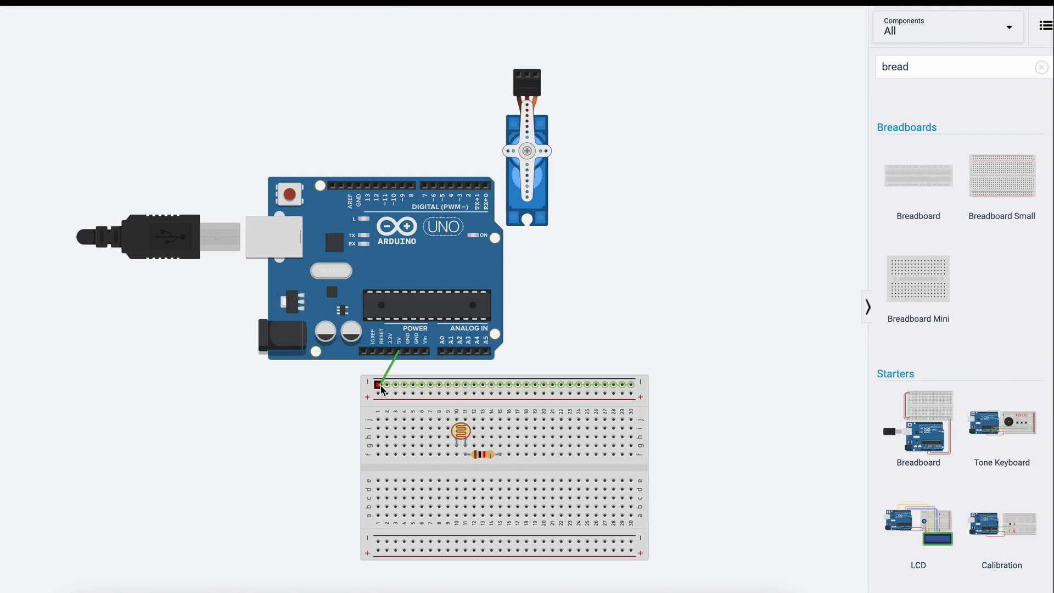
pyautogui.moveTo(382, 388); pyautogui.dragTo(416, 351)
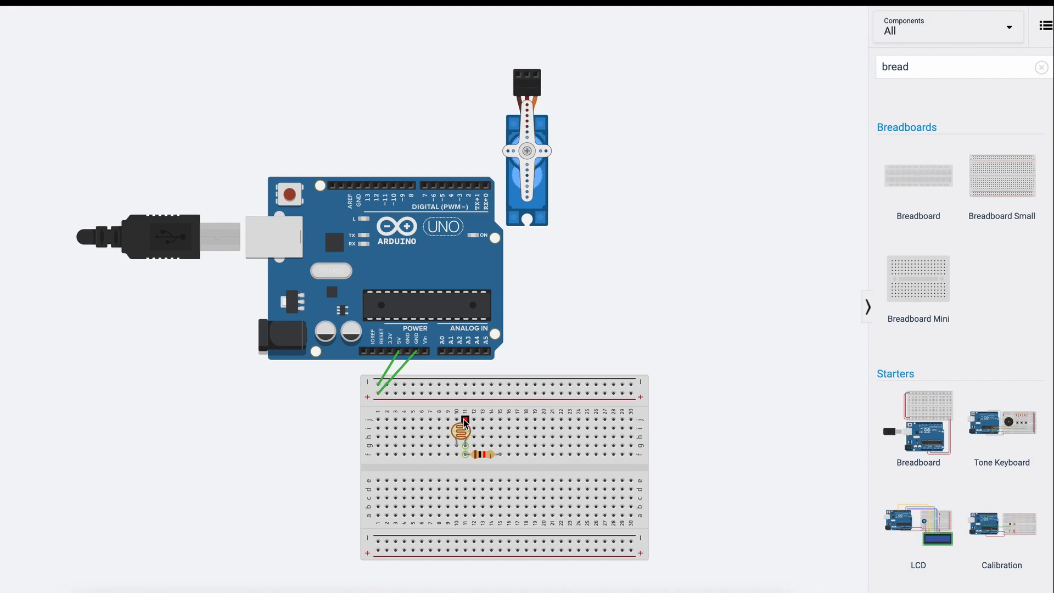
pyautogui.moveTo(462, 433); pyautogui.dragTo(456, 385)
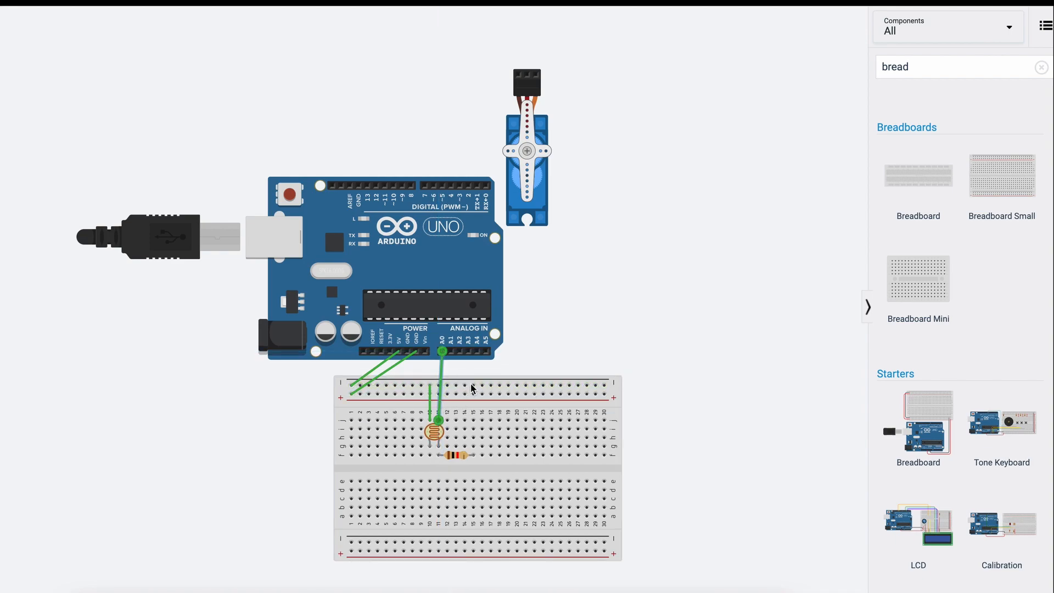
pyautogui.click(454, 455)
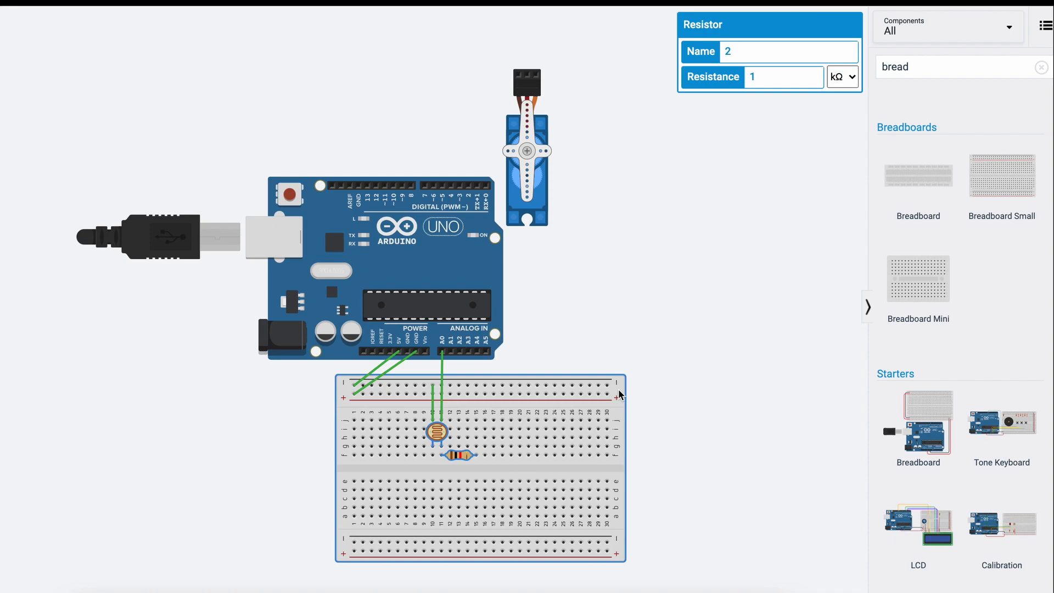
pyautogui.click(476, 456)
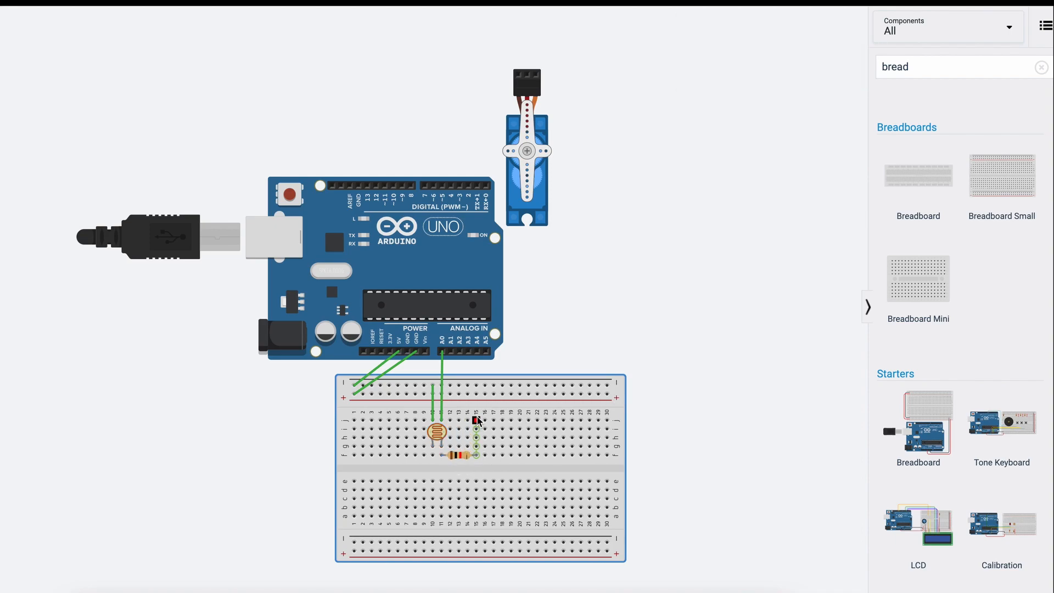
pyautogui.moveTo(477, 422); pyautogui.dragTo(491, 384)
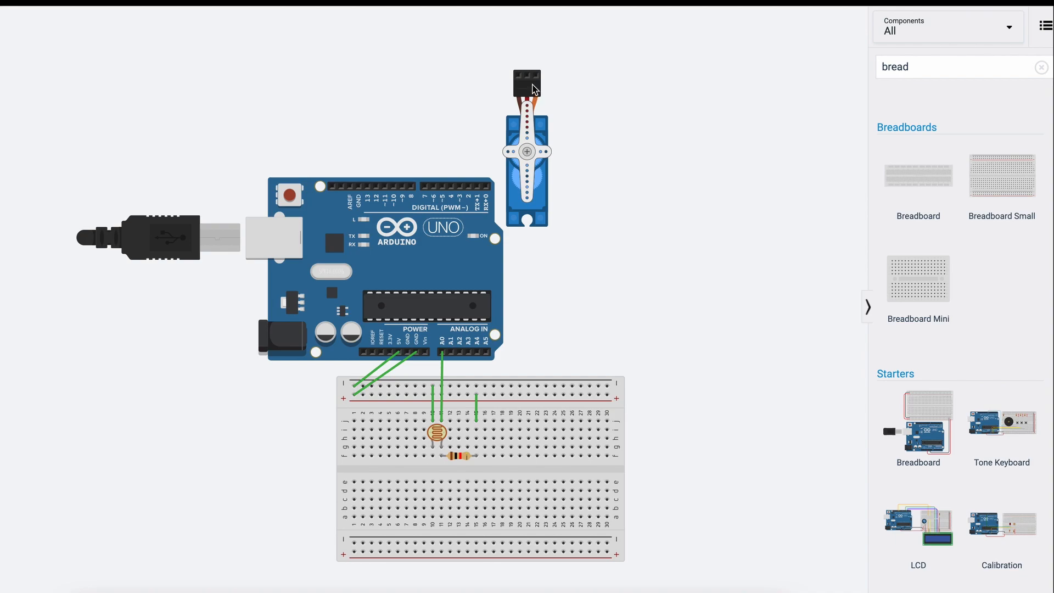
pyautogui.moveTo(523, 80)
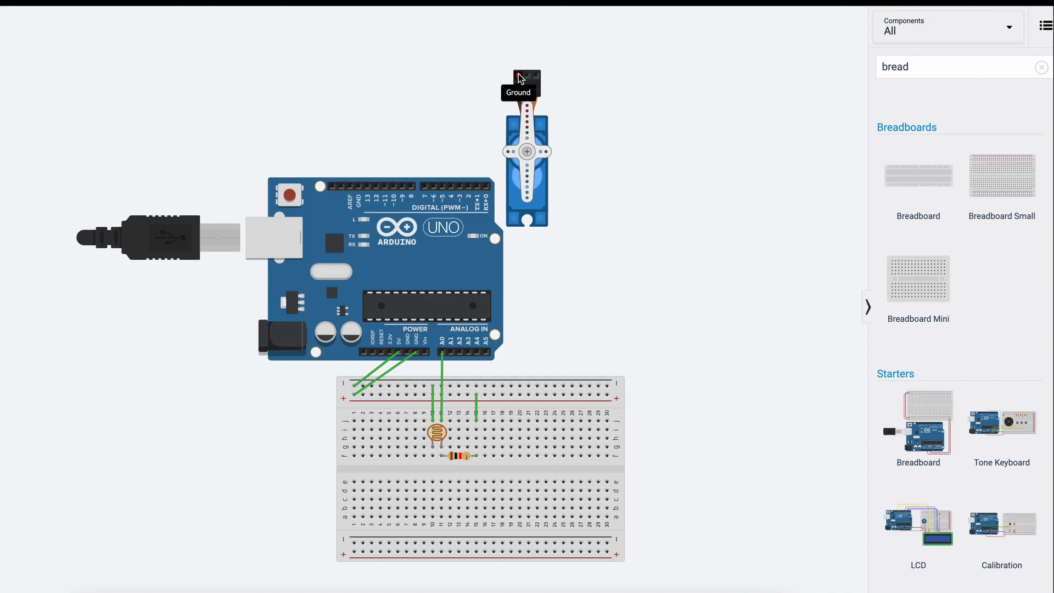
# Step: Rotate the micro servo so its connector faces down
pyautogui.click(527, 152)
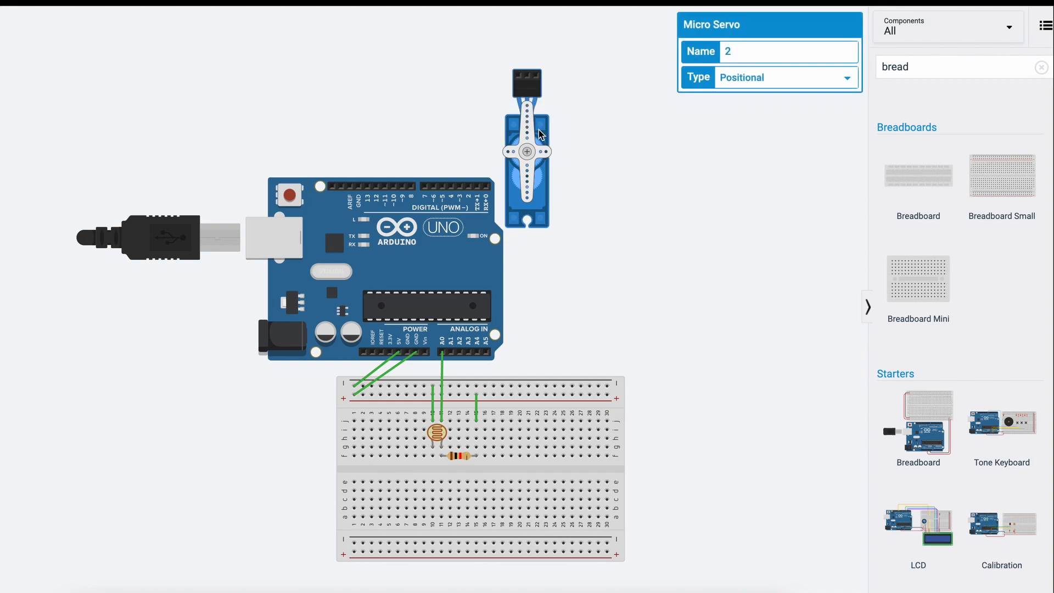
pyautogui.moveTo(527, 150); pyautogui.dragTo(569, 208)
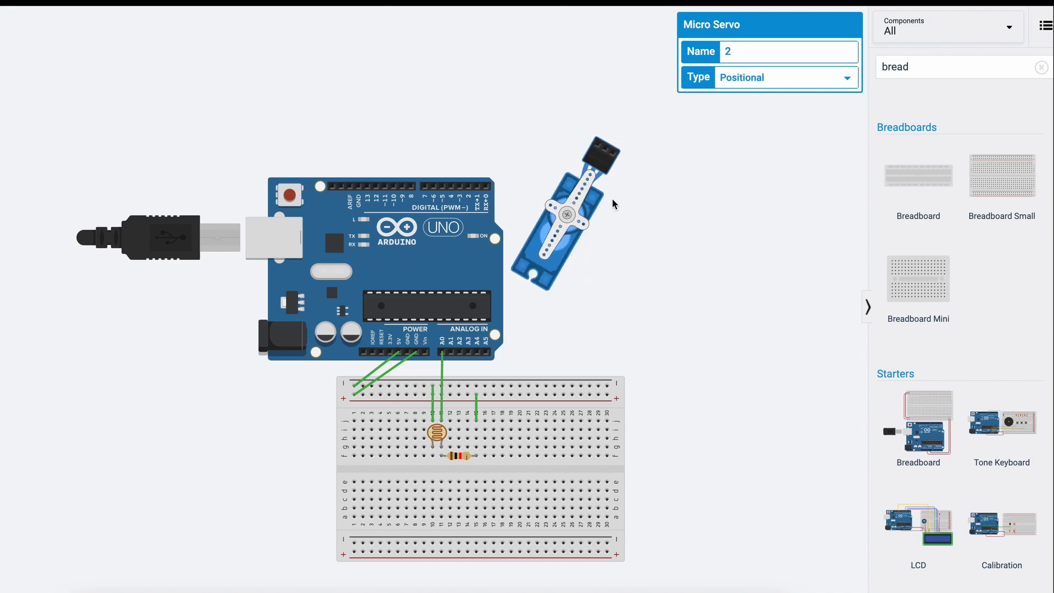
pyautogui.moveTo(569, 222); pyautogui.dragTo(603, 72)
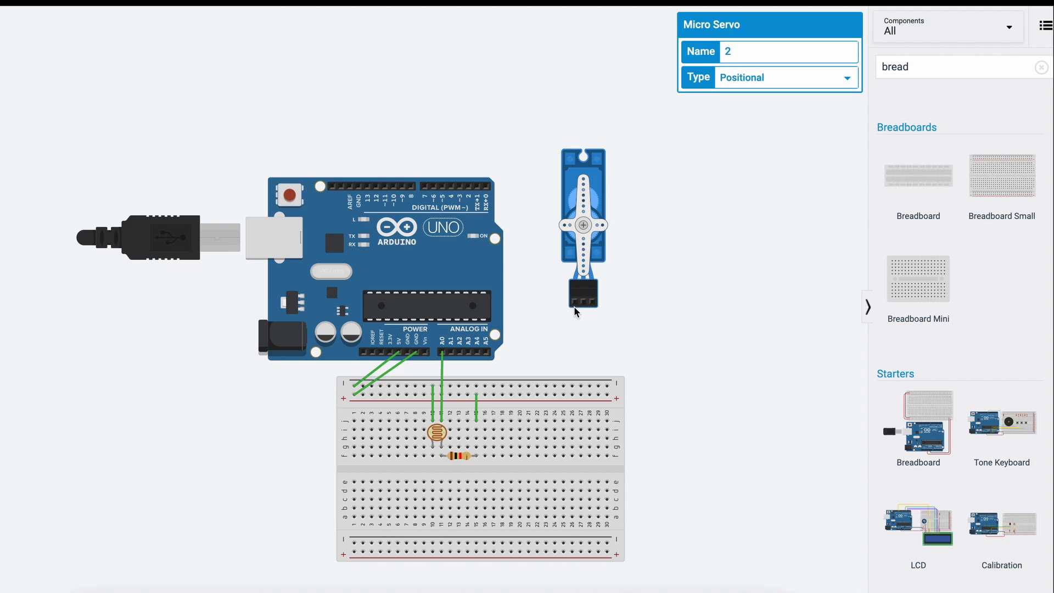
pyautogui.moveTo(573, 301)
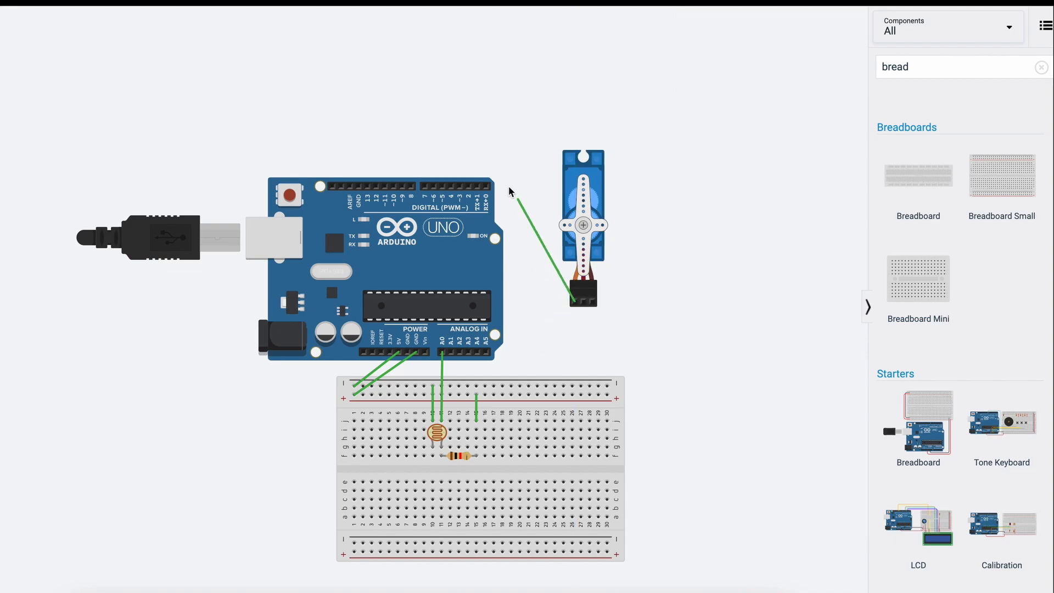
# Step: Wire the servo's signal toward the Arduino and its power and ground leads to the breadboard rails
pyautogui.moveTo(512, 189); pyautogui.dragTo(450, 190)
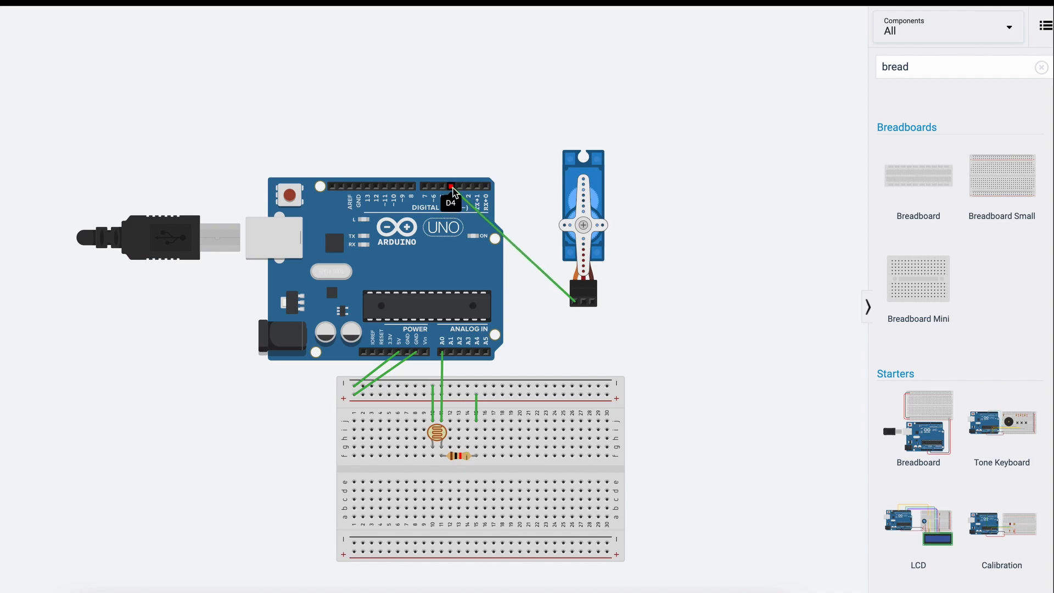
pyautogui.moveTo(450, 188); pyautogui.dragTo(434, 189)
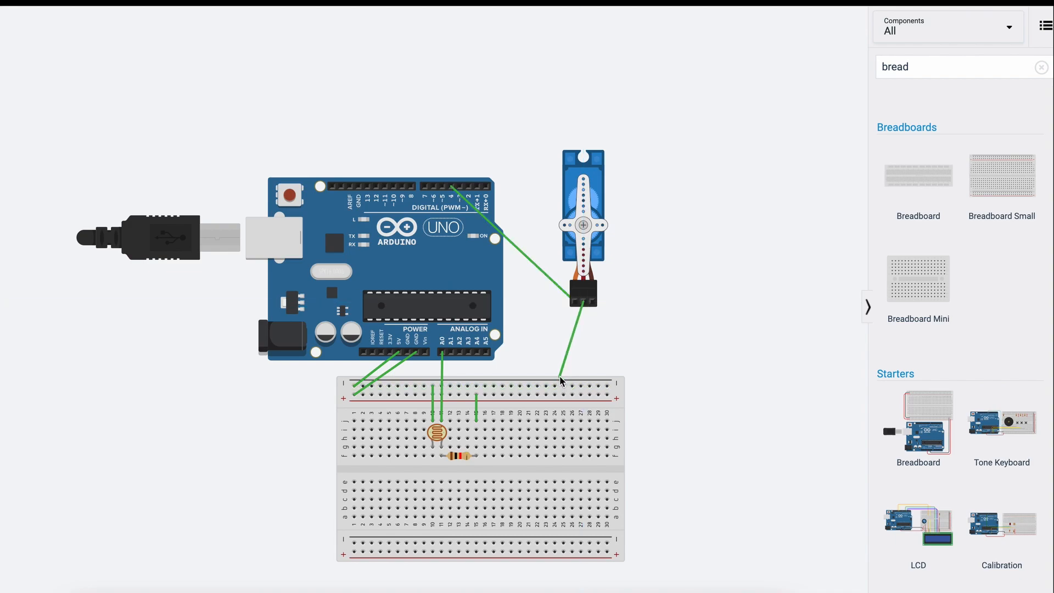
pyautogui.moveTo(561, 375); pyautogui.dragTo(571, 386)
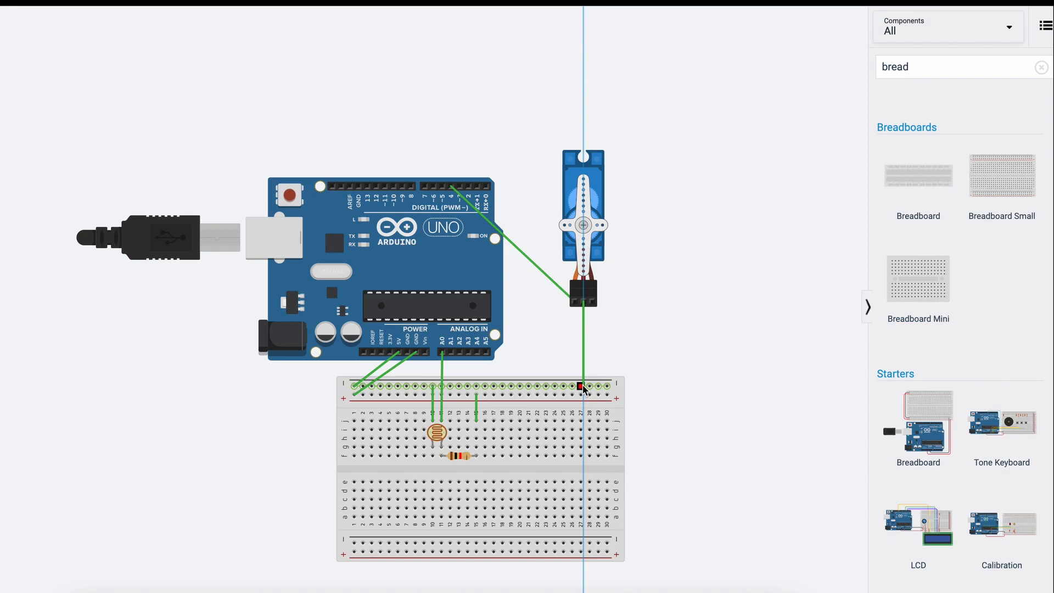
pyautogui.moveTo(581, 387); pyautogui.dragTo(592, 400)
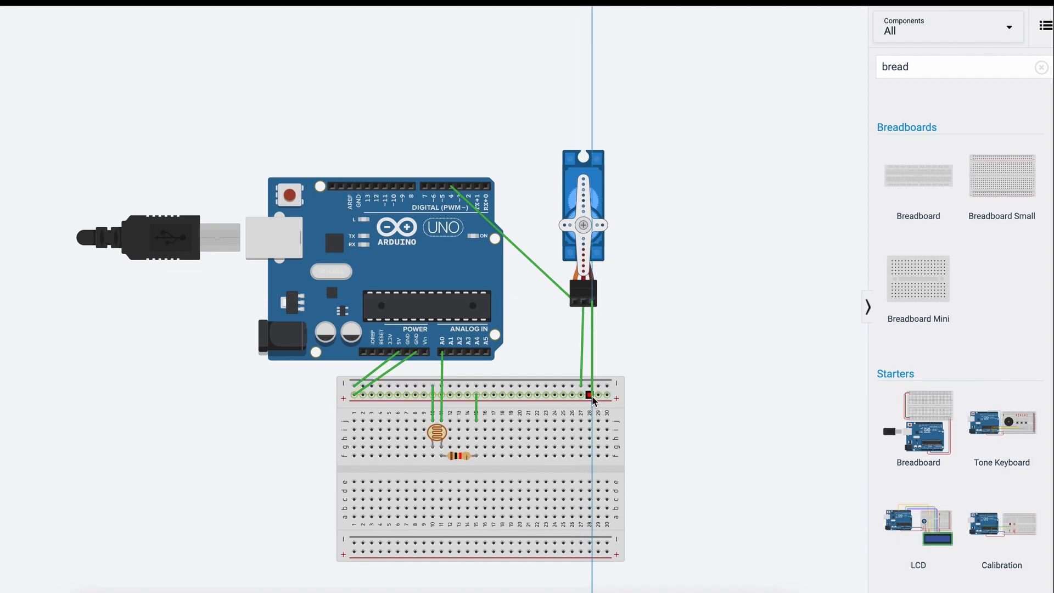
pyautogui.click(582, 226)
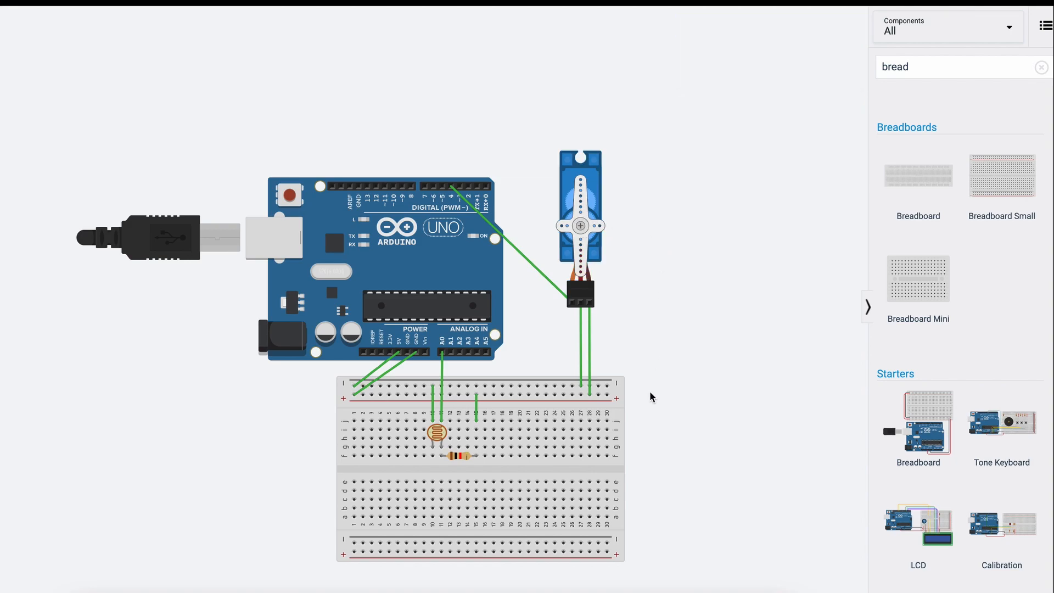
pyautogui.moveTo(644, 408)
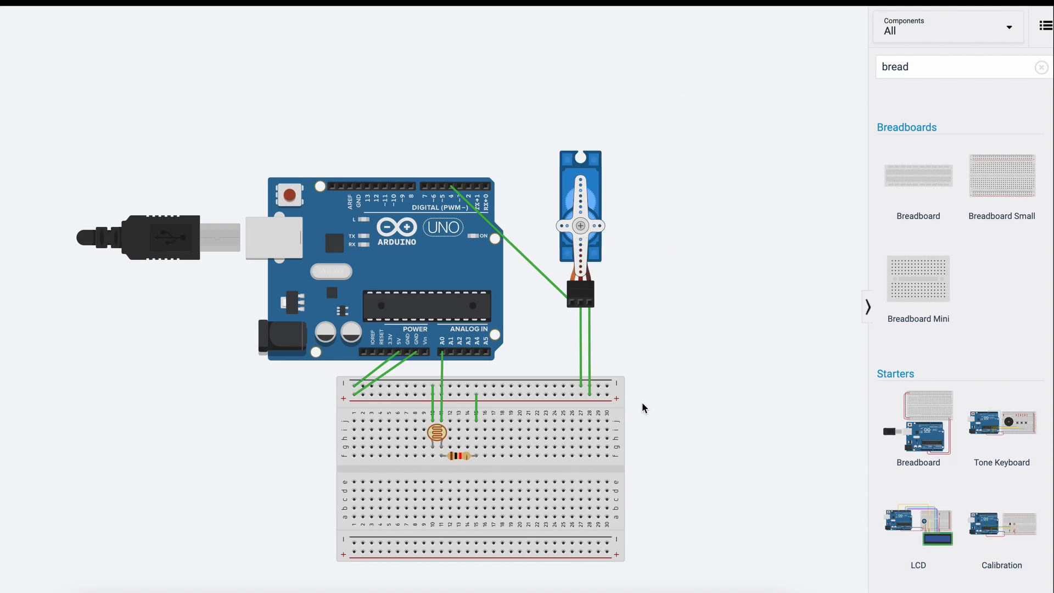
pyautogui.moveTo(648, 402)
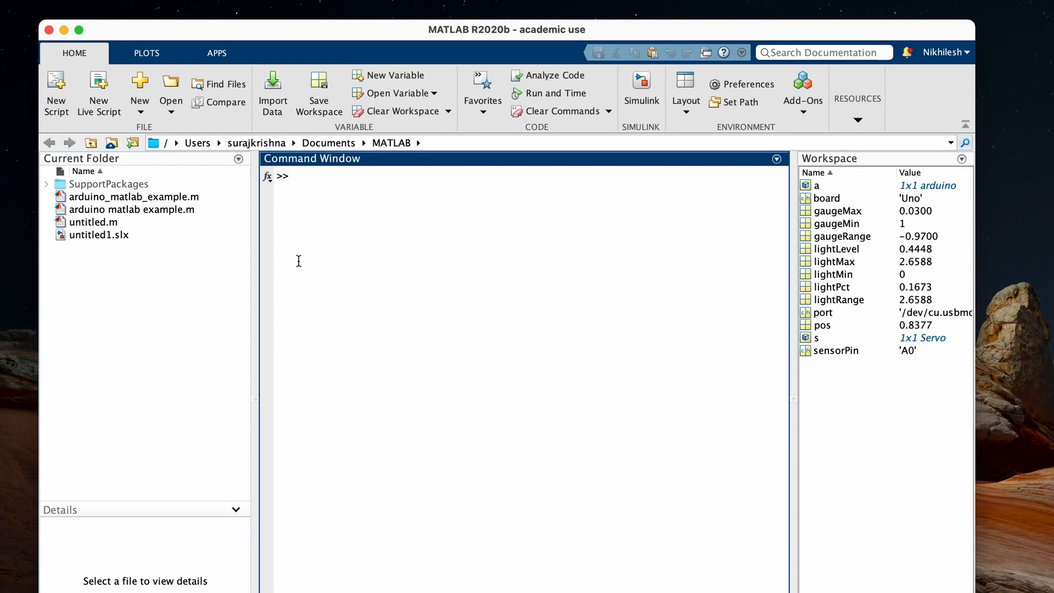
# Step: Create a new script defining port '/dev/cu.usbmodem141' and board 'Uno'
pyautogui.click(56, 93)
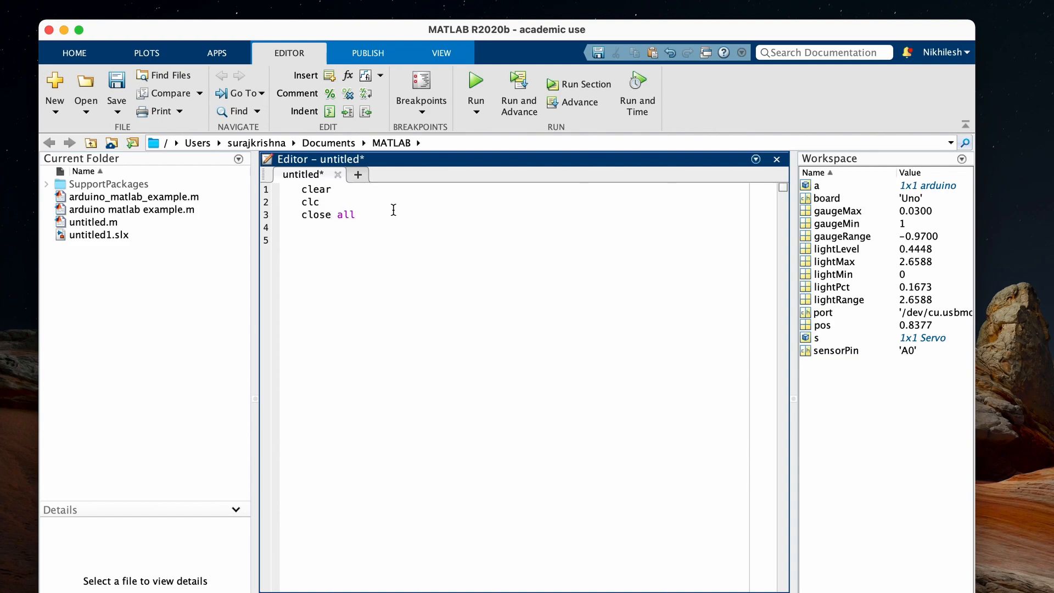
pyautogui.write('port =')
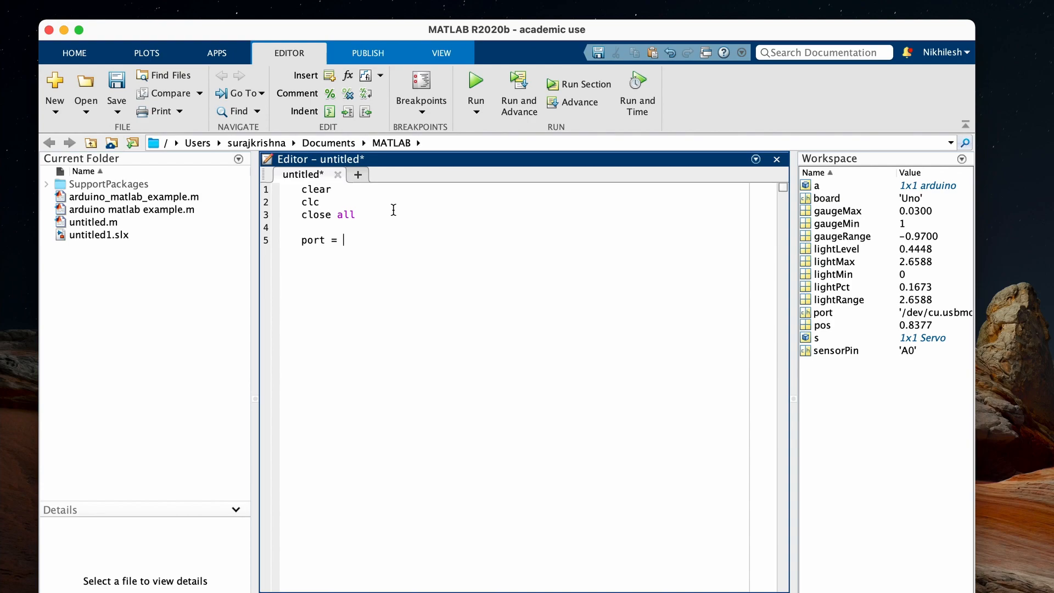
pyautogui.write("'/de';")
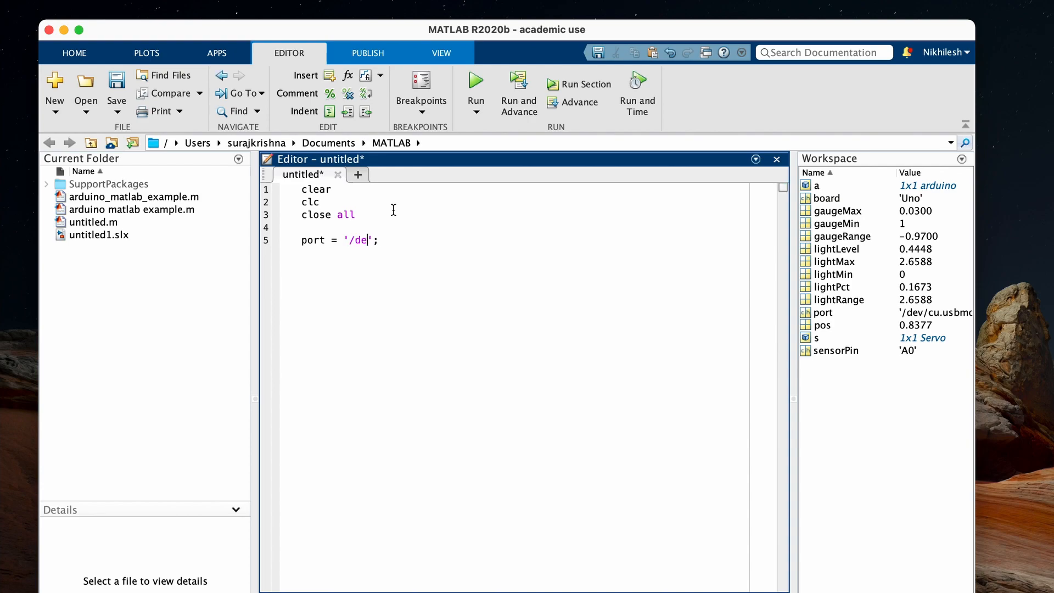
pyautogui.write('v/cu.')
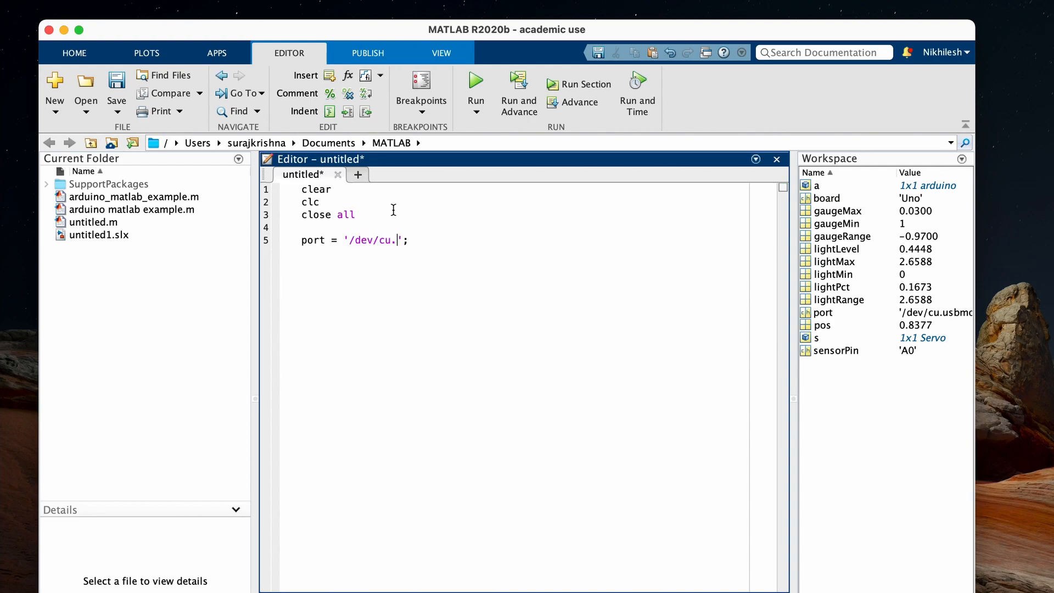
pyautogui.write('usbmodem141201')
pyautogui.write('boar')
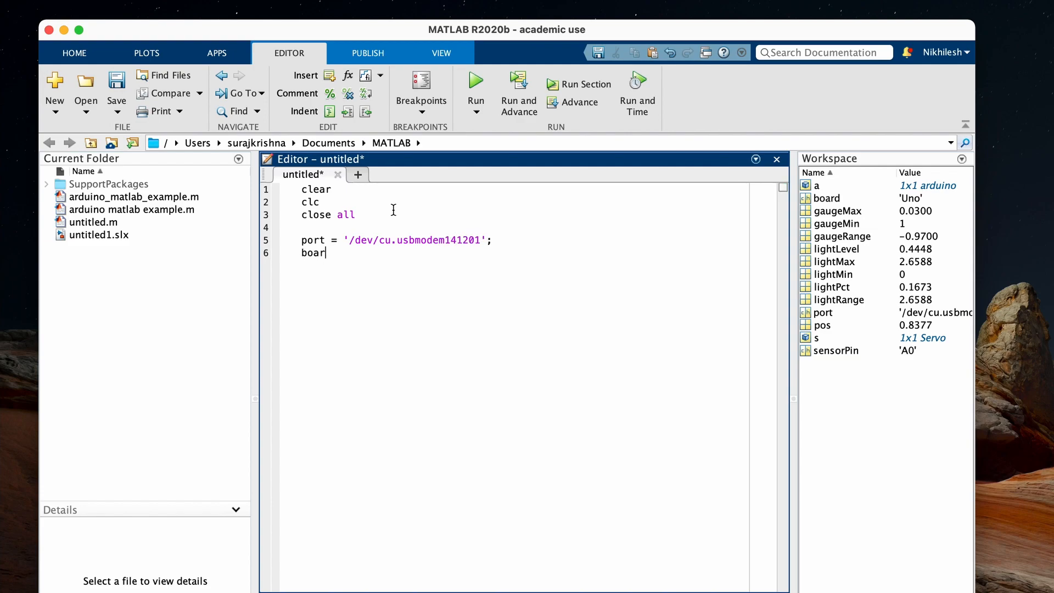
pyautogui.write('d')
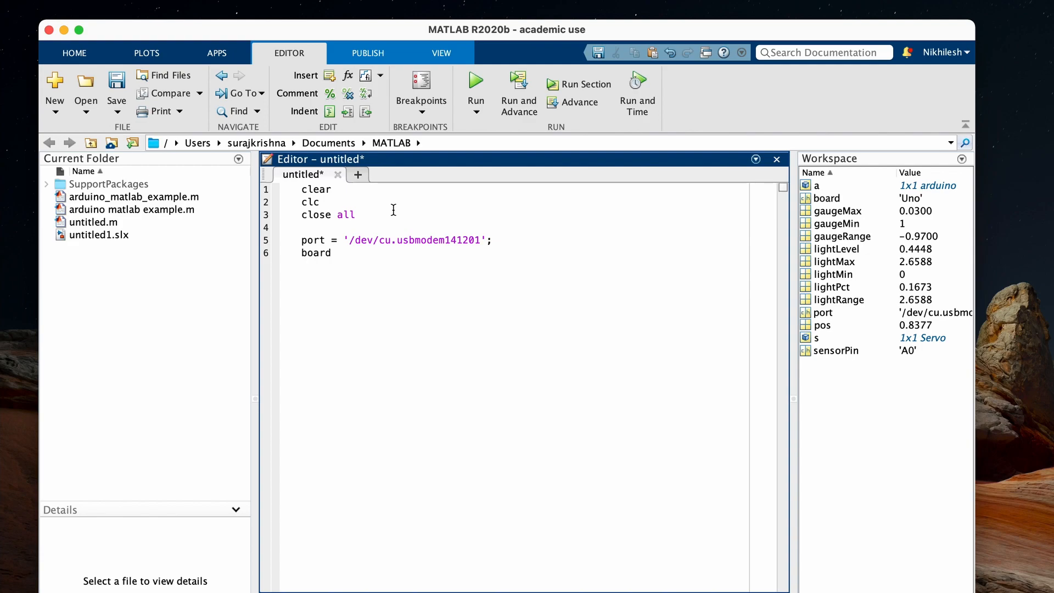
pyautogui.write("= 'Uno';")
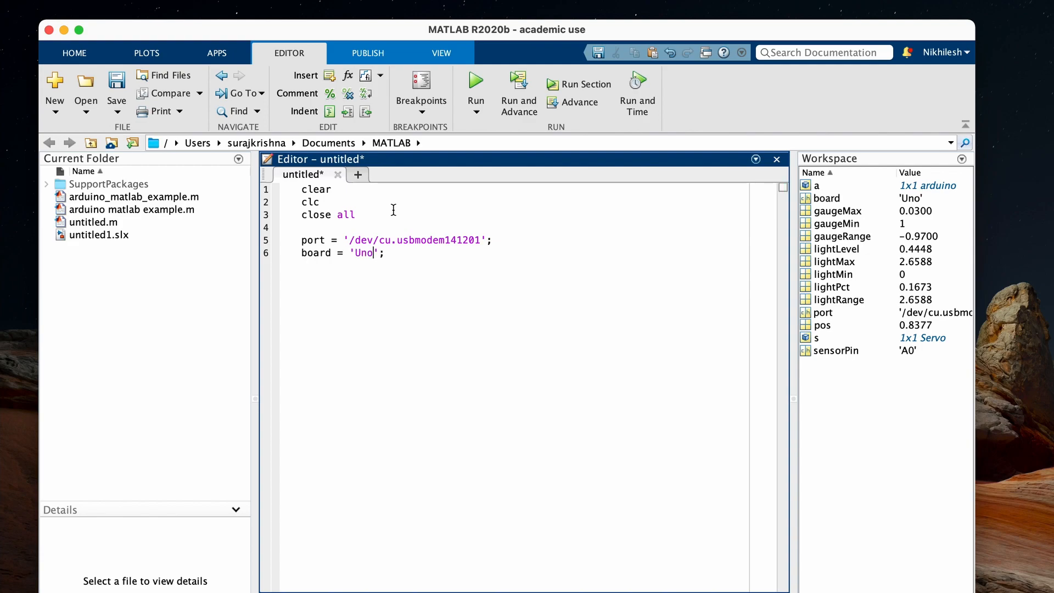
# Step: Connect with a = arduino(port, board) and create servo s on pin 'D4'
pyautogui.write('a = ar')
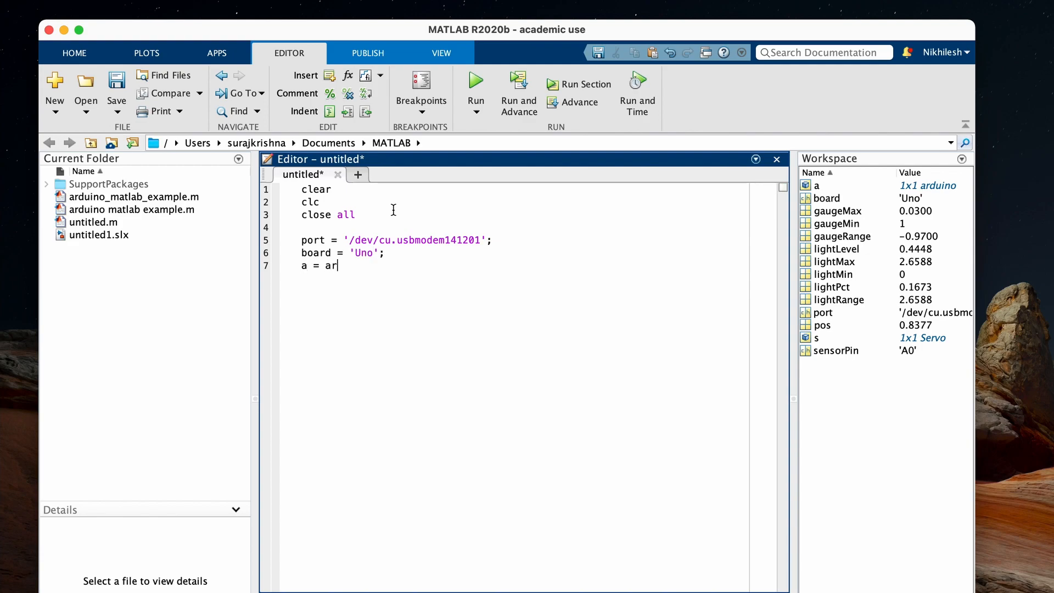
pyautogui.write('duino();')
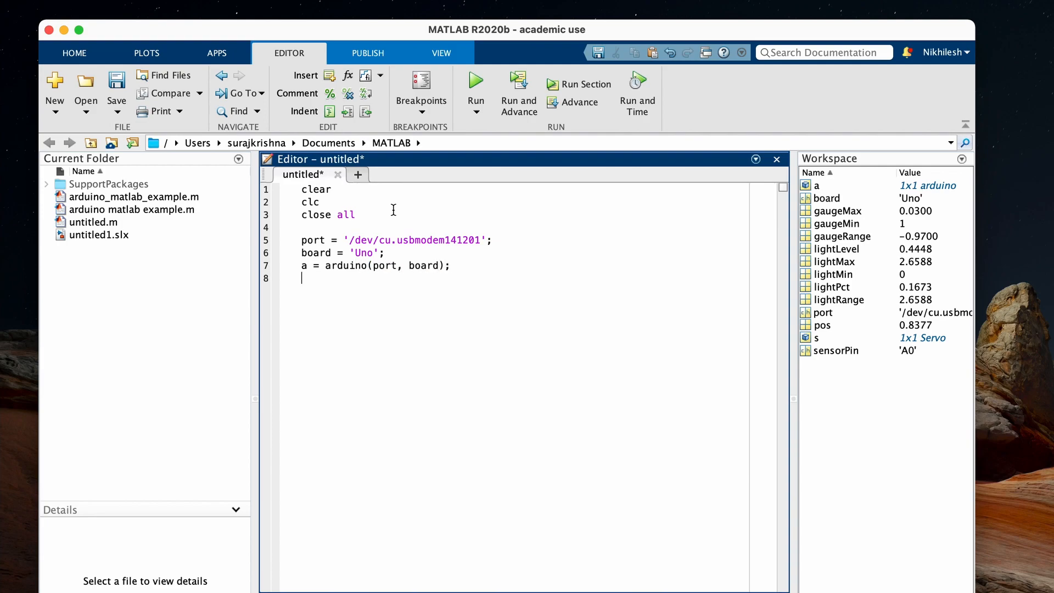
pyautogui.write('s = ser')
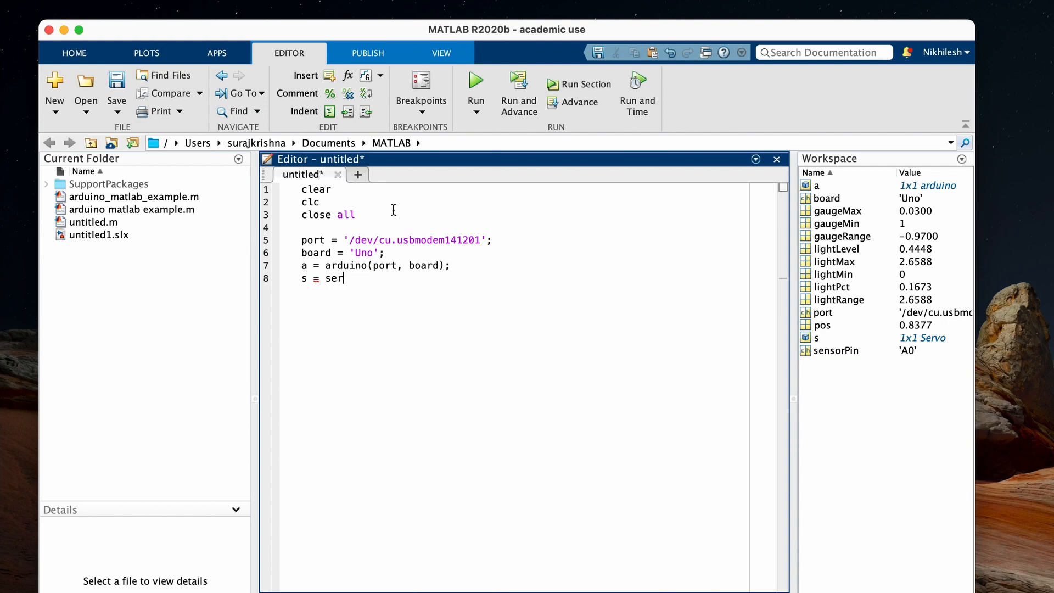
pyautogui.write('vo();')
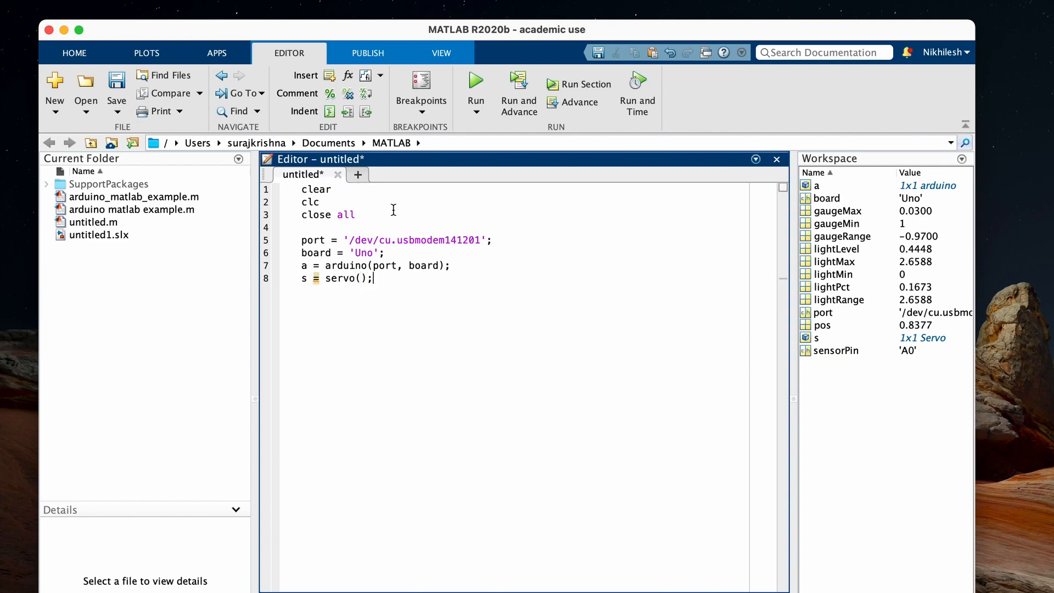
pyautogui.write("a, 'D4'")
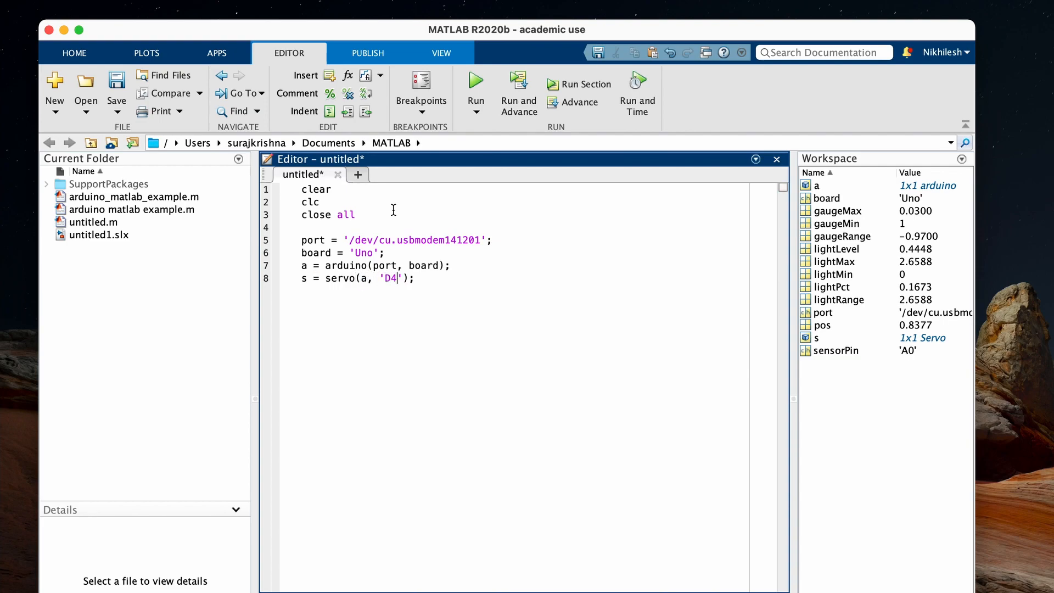
pyautogui.press('enter')
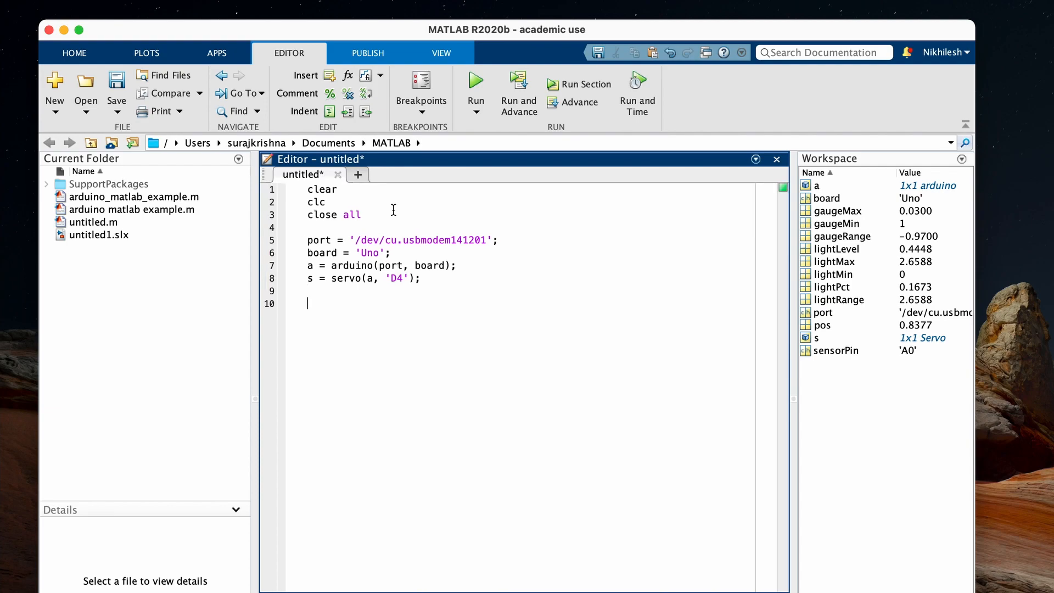
# Step: Define gaugeMin, commented, and move the servo arrow to it with writePosition
pyautogui.write('gaugeMin =')
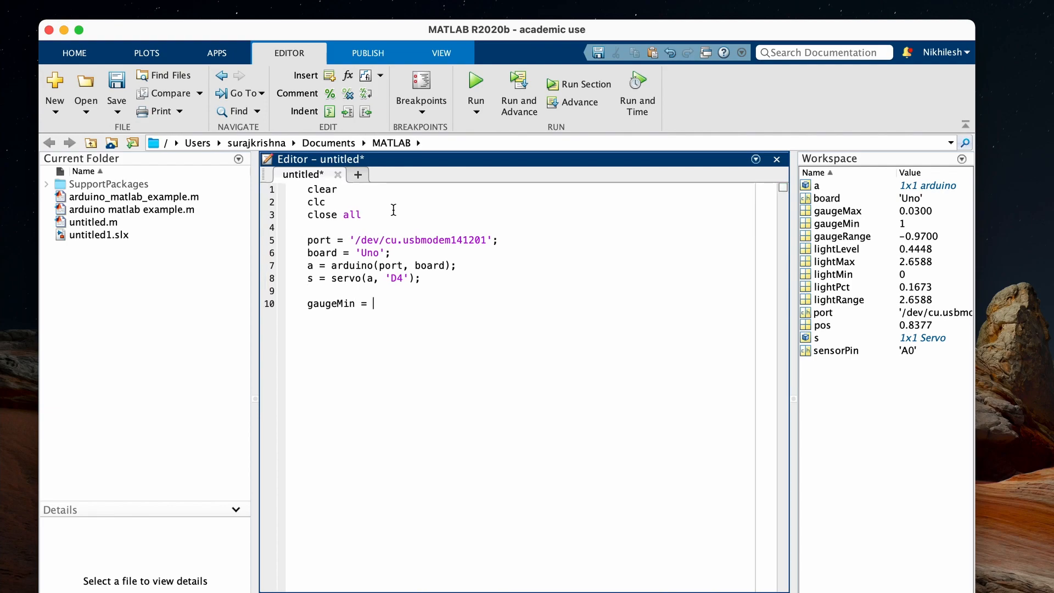
pyautogui.write('1;')
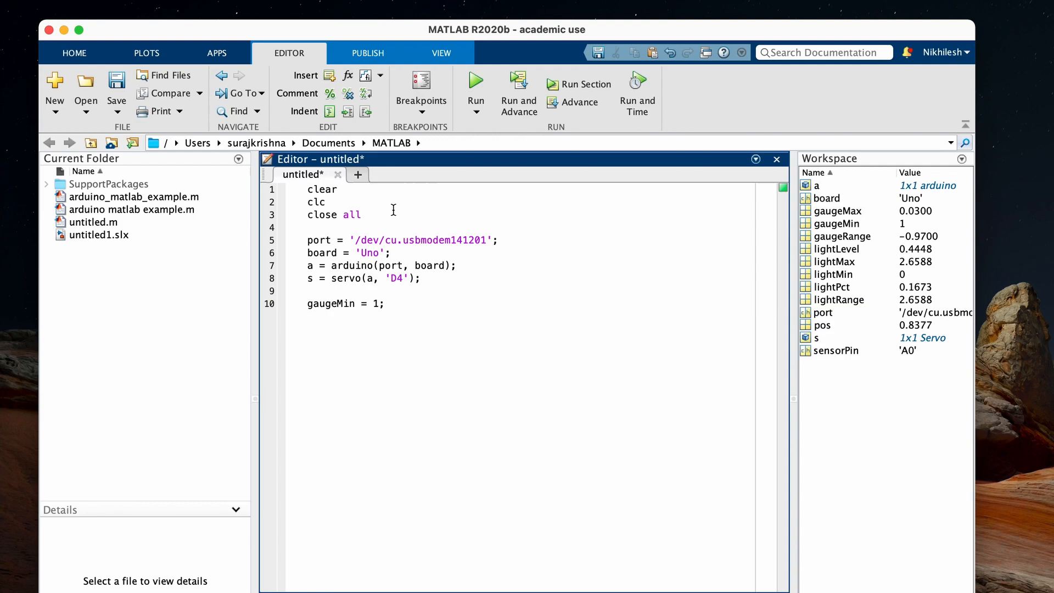
pyautogui.write('%positions')
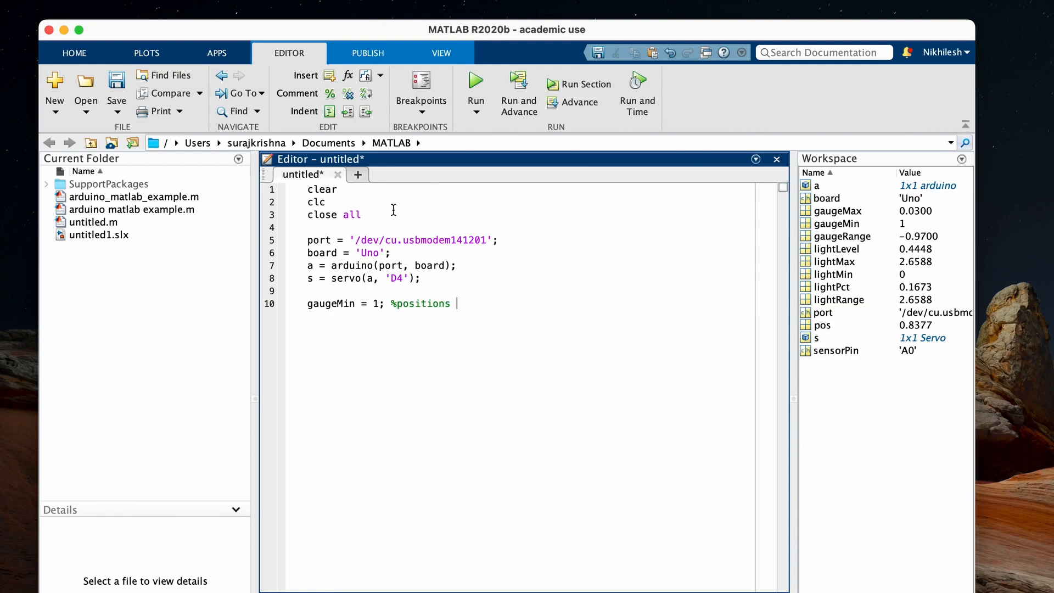
pyautogui.write('arrow to one end')
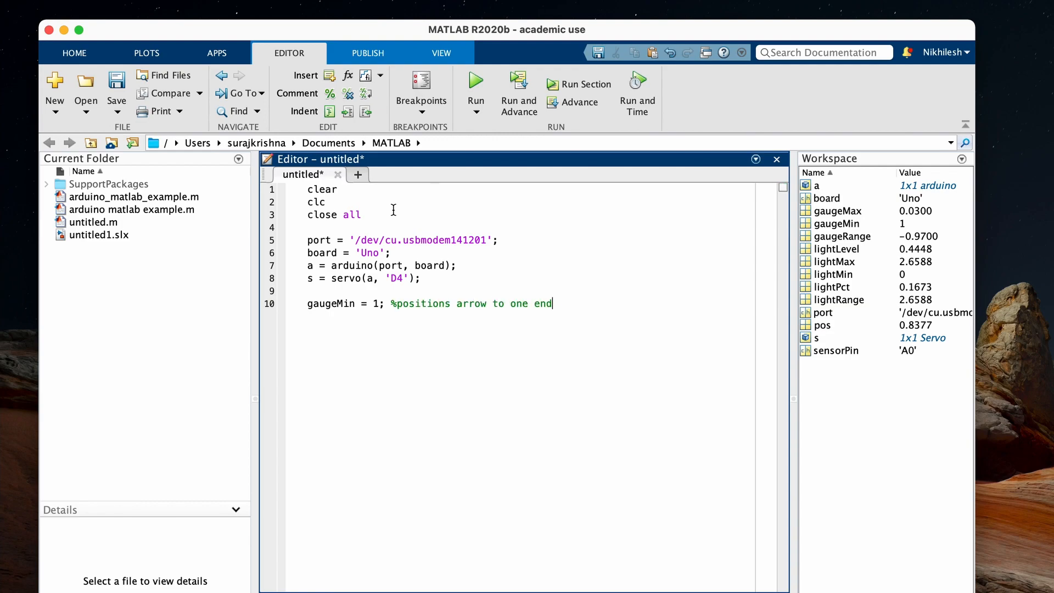
pyautogui.write('of the gauge')
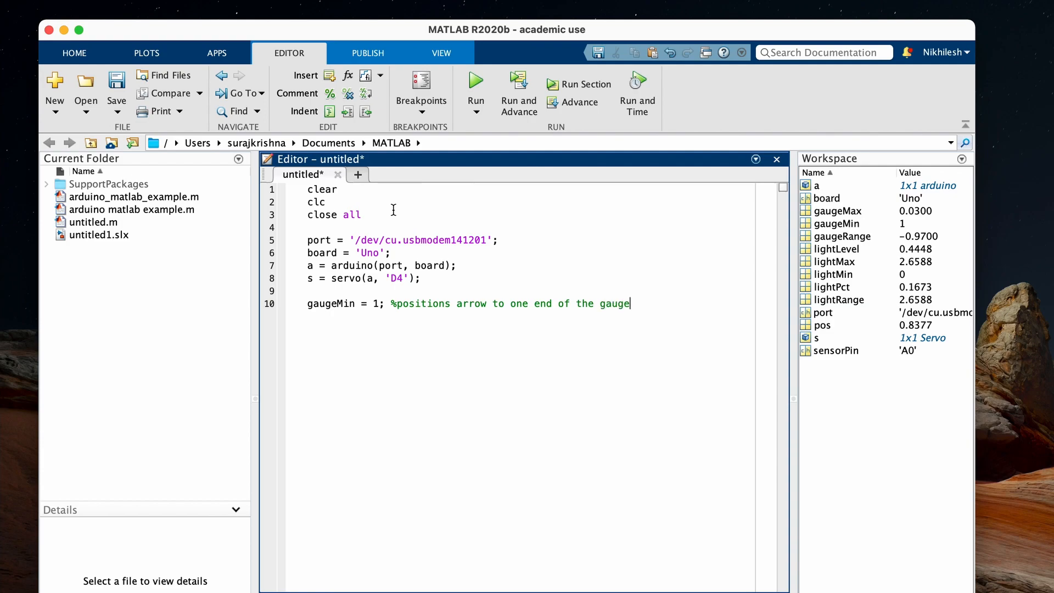
pyautogui.write('writePosti')
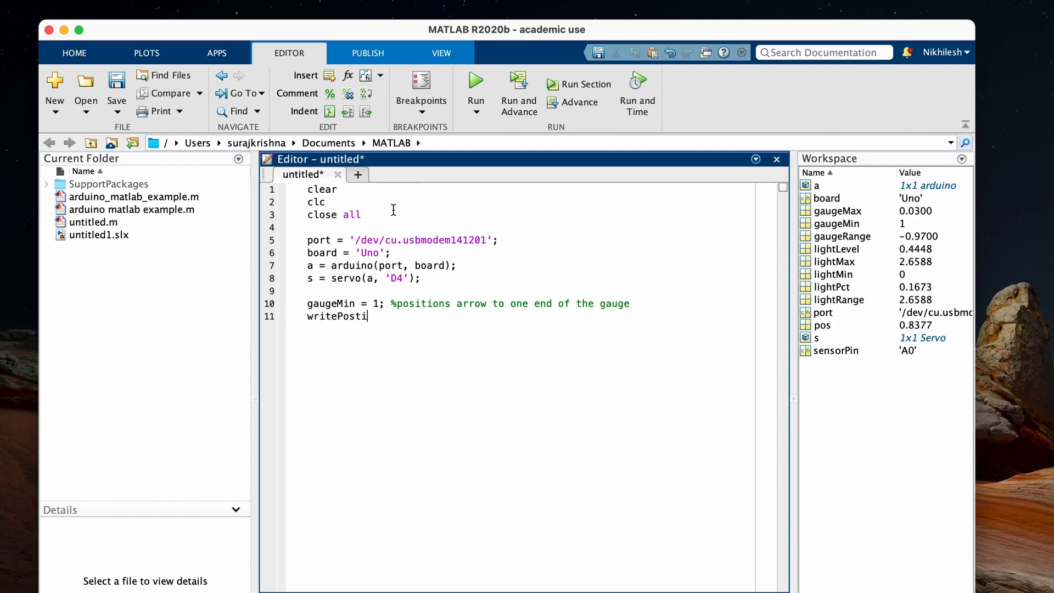
pyautogui.write('on()')
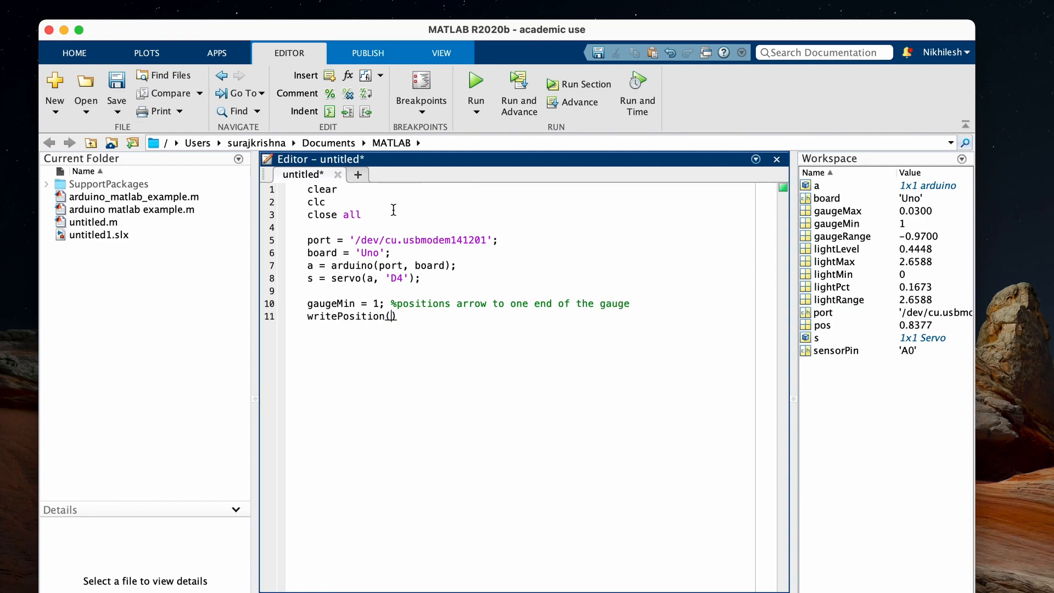
pyautogui.write('s, gaugeMin')
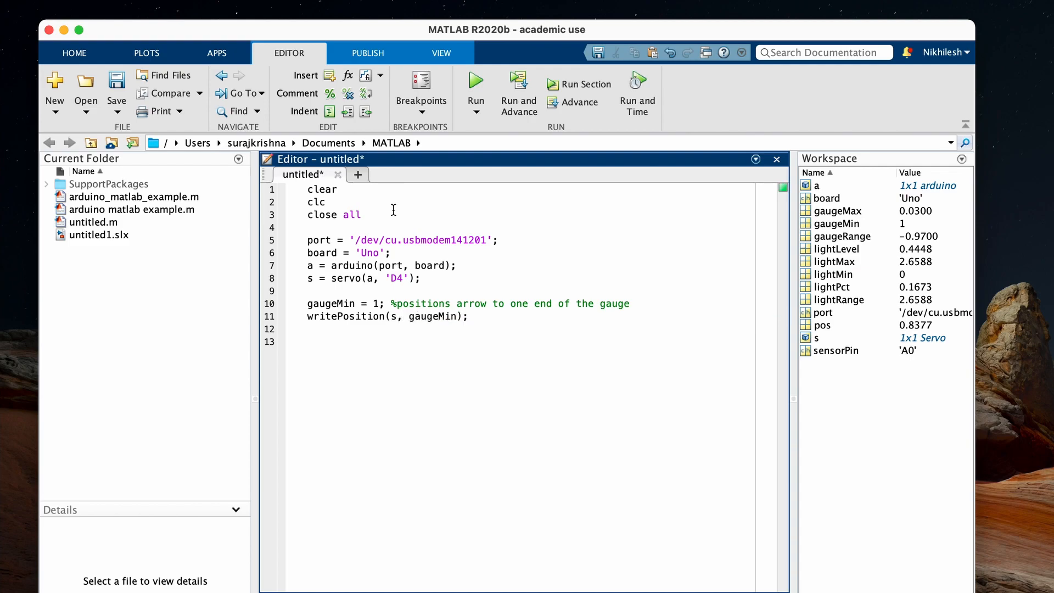
# Step: Define gaugeMax and write that position to the servo
pyautogui.write('gaugeMax =')
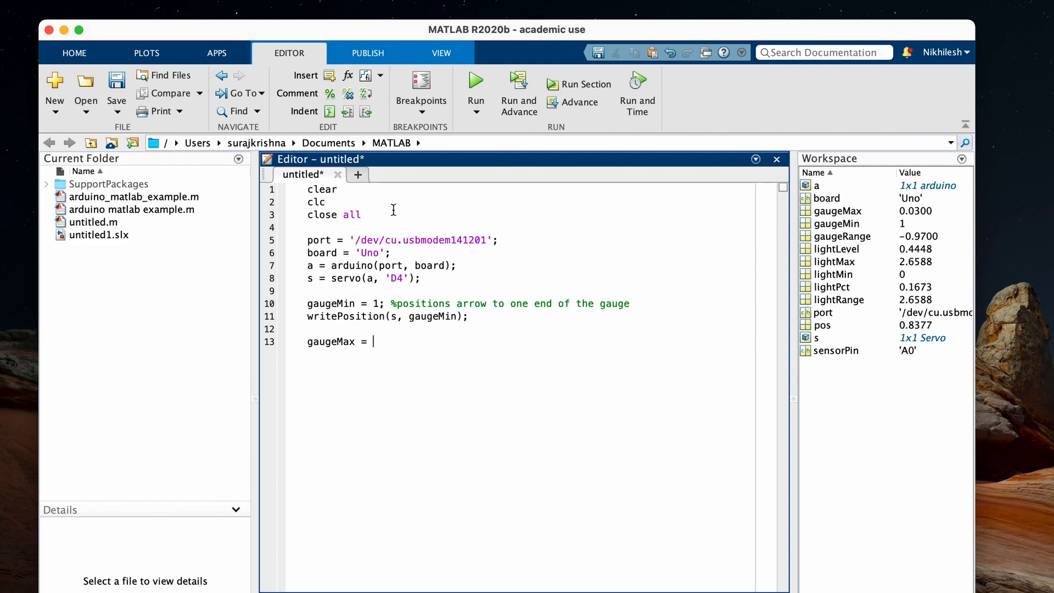
pyautogui.write('.')
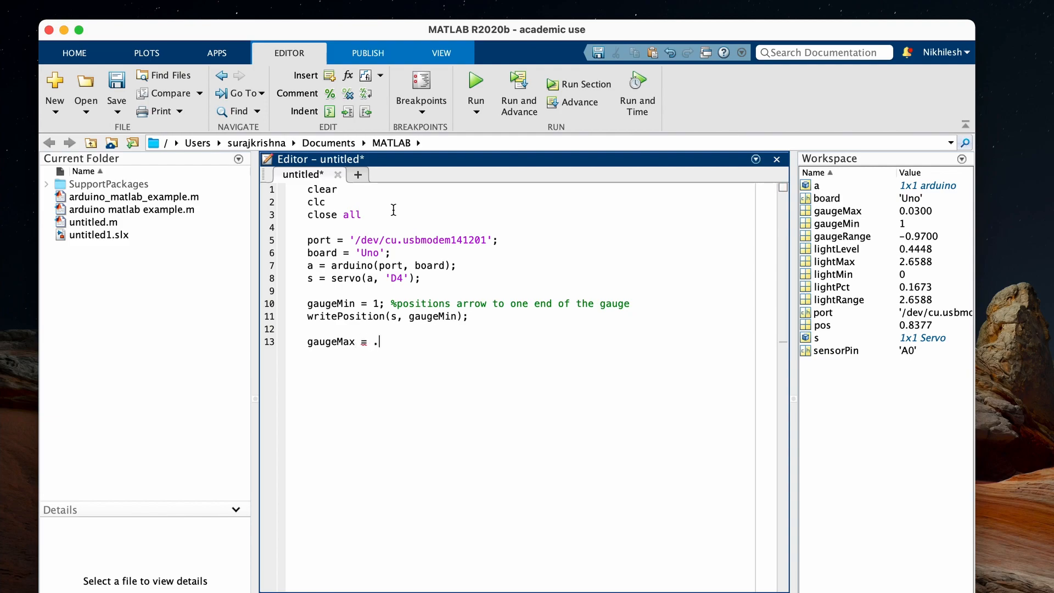
pyautogui.write('03;')
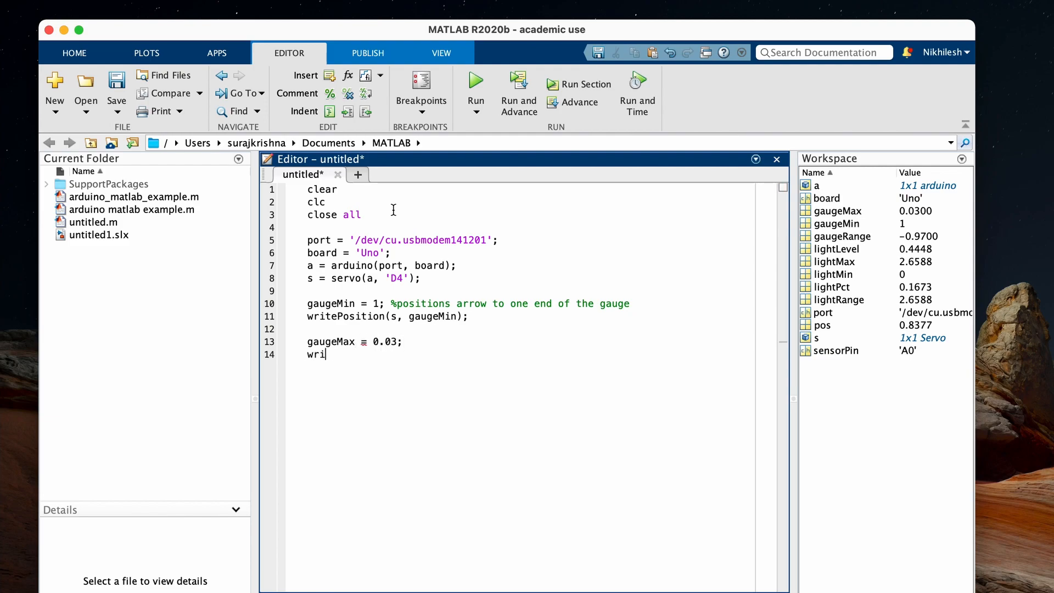
pyautogui.write('tePosition')
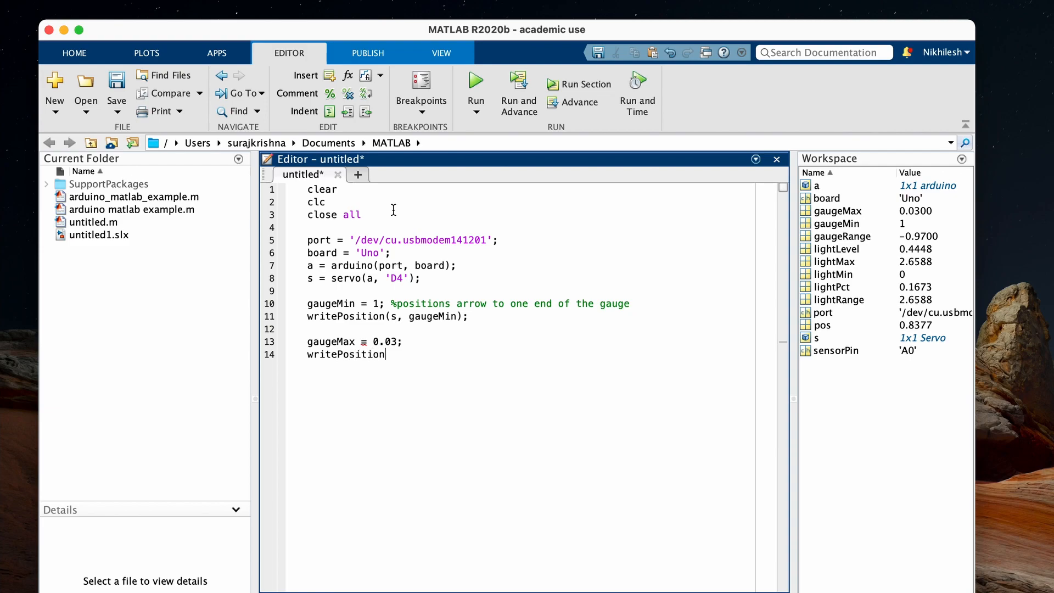
pyautogui.write('(s, gau')
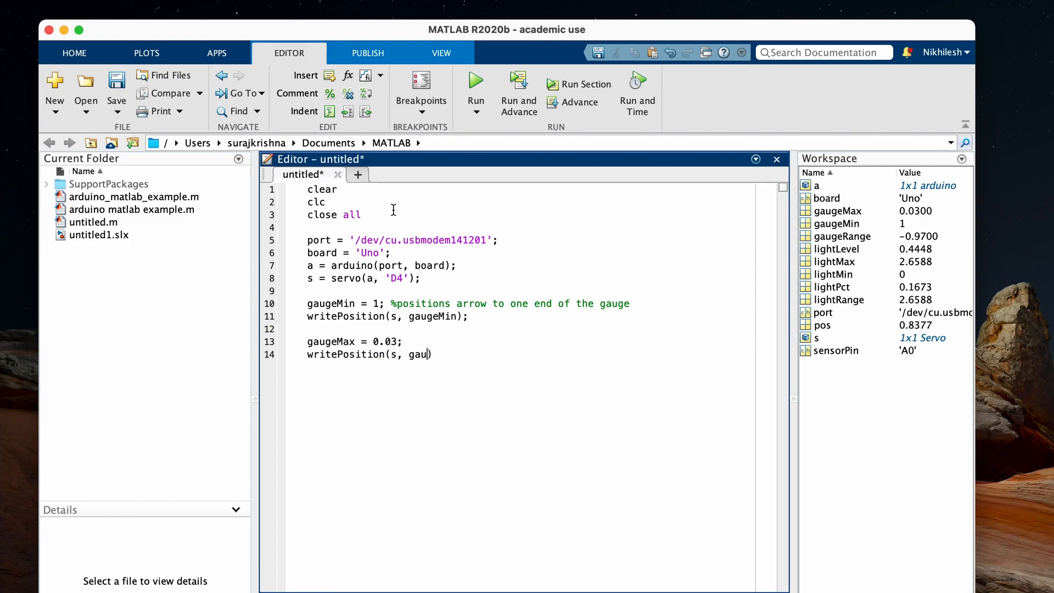
pyautogui.write('geMax);')
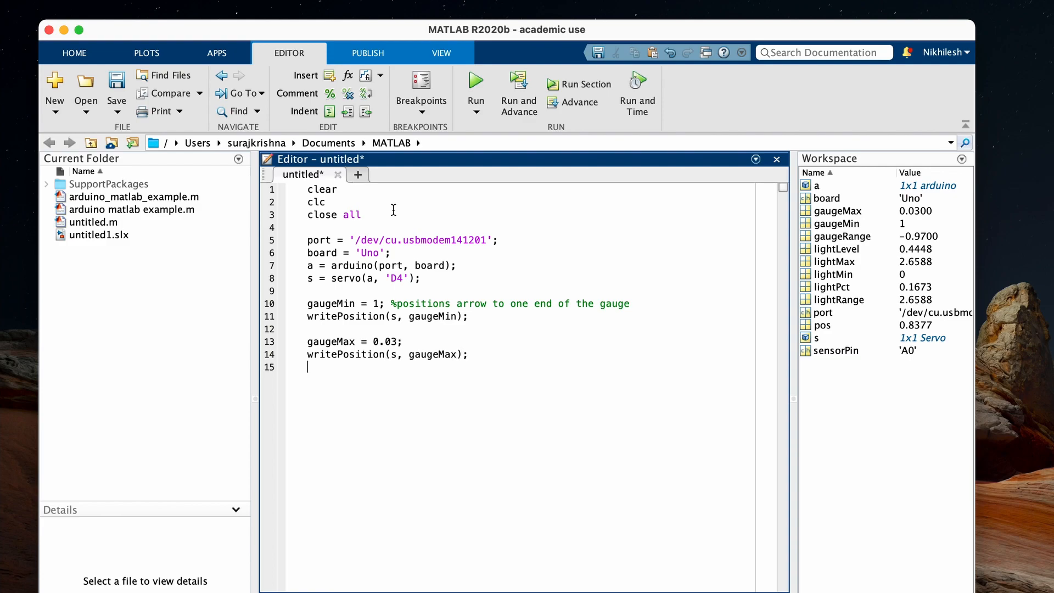
# Step: Compute gaugeRange = gaugeMax - guageMin and begin the sensor pin line
pyautogui.write('gaugeRa')
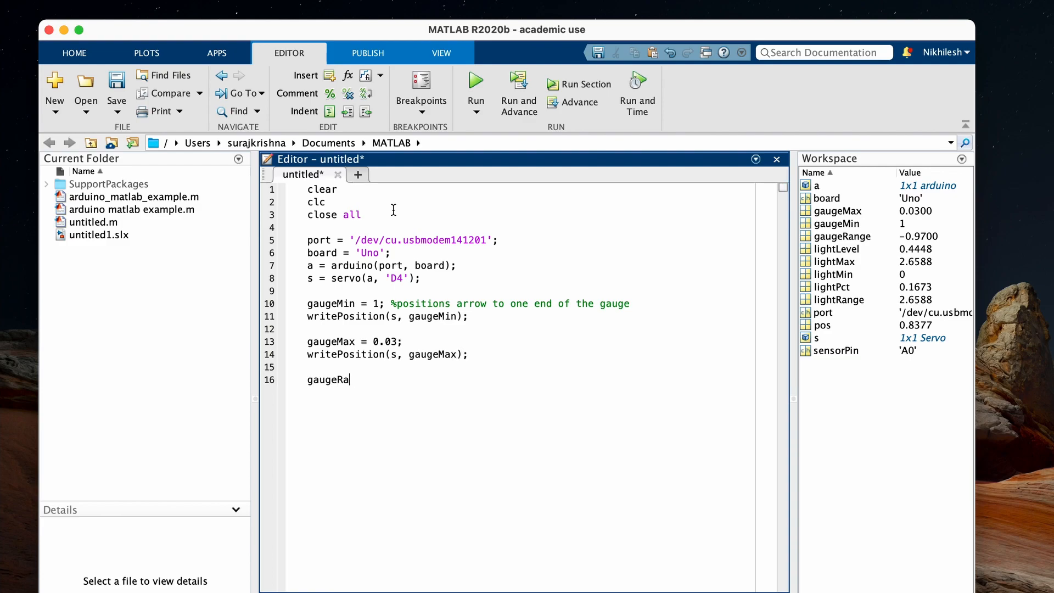
pyautogui.write('nge = gauge')
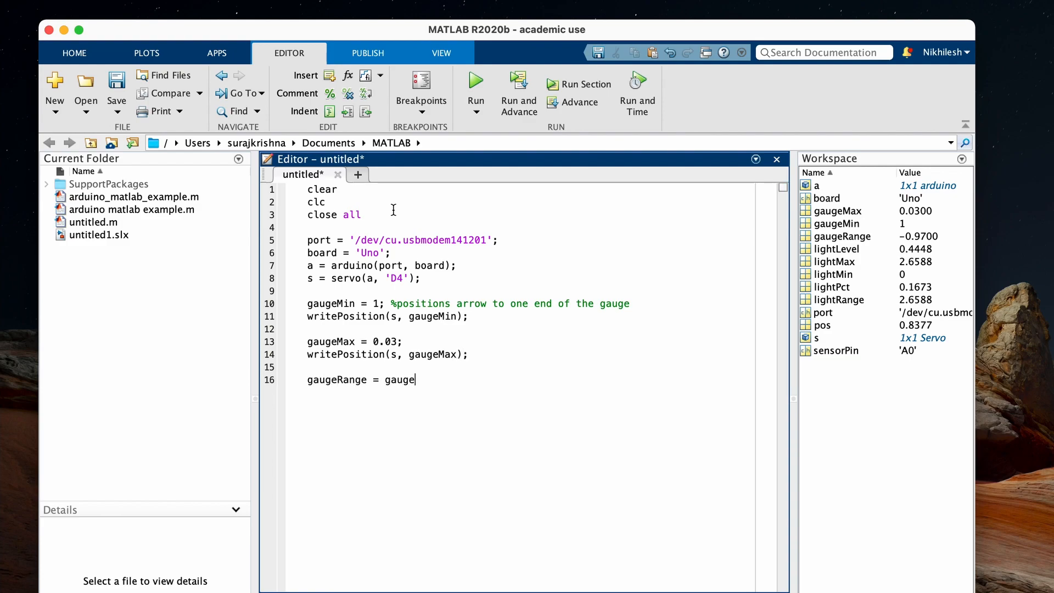
pyautogui.write('Max = guageM')
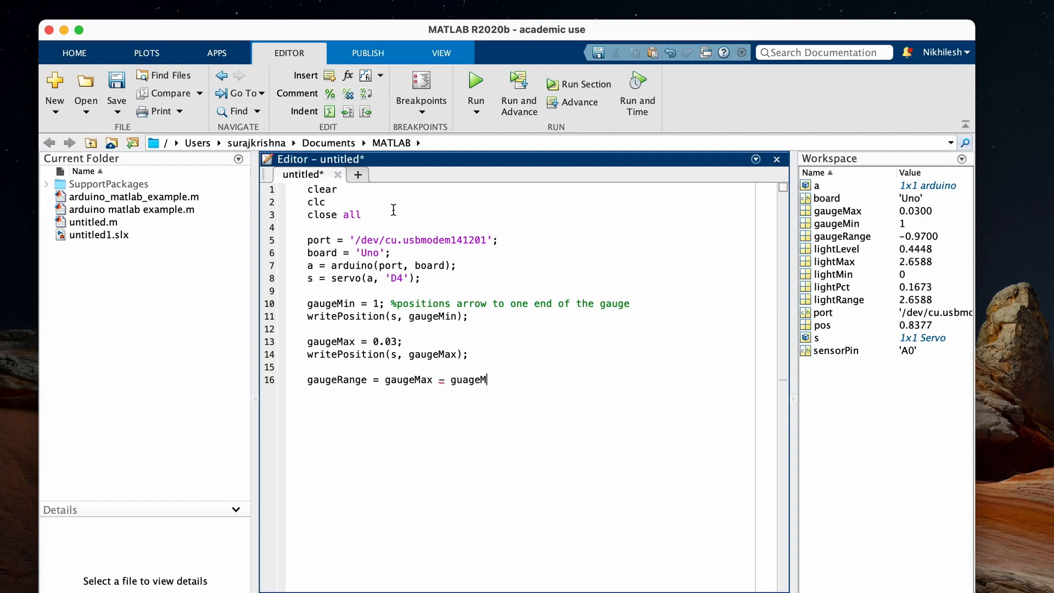
pyautogui.write('in;')
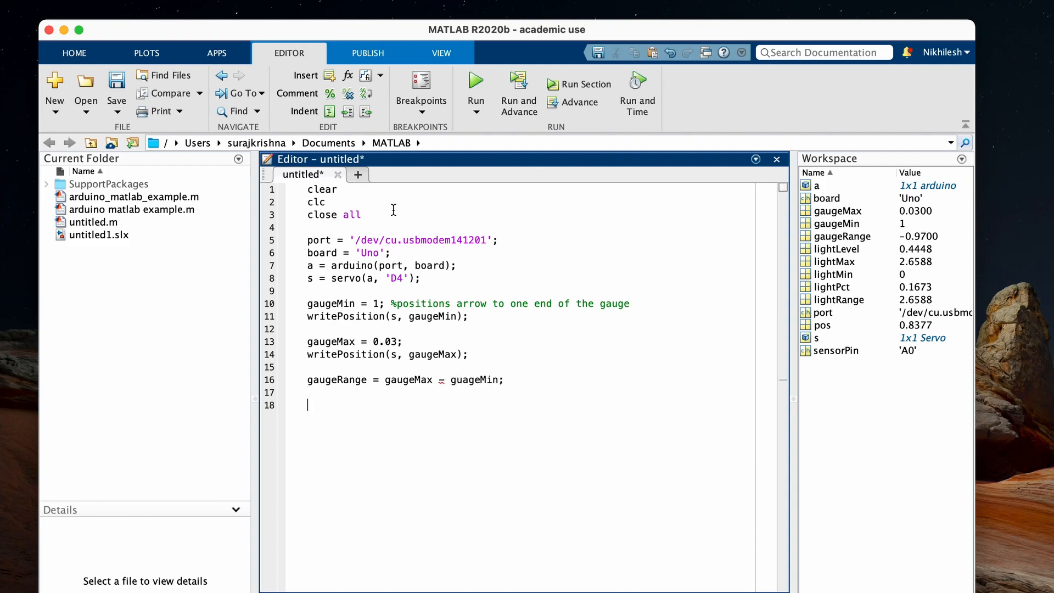
pyautogui.write('sensorPi')
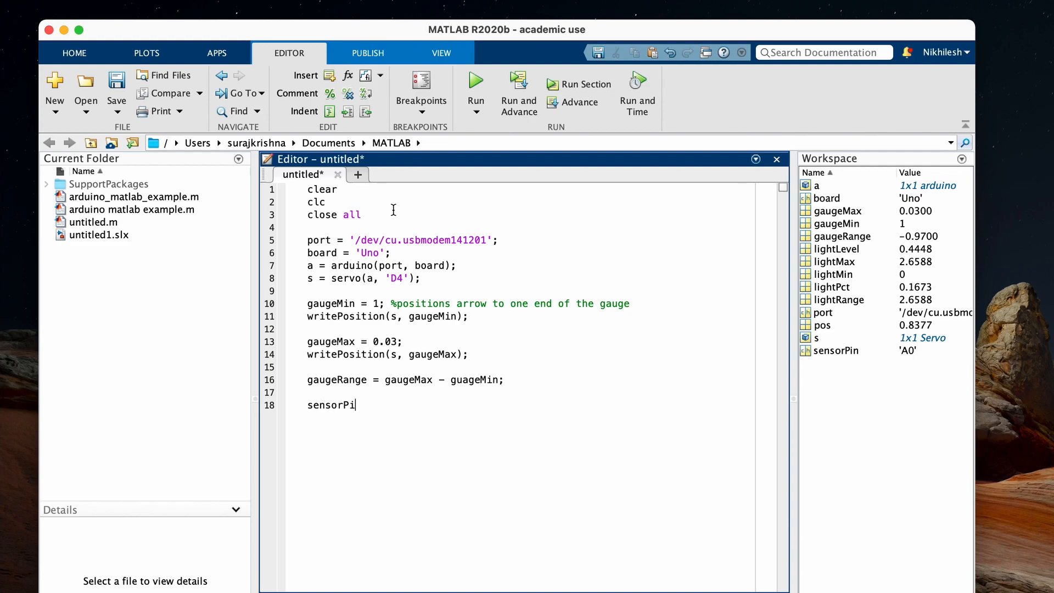
# Step: Set sensorPin = 'A0' and read lightLevel with readVoltage(a, sensorPin)
pyautogui.write('n =')
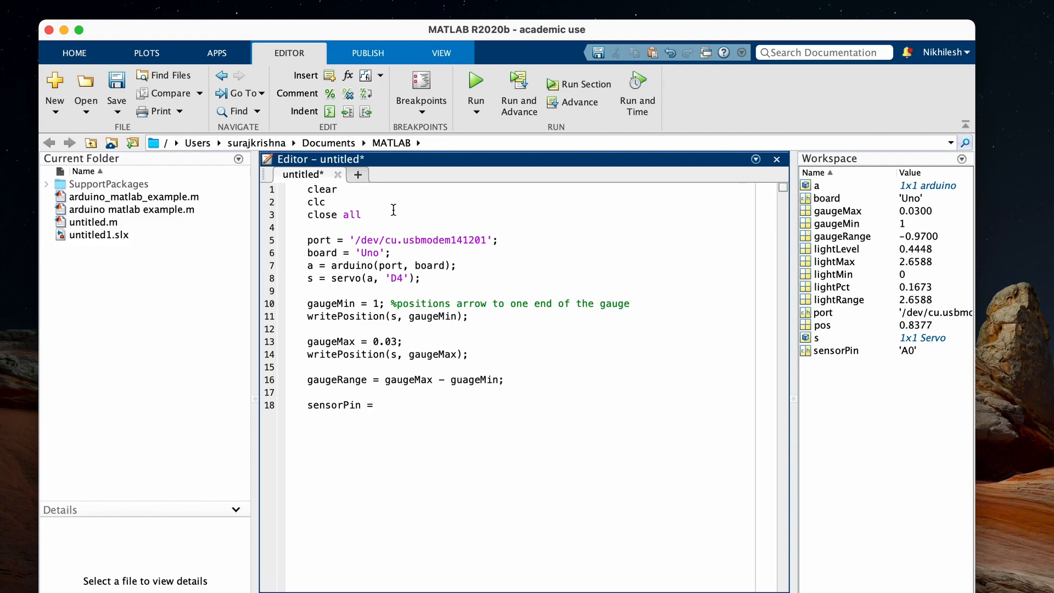
pyautogui.write("' ';")
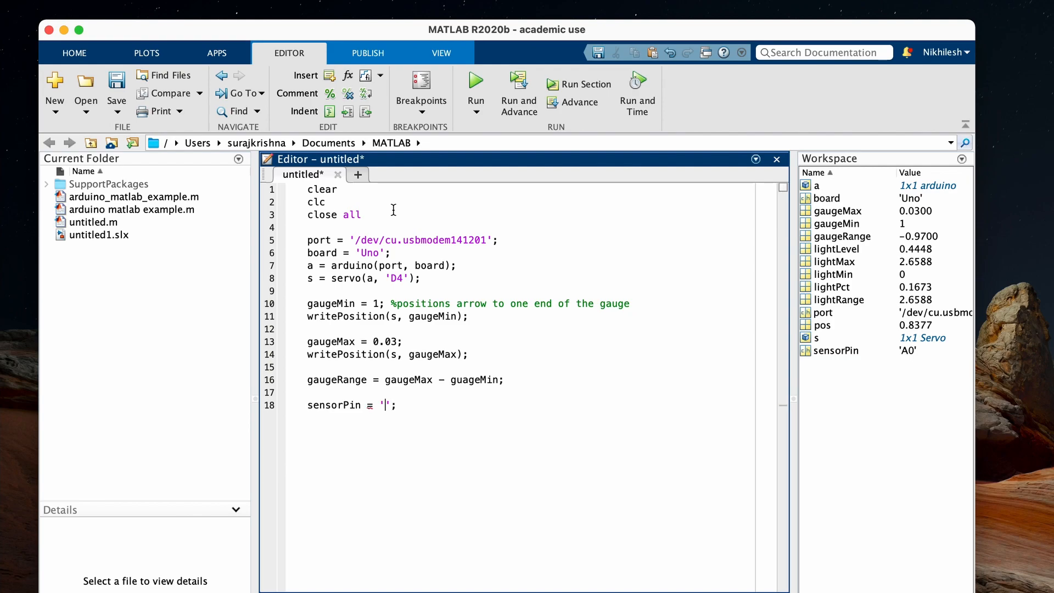
pyautogui.write('A0')
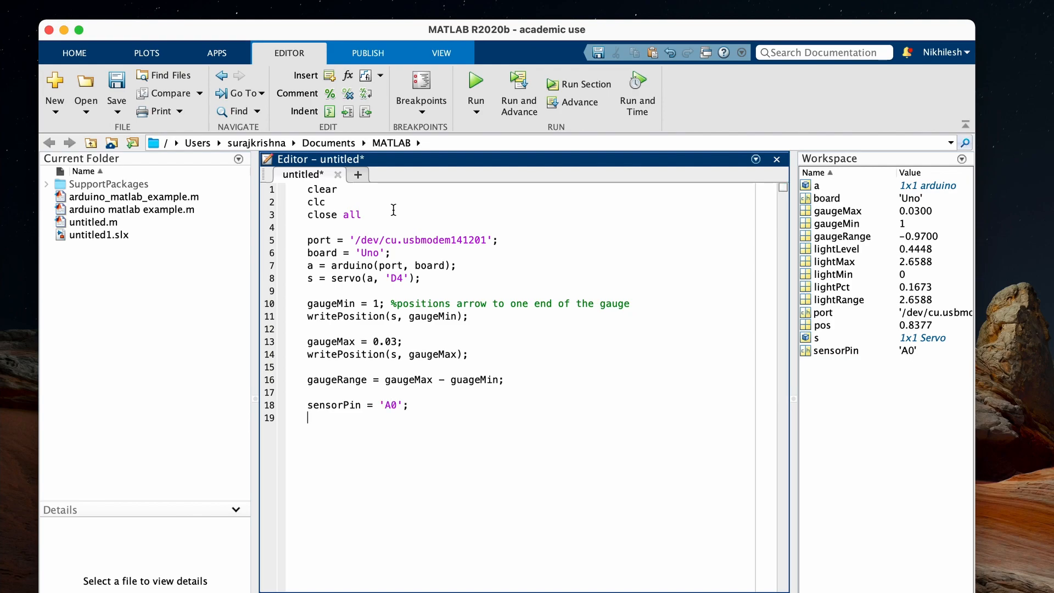
pyautogui.write('lightLevel =')
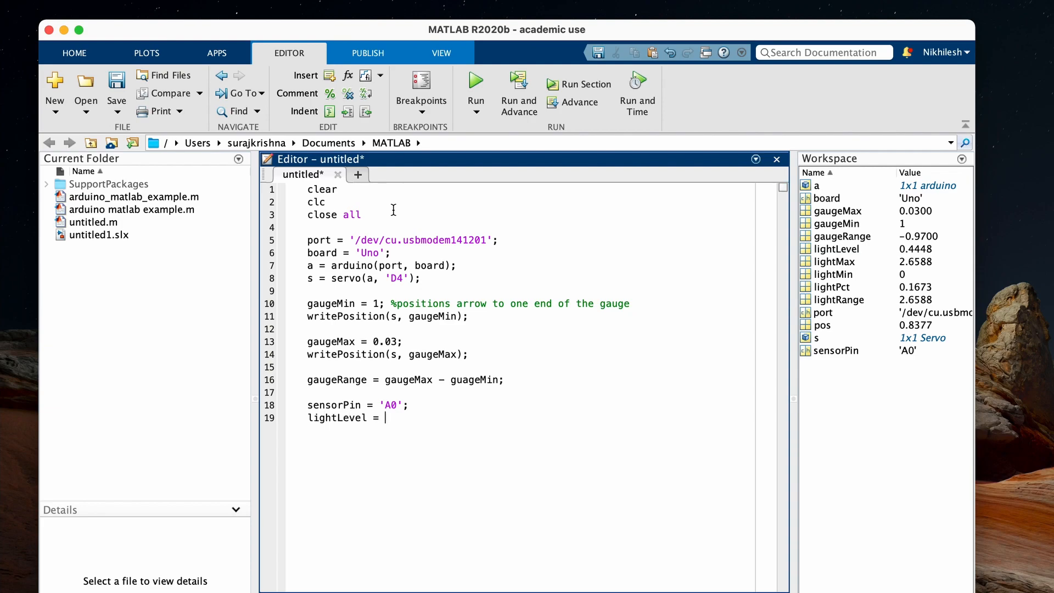
pyautogui.write('readVoltage')
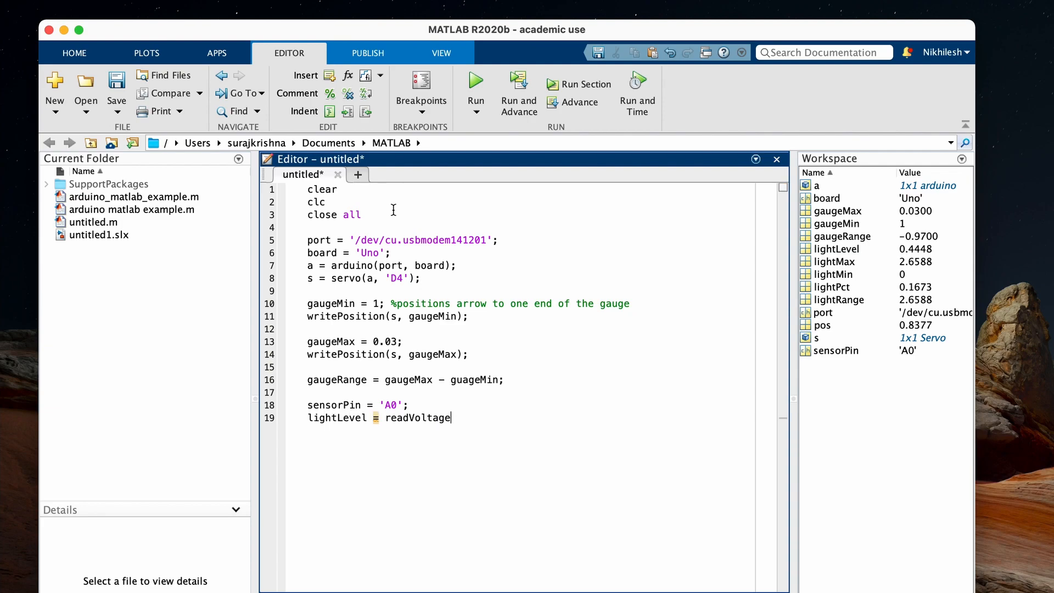
pyautogui.write('(a, );')
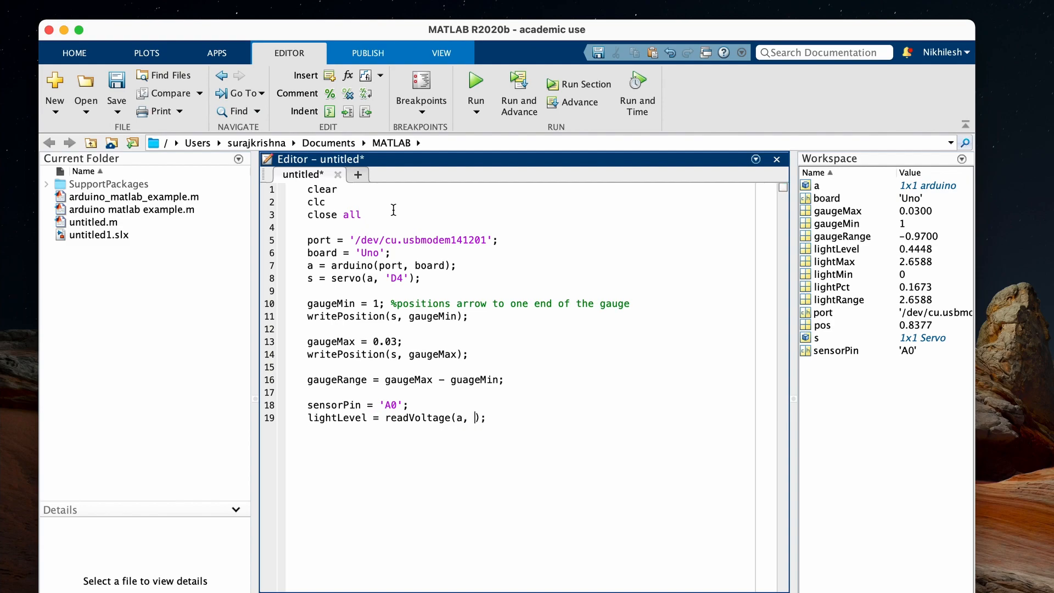
pyautogui.write('sensorPin')
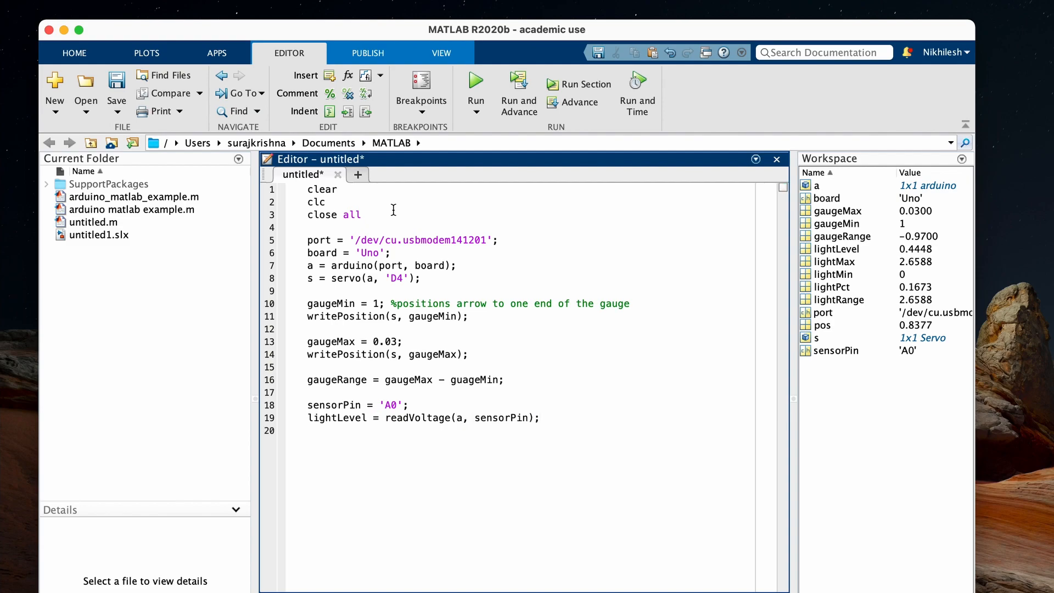
# Step: Initialize lightMax and lightMin to lightLevel
pyautogui.write('lightMax = light')
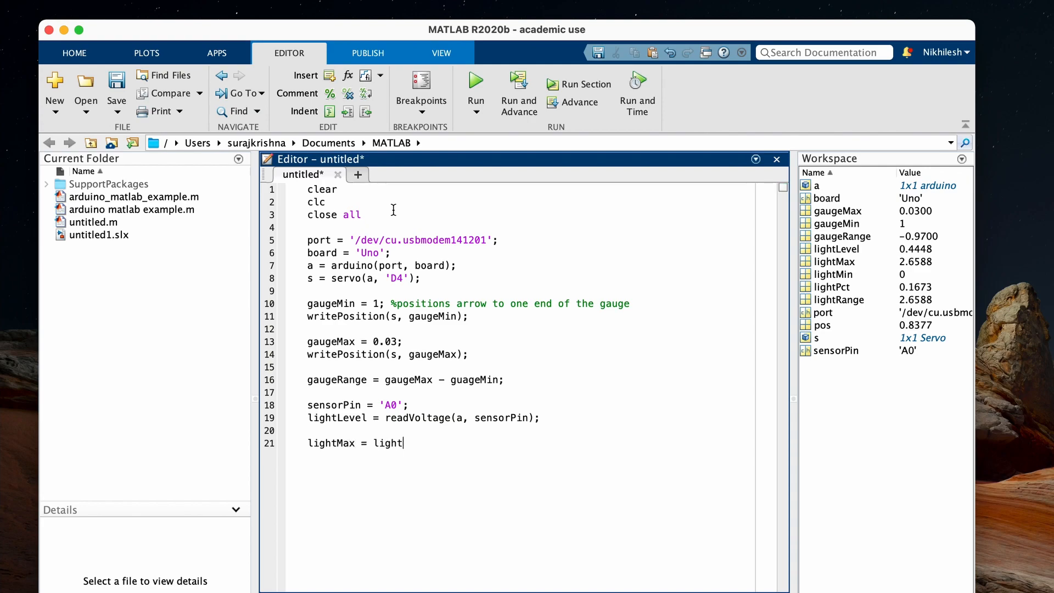
pyautogui.write('Level;')
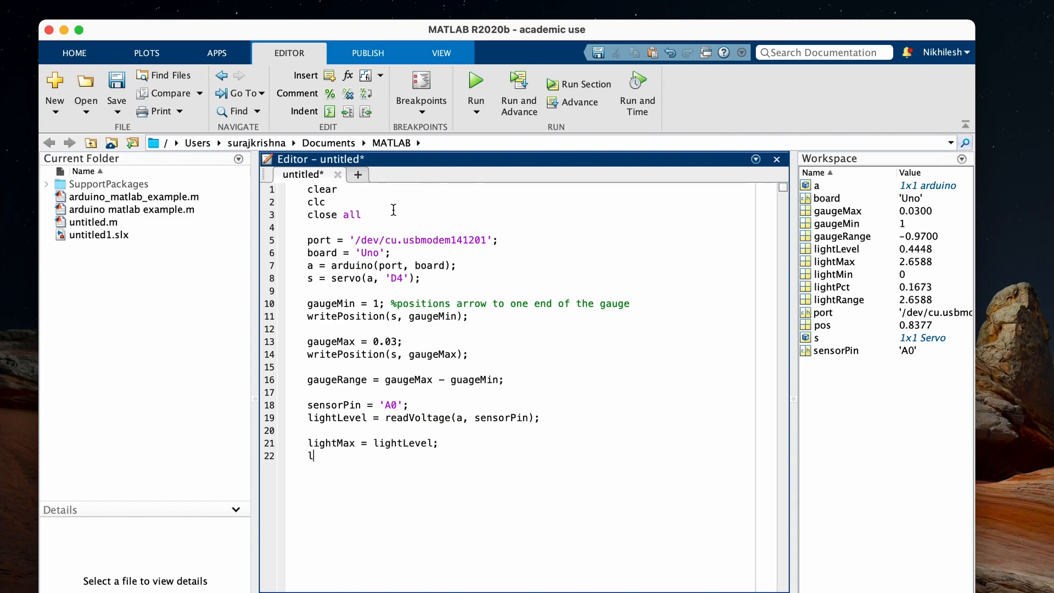
pyautogui.write('ightMin = lightLe')
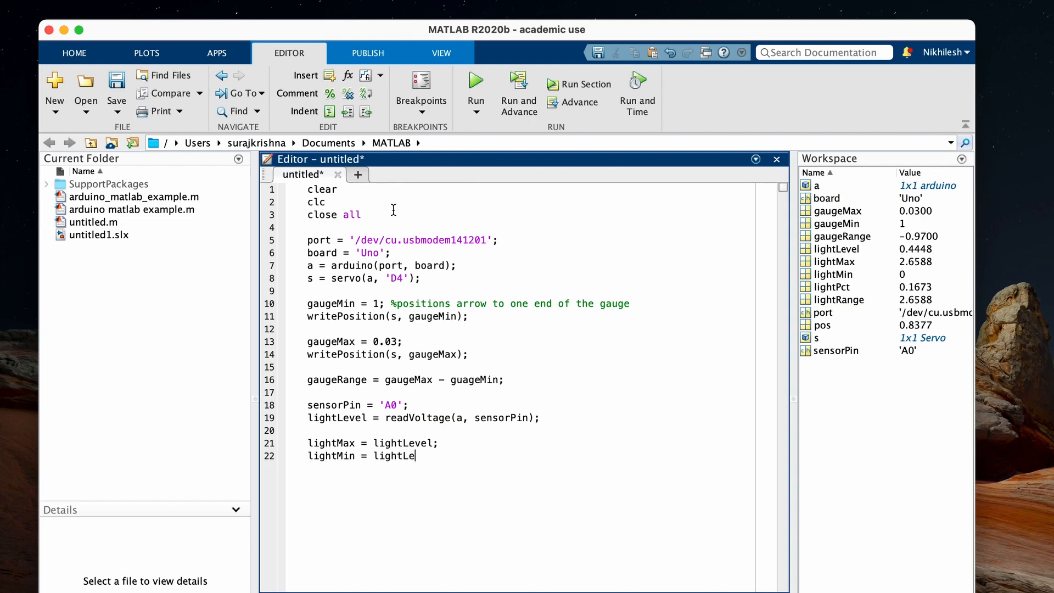
pyautogui.write('vel;')
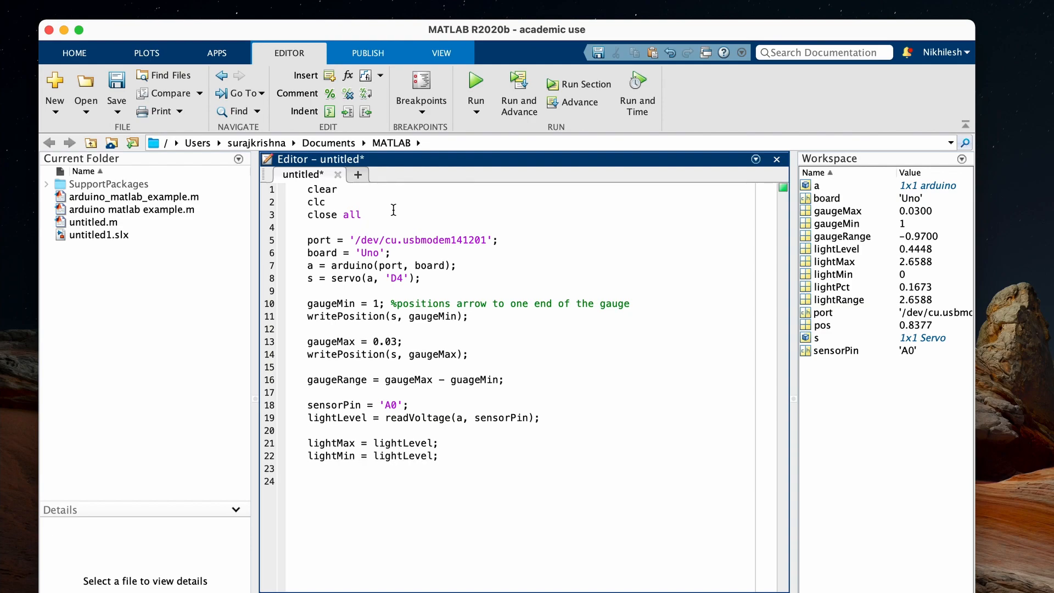
pyautogui.write('tic')
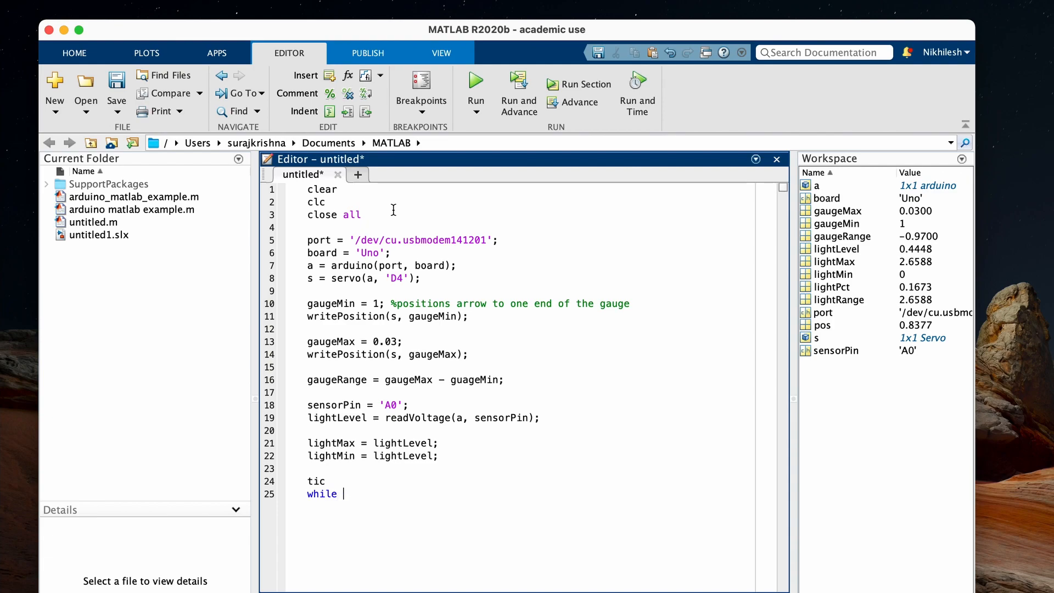
# Step: Start a while toc < 30 loop that rereads lightLevel
pyautogui.write('tic < 30')
pyautogui.write('end')
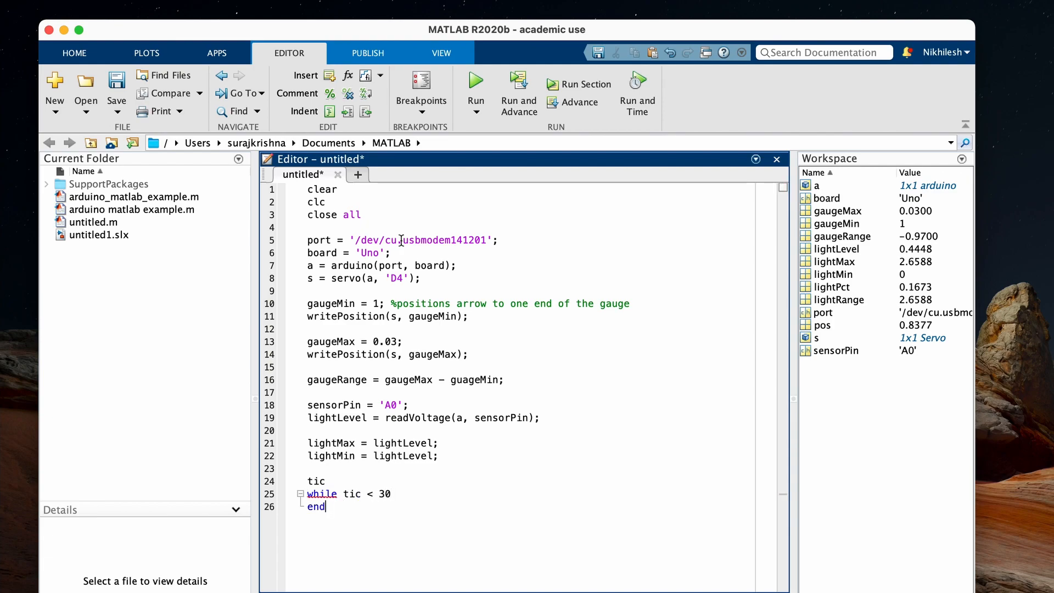
pyautogui.write('t')
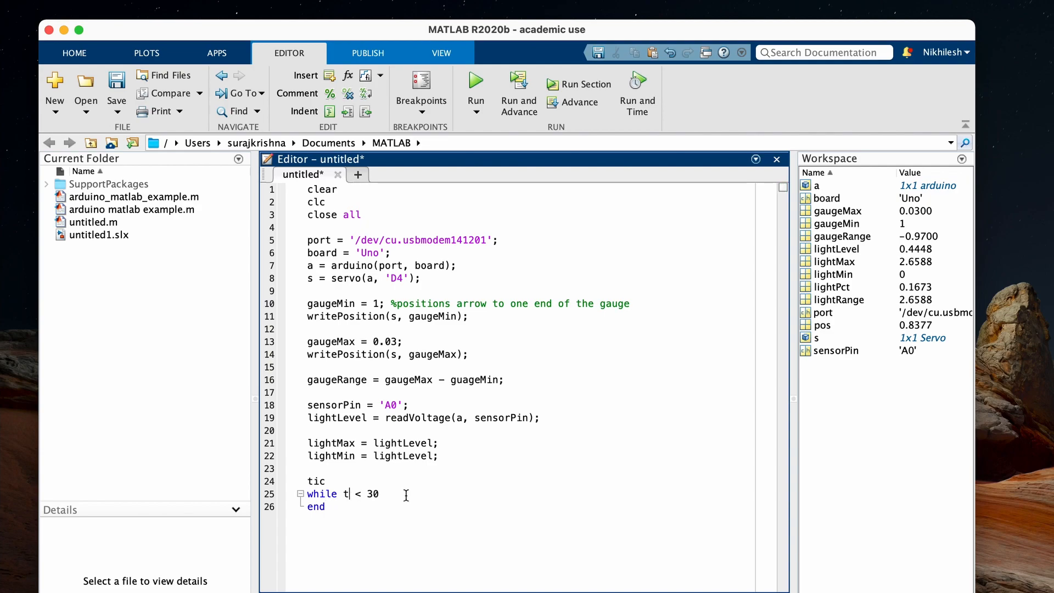
pyautogui.write('oc')
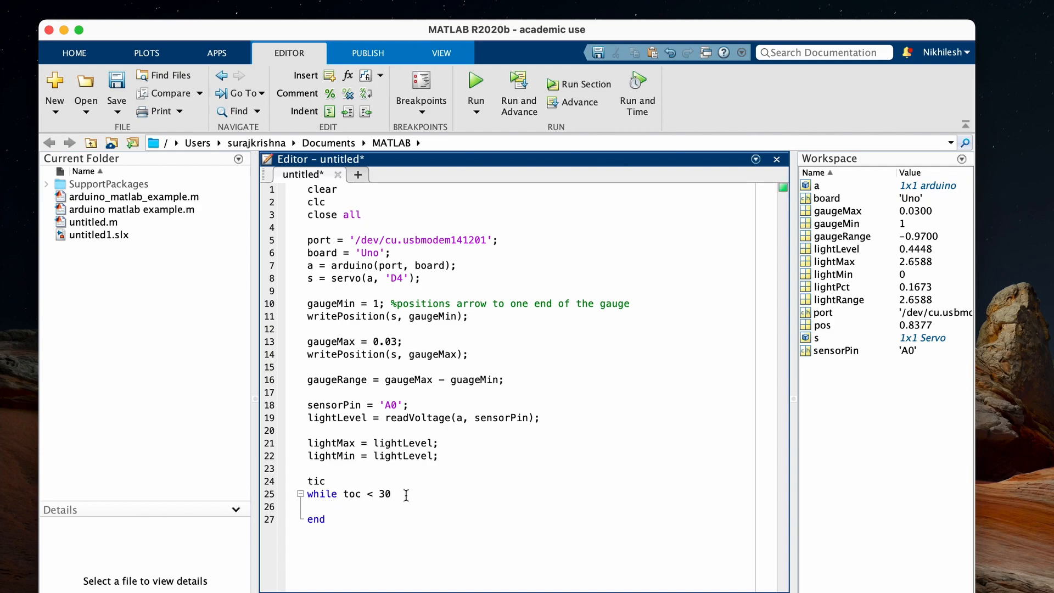
pyautogui.write('lightLevel = readVoltage(a, sensorPin);')
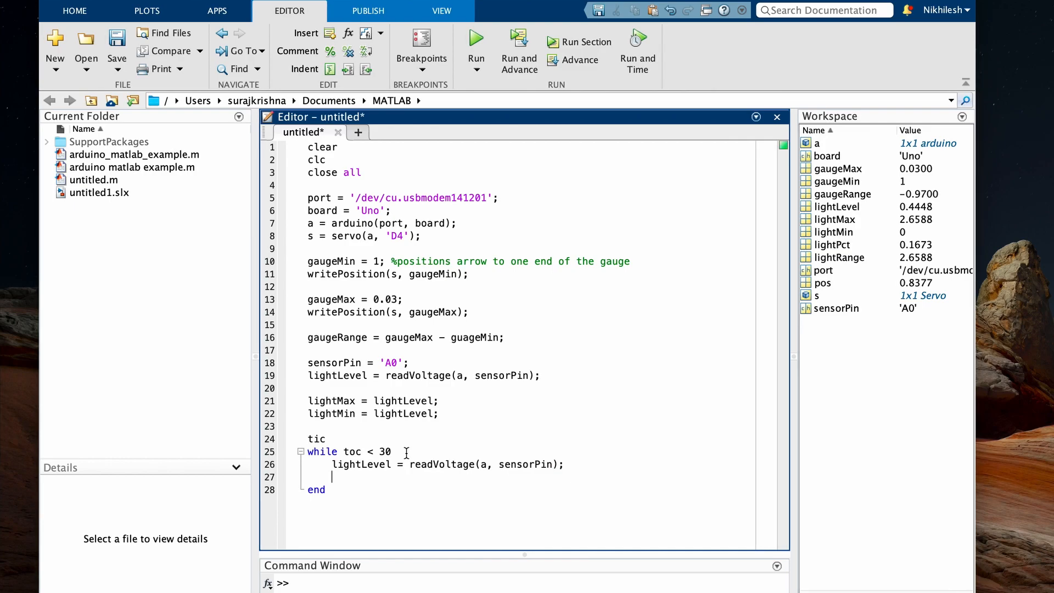
# Step: Add if blocks setting lightMax or lightMin to lightLevel when it exceeds them
pyautogui.write('if')
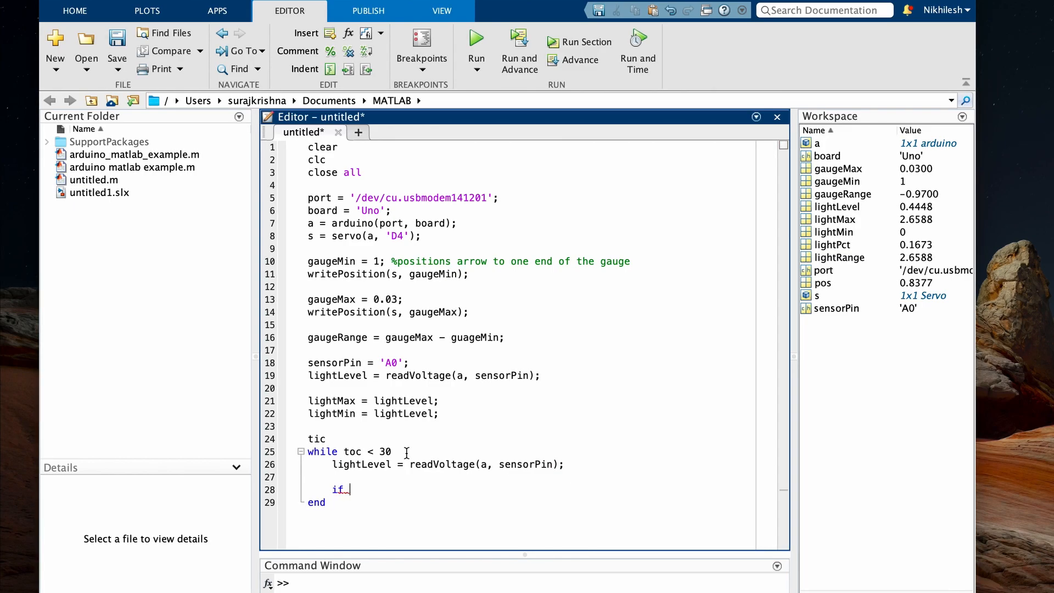
pyautogui.write('lightLevel')
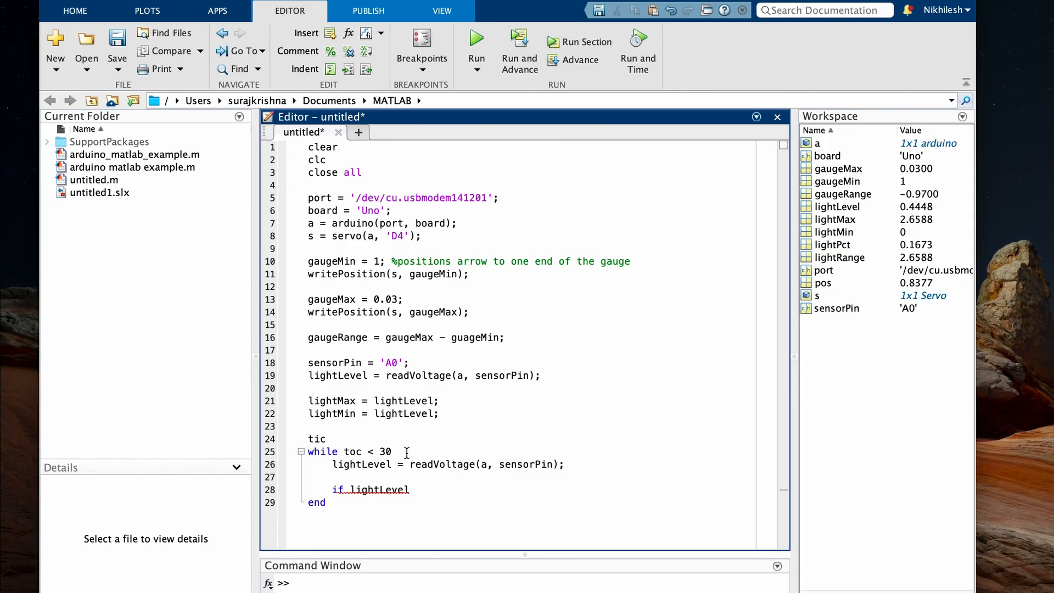
pyautogui.write('≥light')
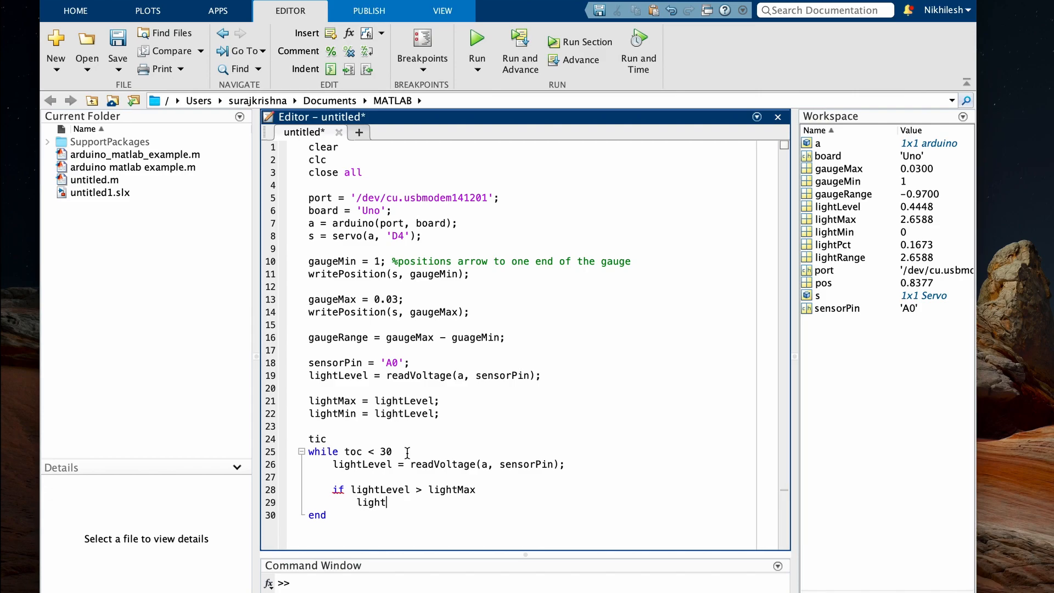
pyautogui.write('Max = lightLevel;')
pyautogui.write('end')
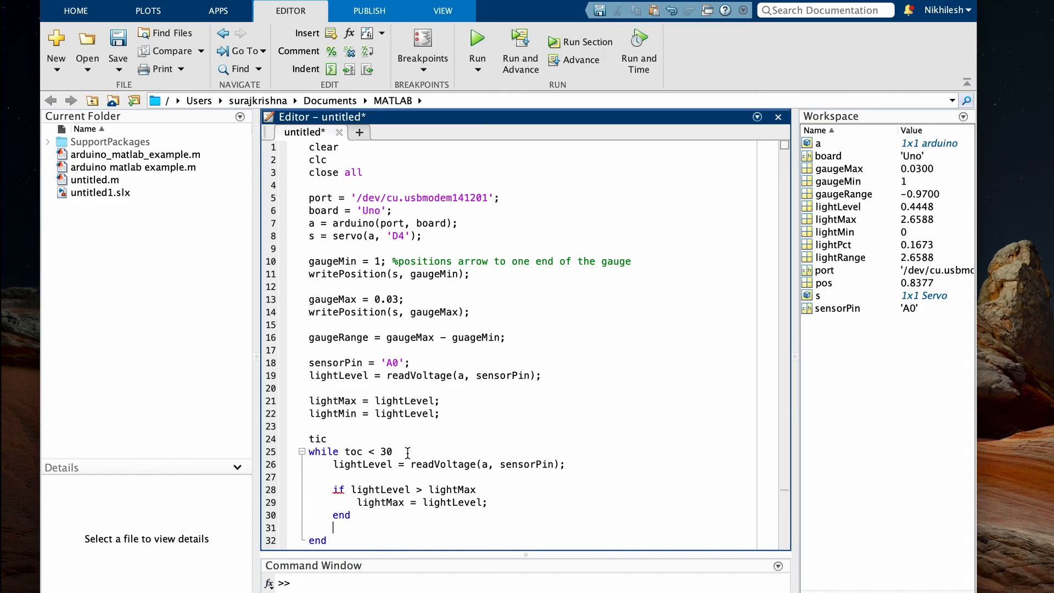
pyautogui.write('if lightLevel <')
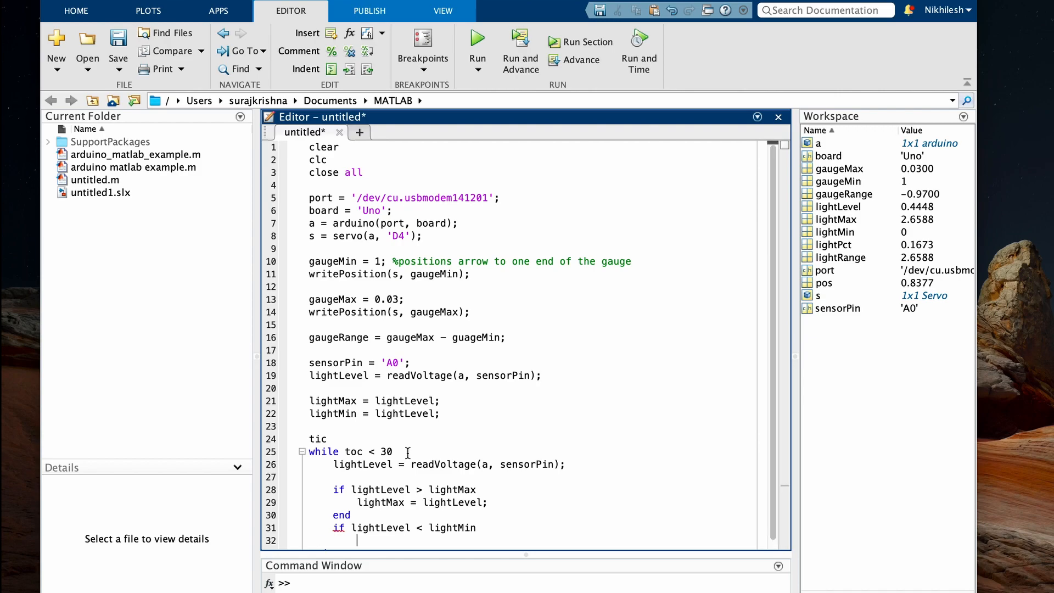
pyautogui.write('light')
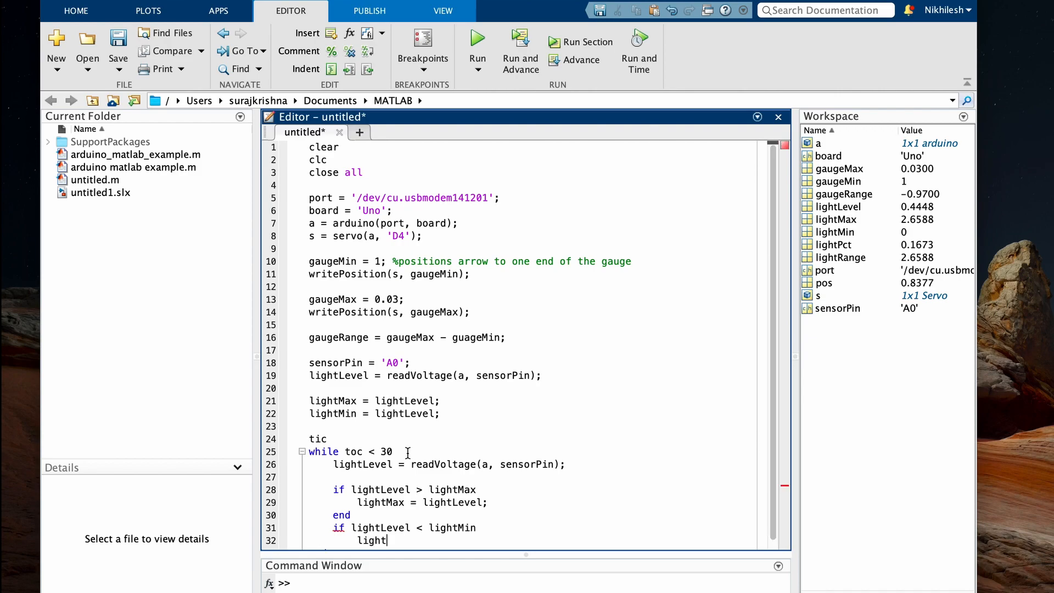
pyautogui.write('Min =')
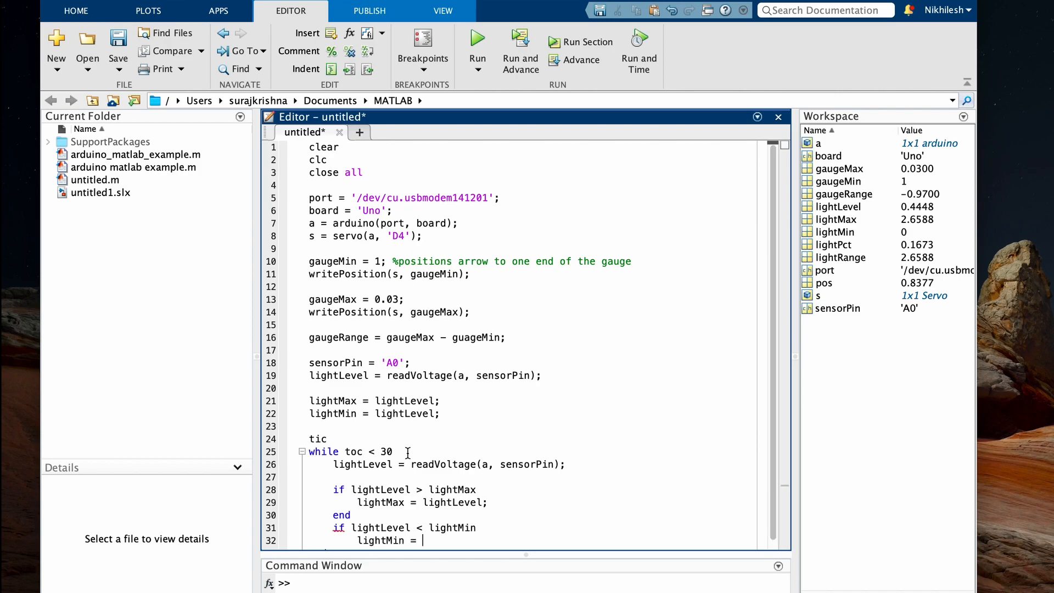
pyautogui.write('lightLevel;')
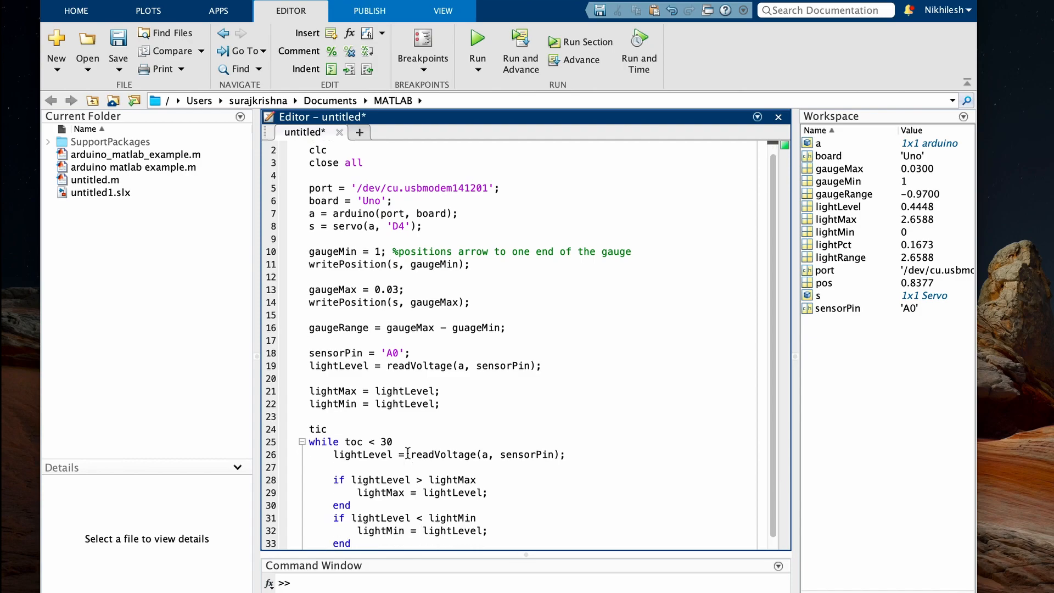
# Step: Compute lightRange = lightMax - lightMin and lightPct as (lightLevel - lightMin) / lightRange
pyautogui.scroll(-3)
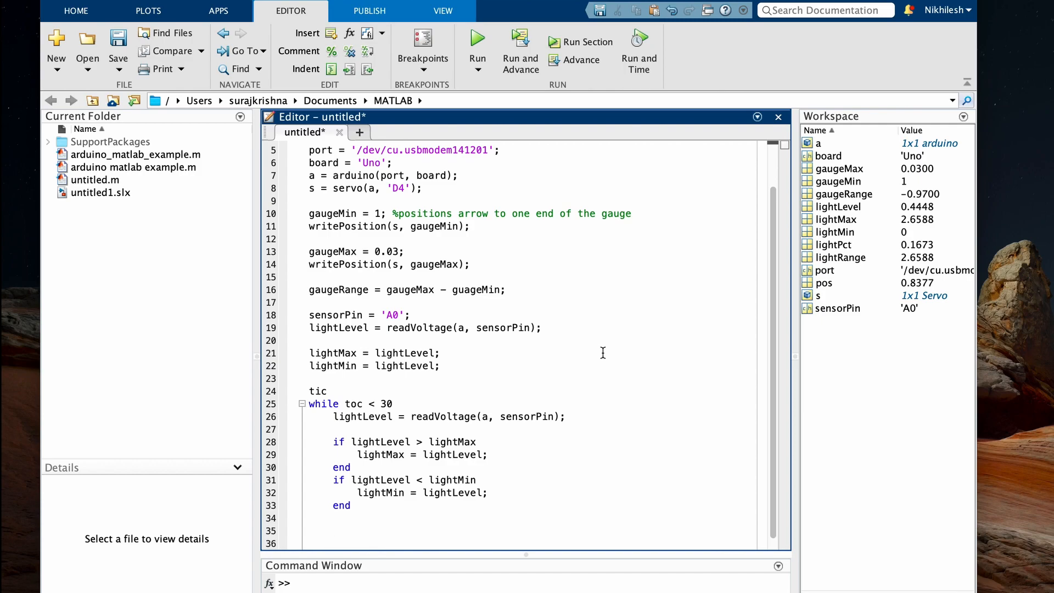
pyautogui.write('lightRange =')
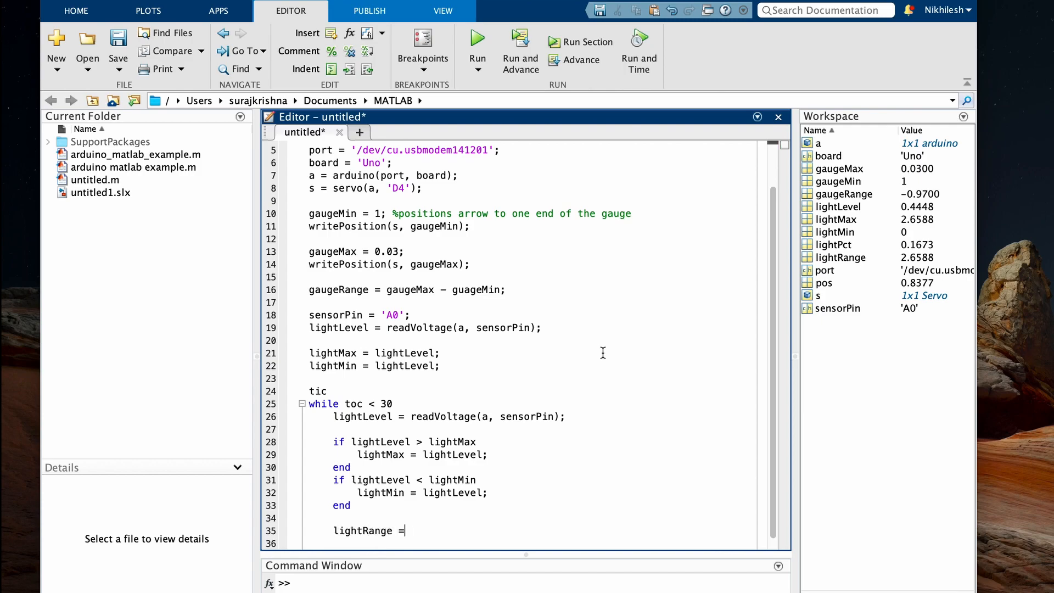
pyautogui.write('lightMax -')
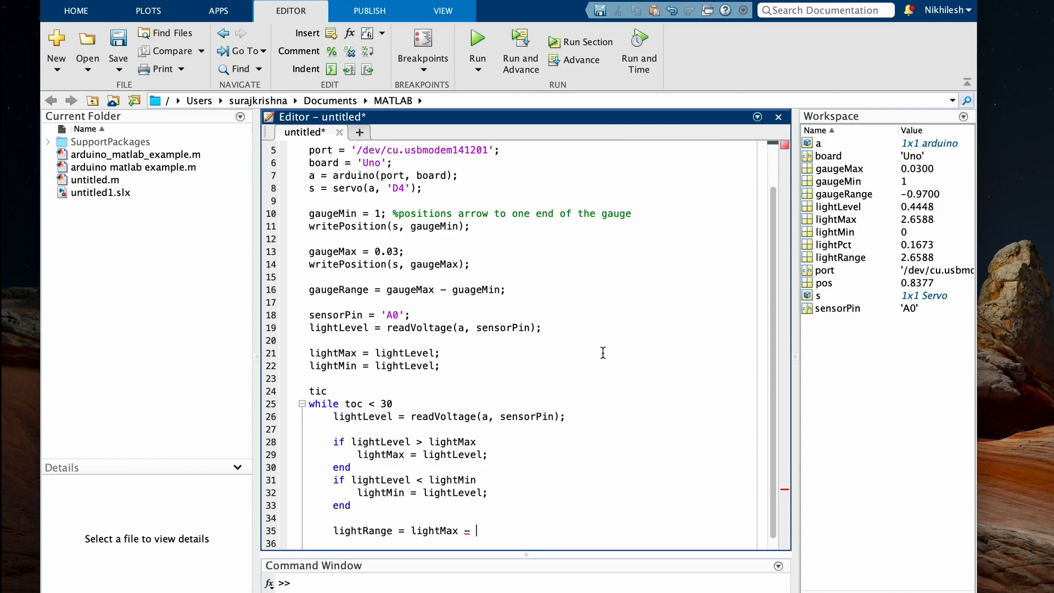
pyautogui.write('lightMin')
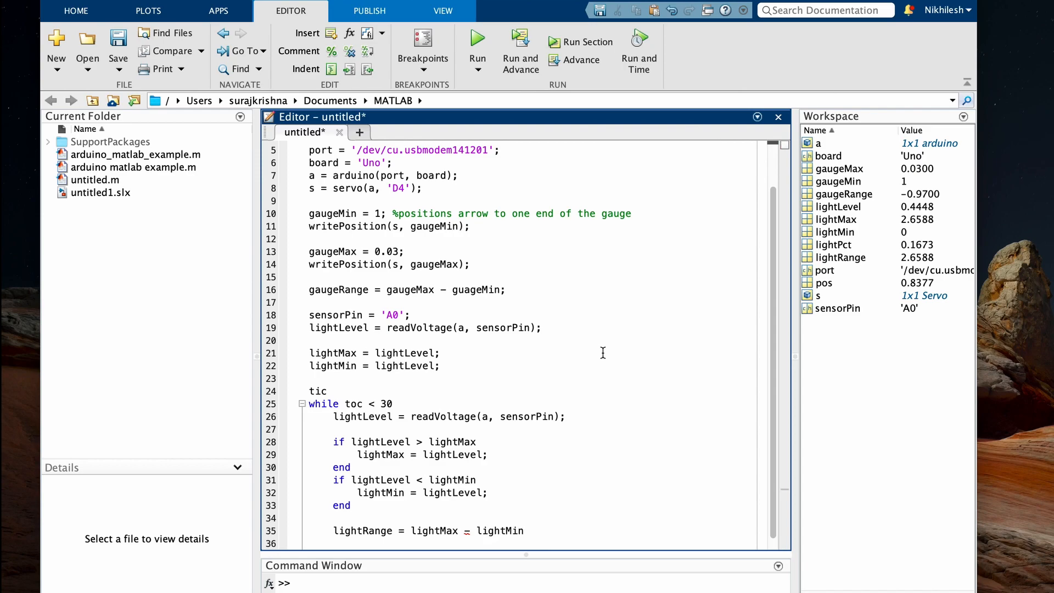
pyautogui.write('lightPct =')
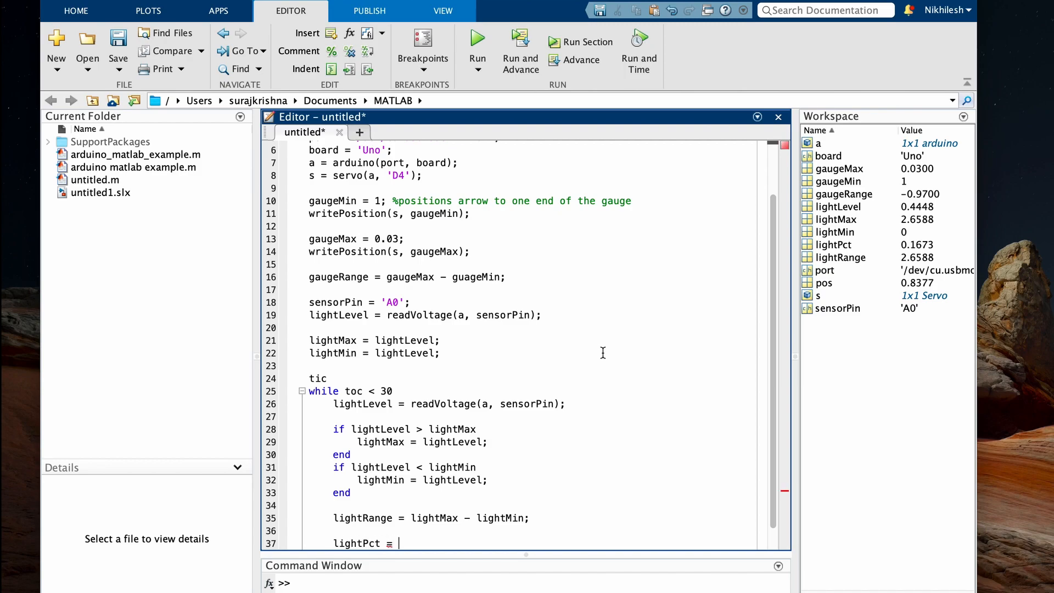
pyautogui.write('(lightLevle)')
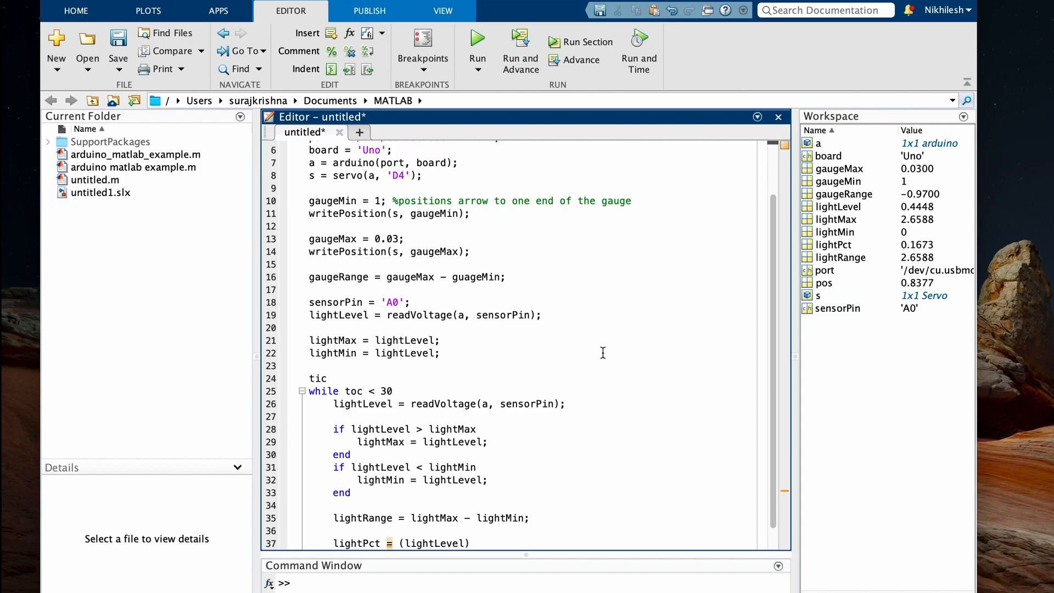
pyautogui.write('- lightMin')
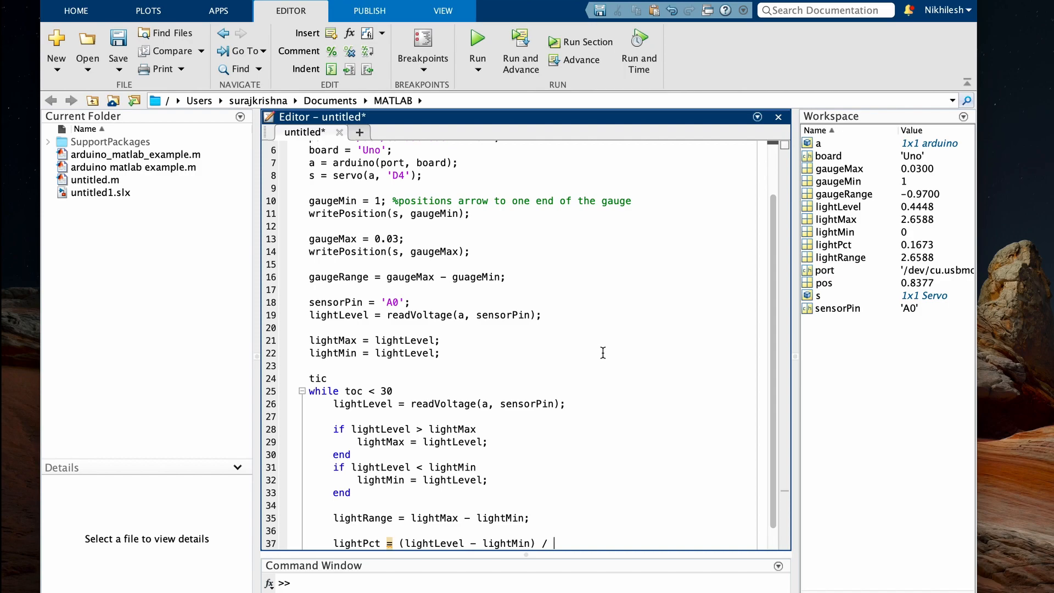
pyautogui.write('lightRange;')
pyautogui.write('lightPct = (')
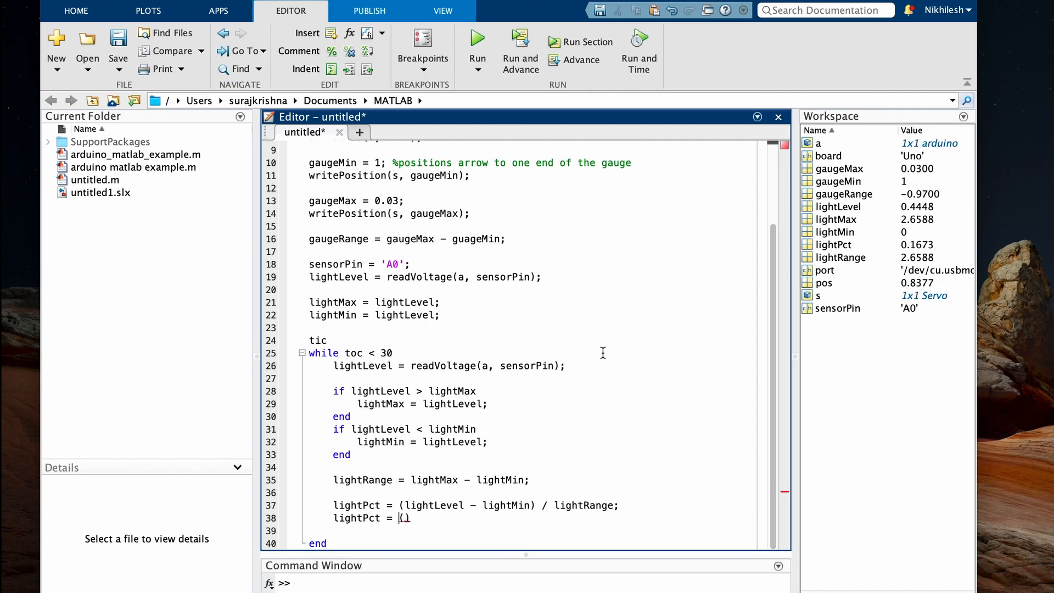
# Step: Clamp lightPct between 0 and 1 using max and min
pyautogui.write('max(light')
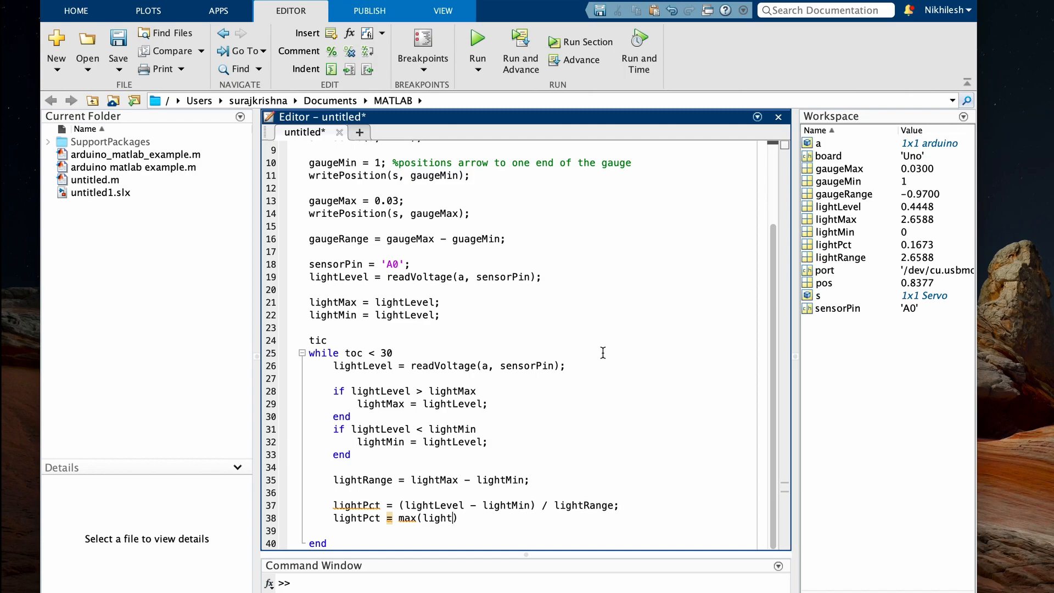
pyautogui.write('Pct, 0')
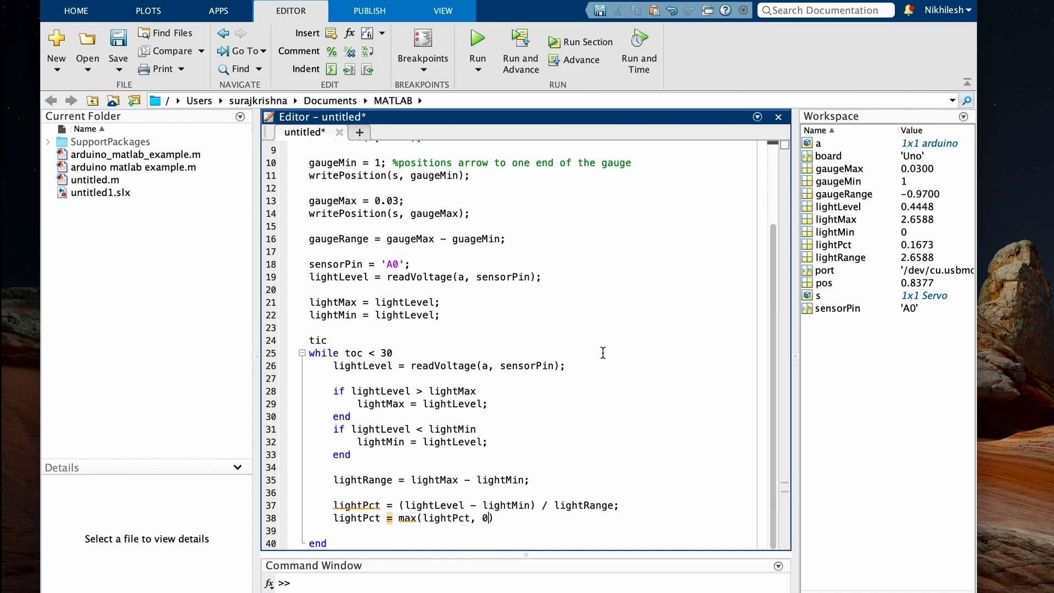
pyautogui.write(');')
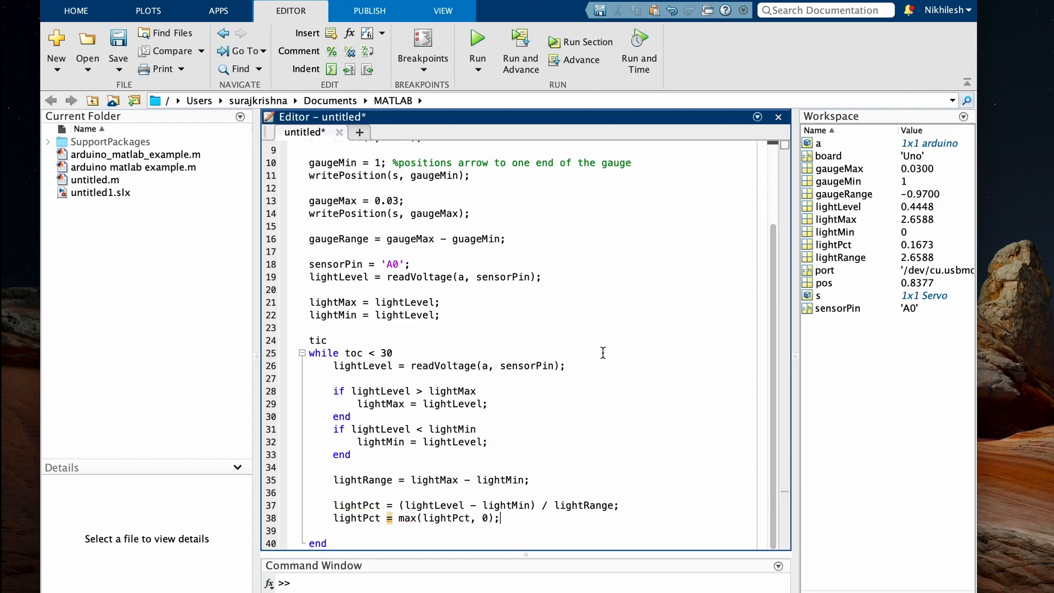
pyautogui.write('lightPct =')
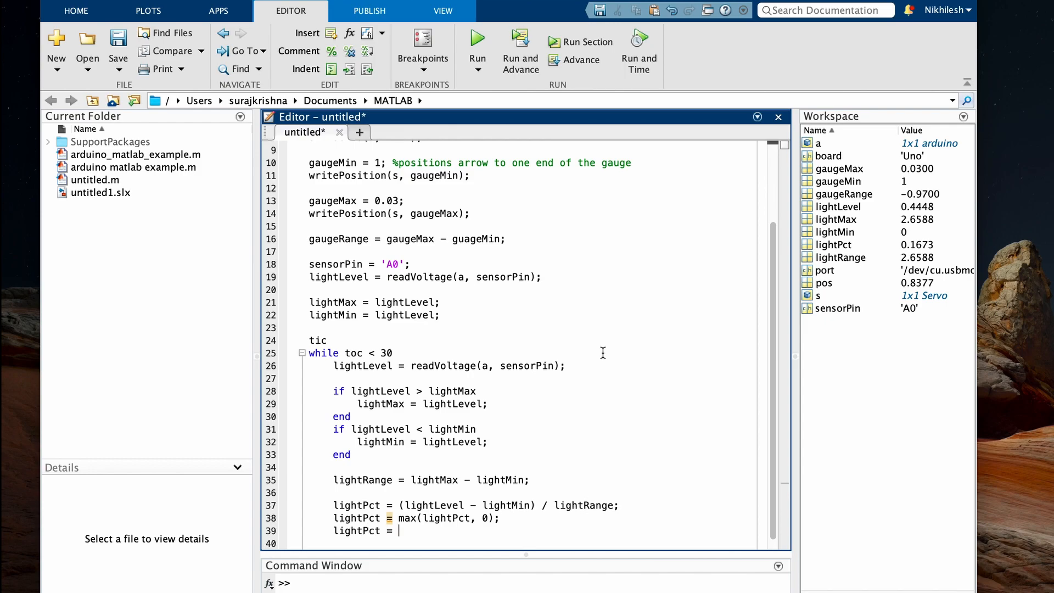
pyautogui.write('min')
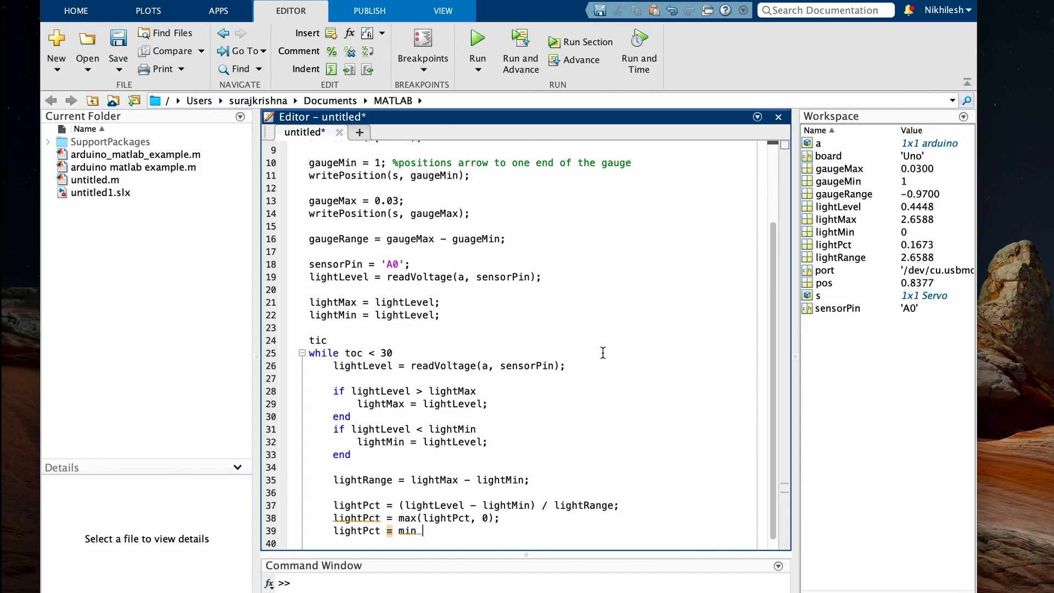
pyautogui.write('(light)')
pyautogui.click(521, 543)
pyautogui.write('pos =')
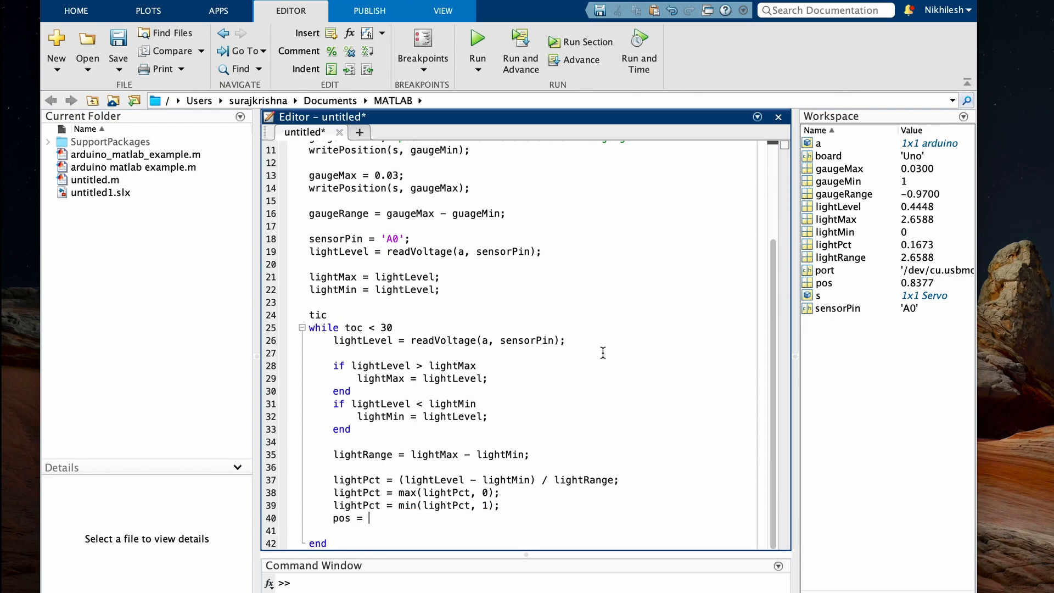
# Step: Map the percentage to pos = gaugeMin + lightPct * gaugeRange
pyautogui.write('gaugeM')
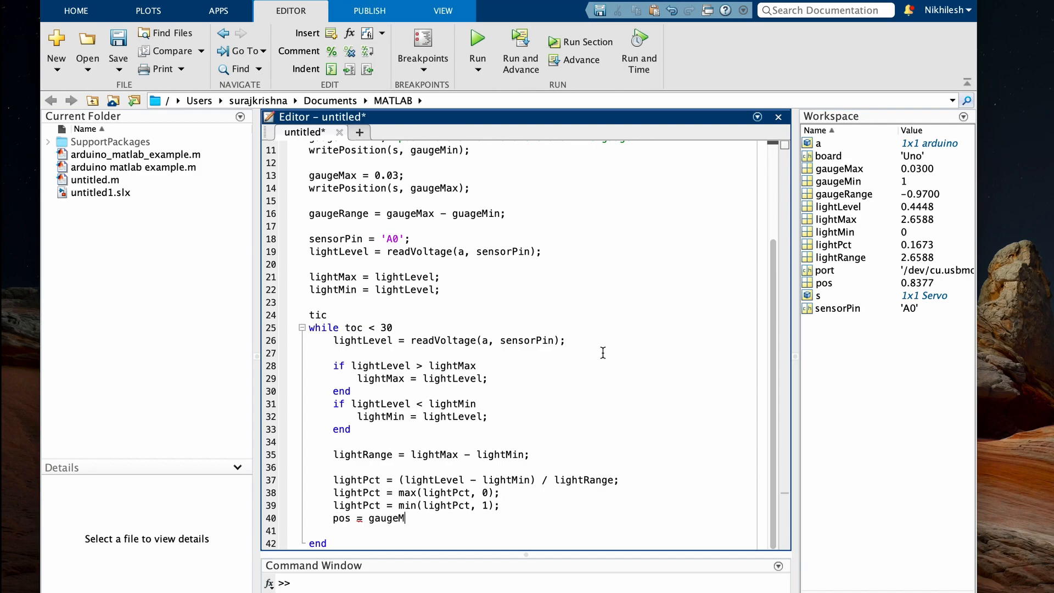
pyautogui.write('in +')
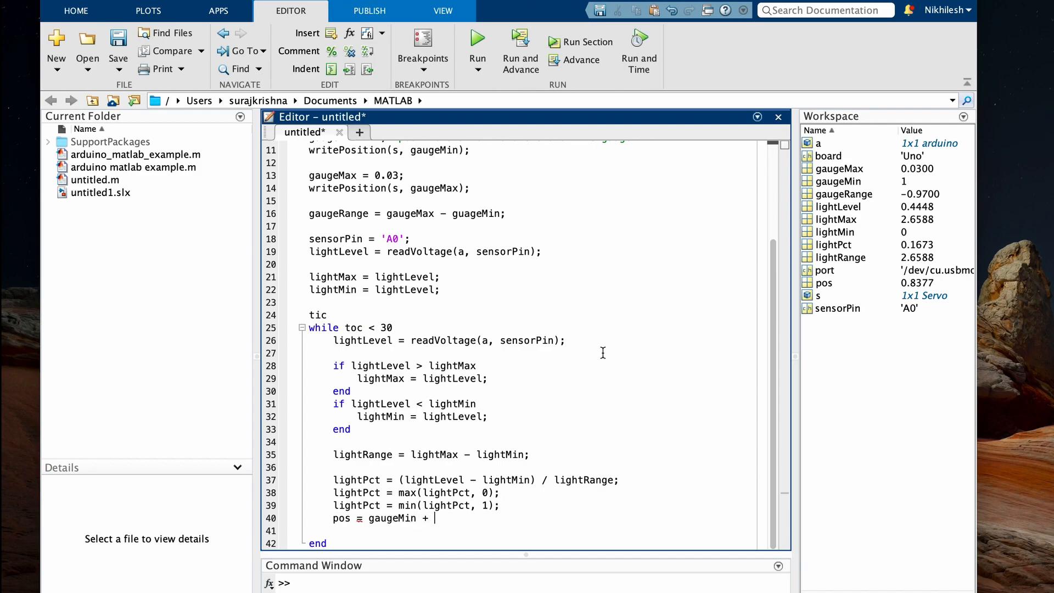
pyautogui.write('lightPct *')
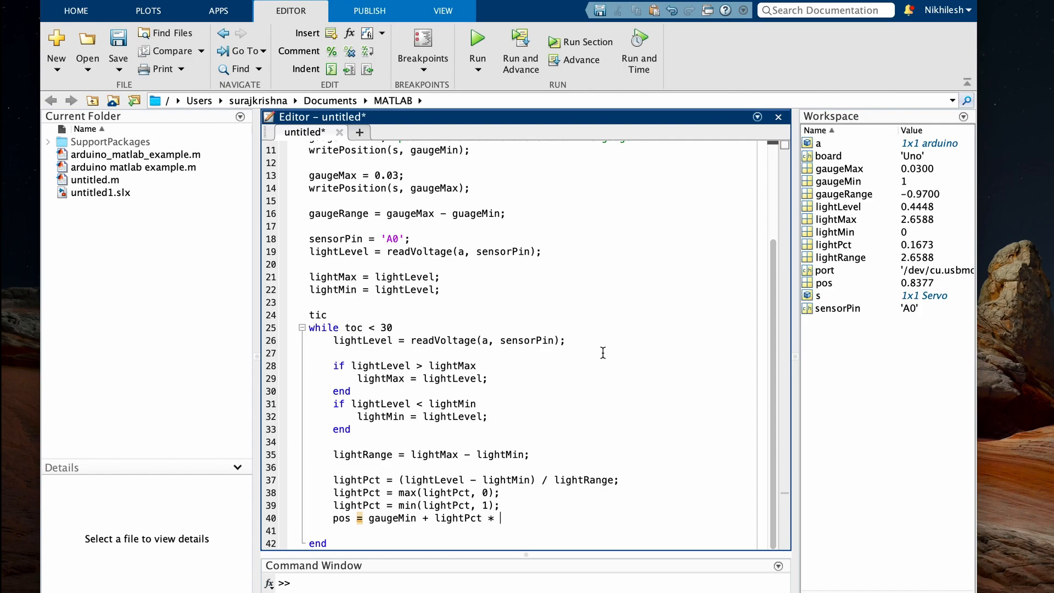
pyautogui.write('gaugeRange')
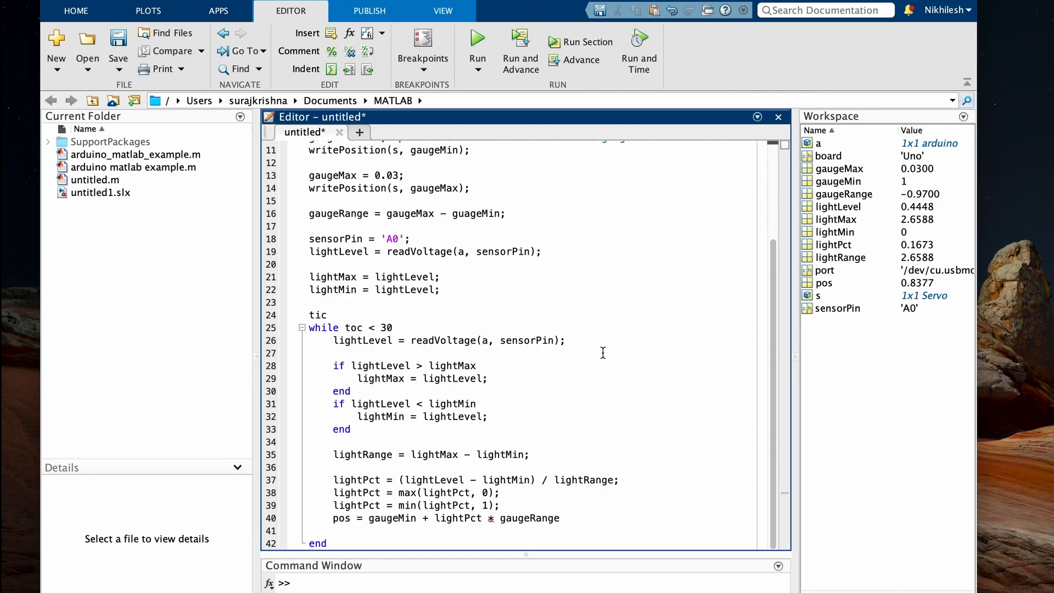
pyautogui.write('wri')
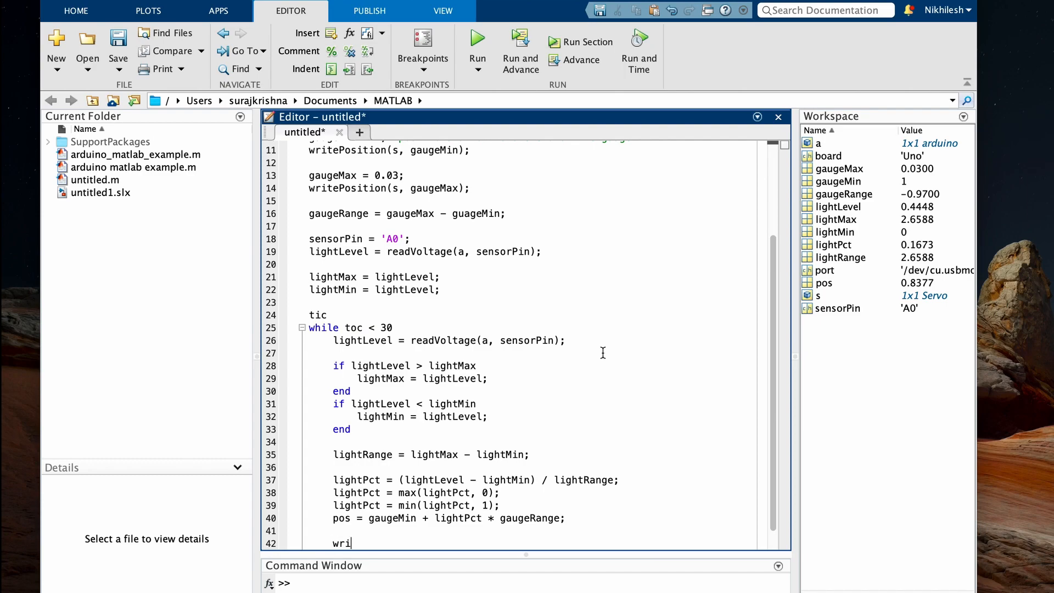
# Step: Send pos to the servo with writePosition(s, pos) and add drawnow
pyautogui.write('tePostion(s')
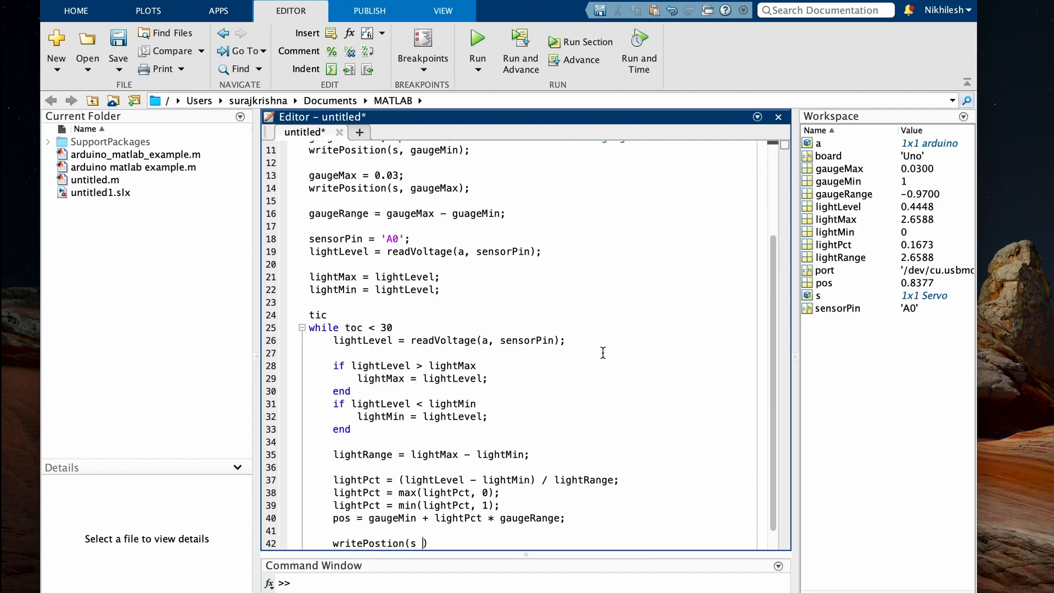
pyautogui.write(', pos);')
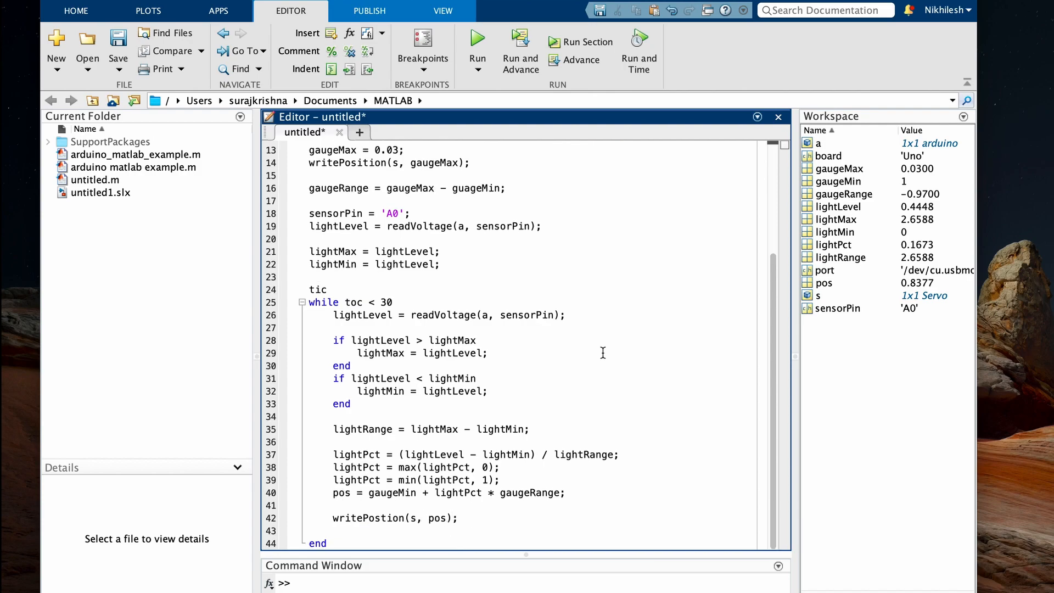
pyautogui.write('dr')
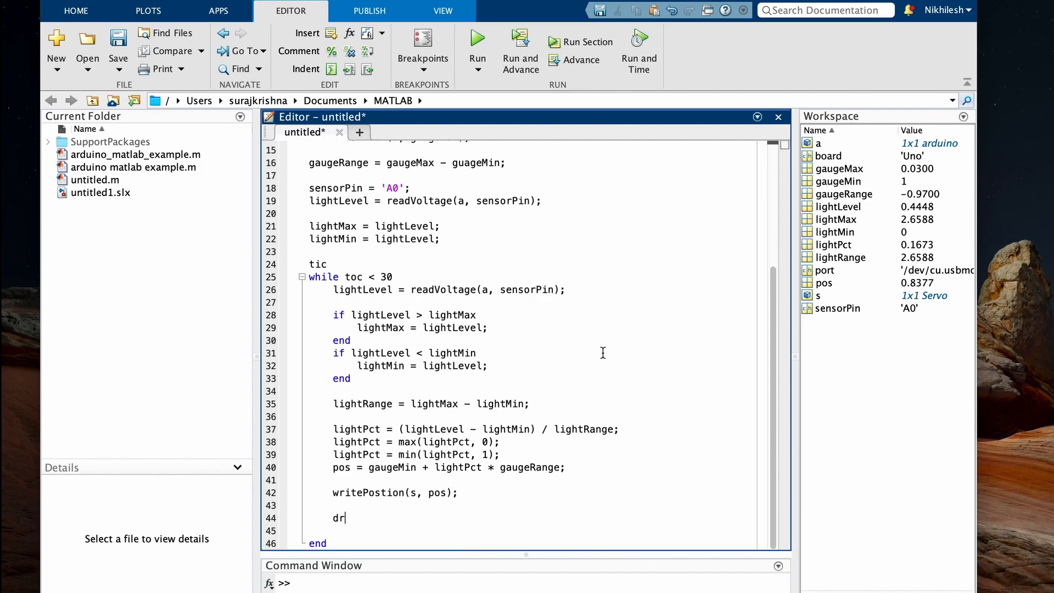
pyautogui.write('awnow')
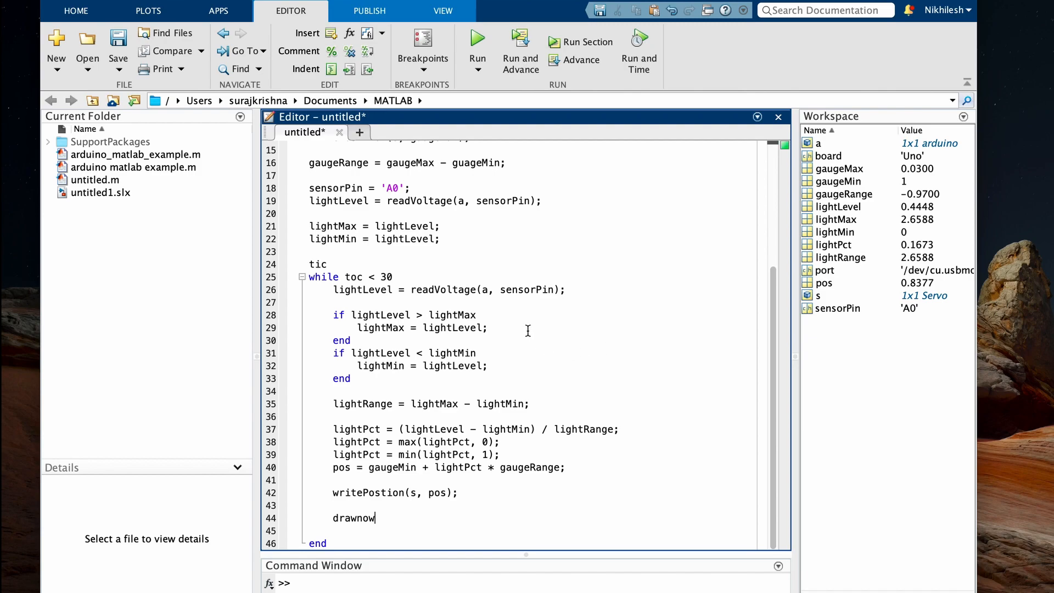
pyautogui.moveTo(316, 213)
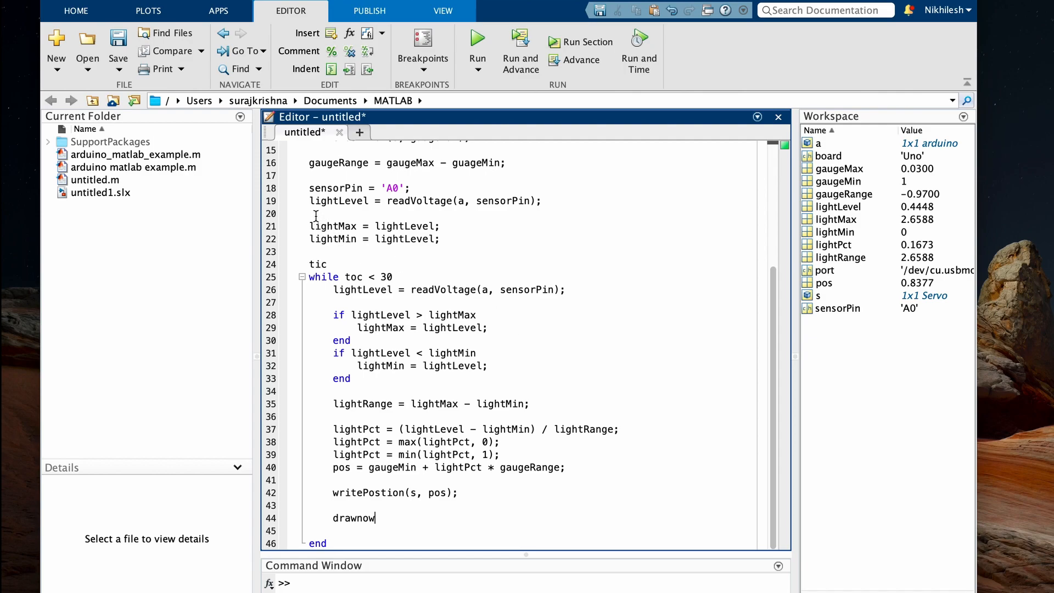
pyautogui.click(117, 50)
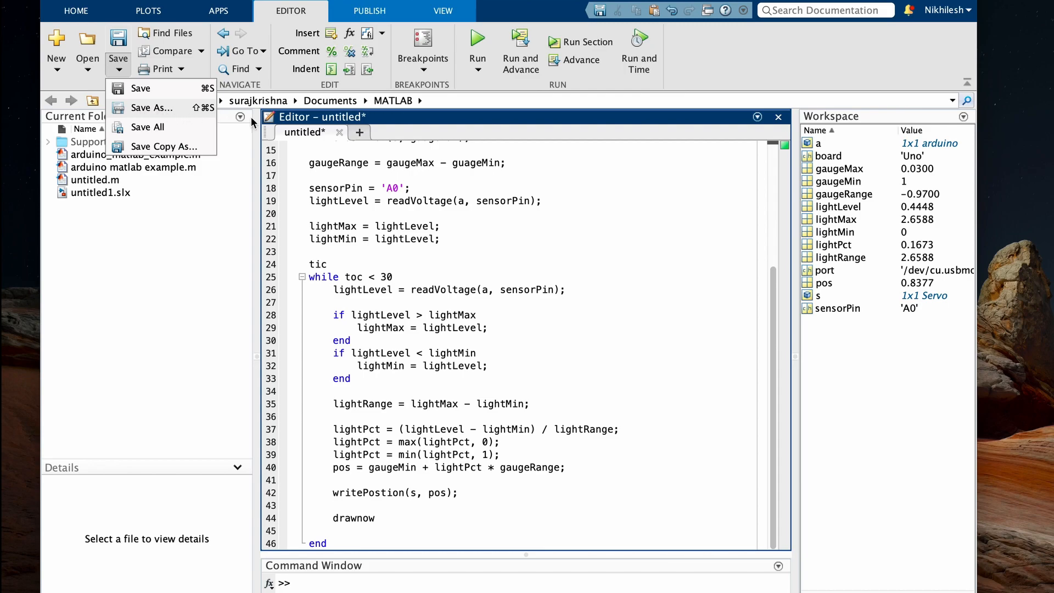
# Step: Save the script as arduino_matlab_application.m in the MATLAB folder
pyautogui.click(152, 108)
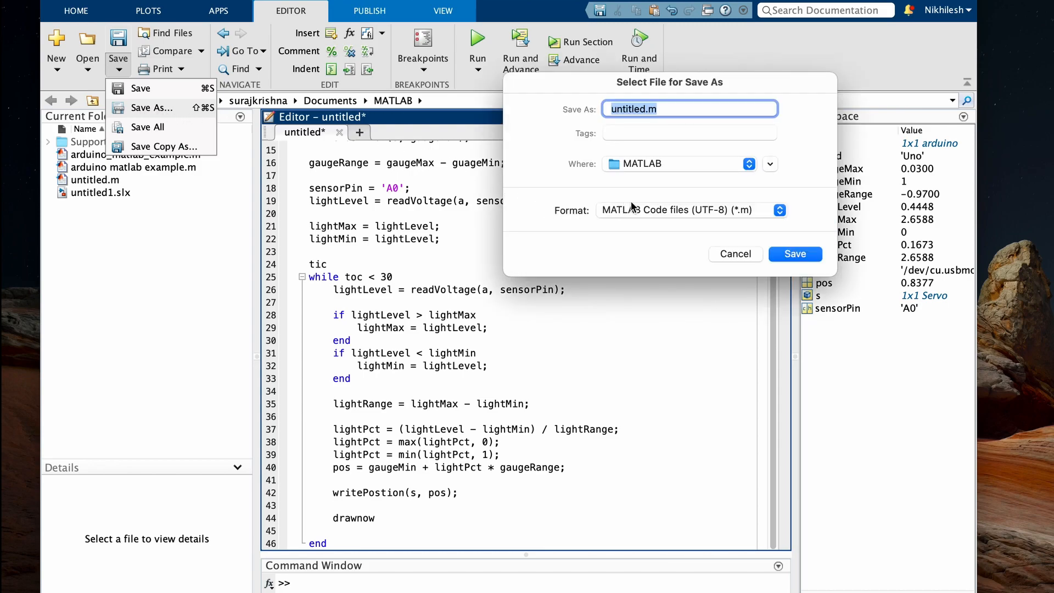
pyautogui.write('arduino')
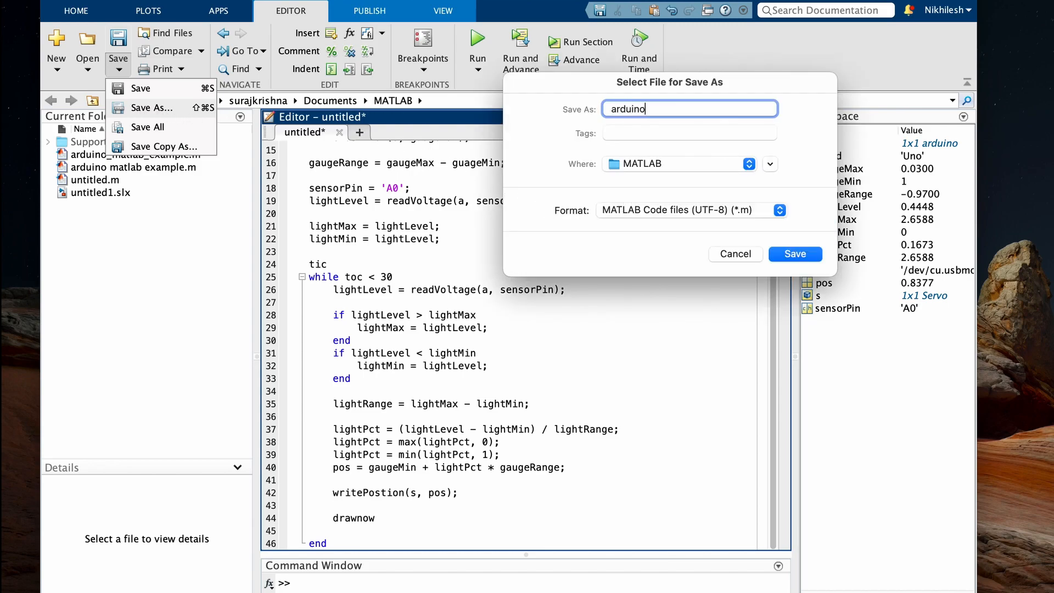
pyautogui.write('_matlab')
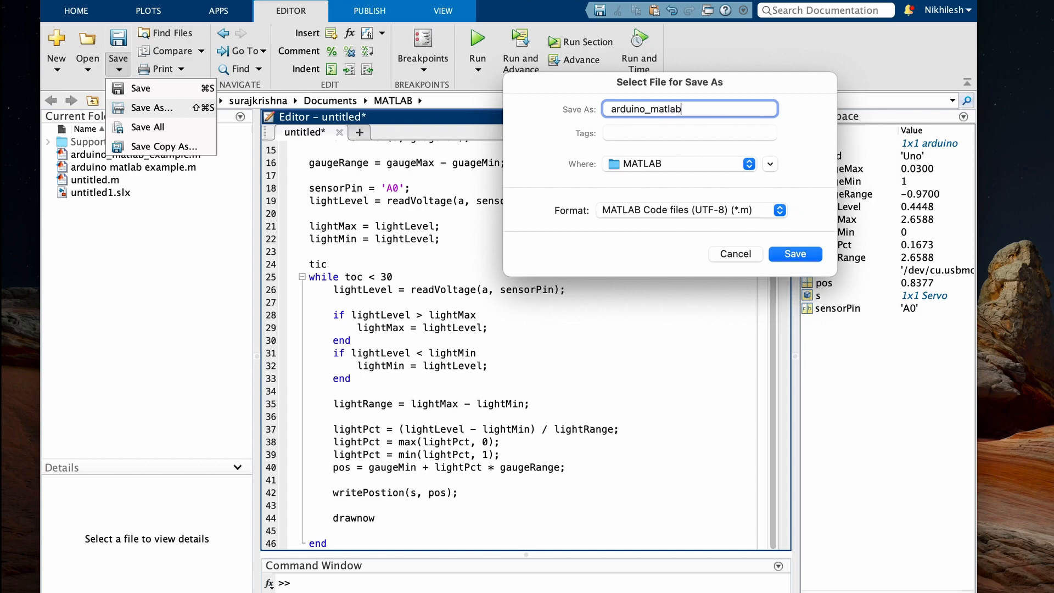
pyautogui.write('_application')
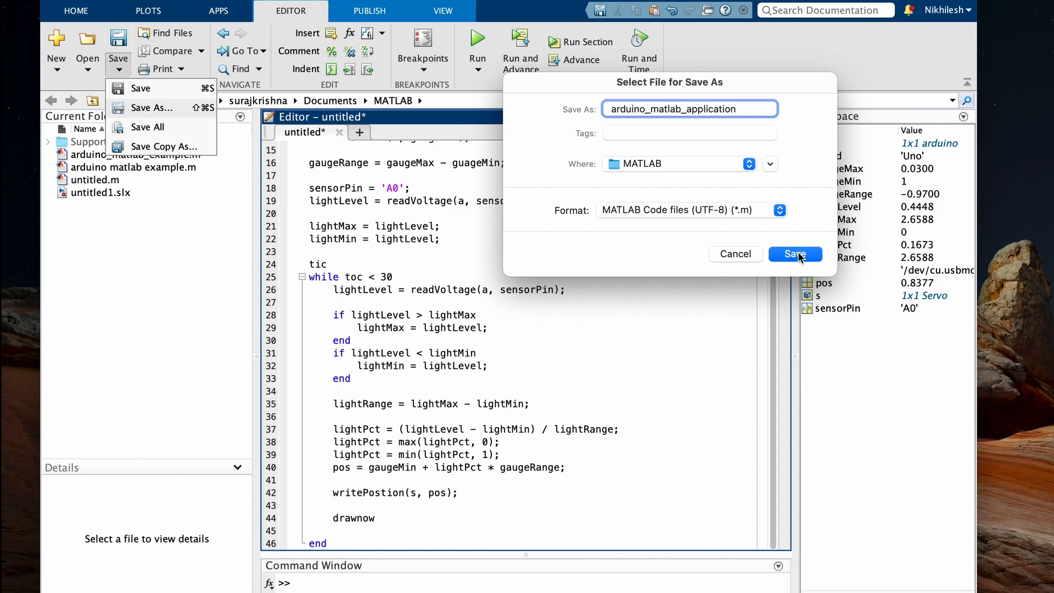
pyautogui.click(795, 254)
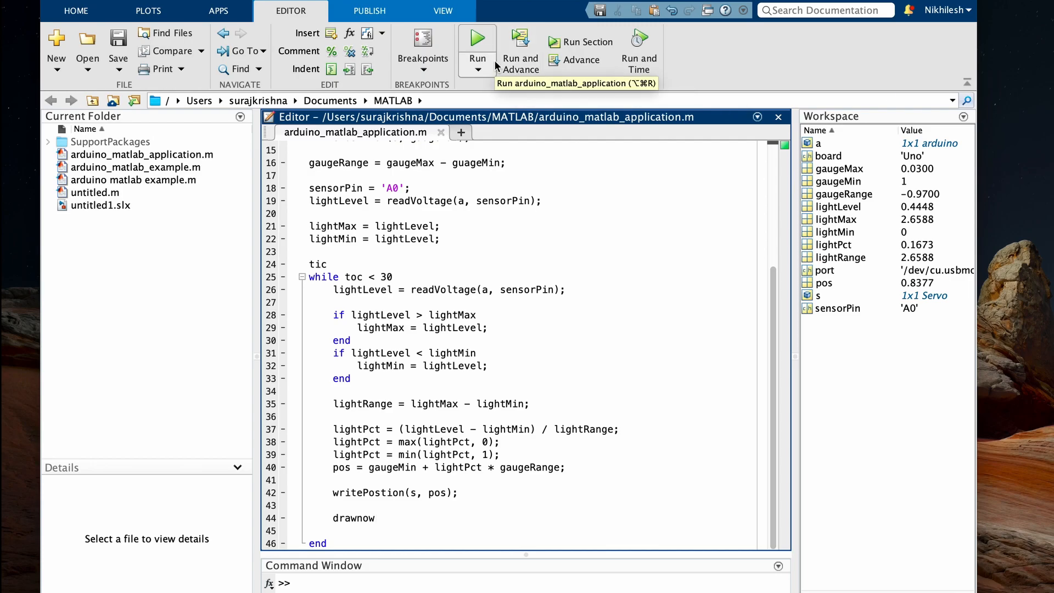
# Step: Run arduino_matlab_application.m from the Editor so the servo gauge responds to light
pyautogui.click(478, 39)
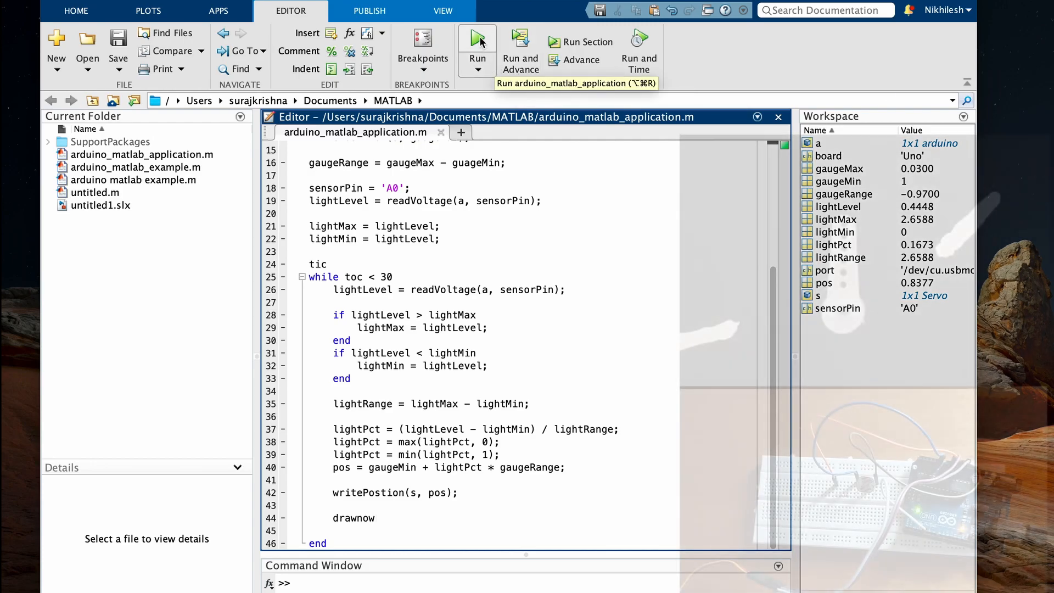
pyautogui.click(478, 38)
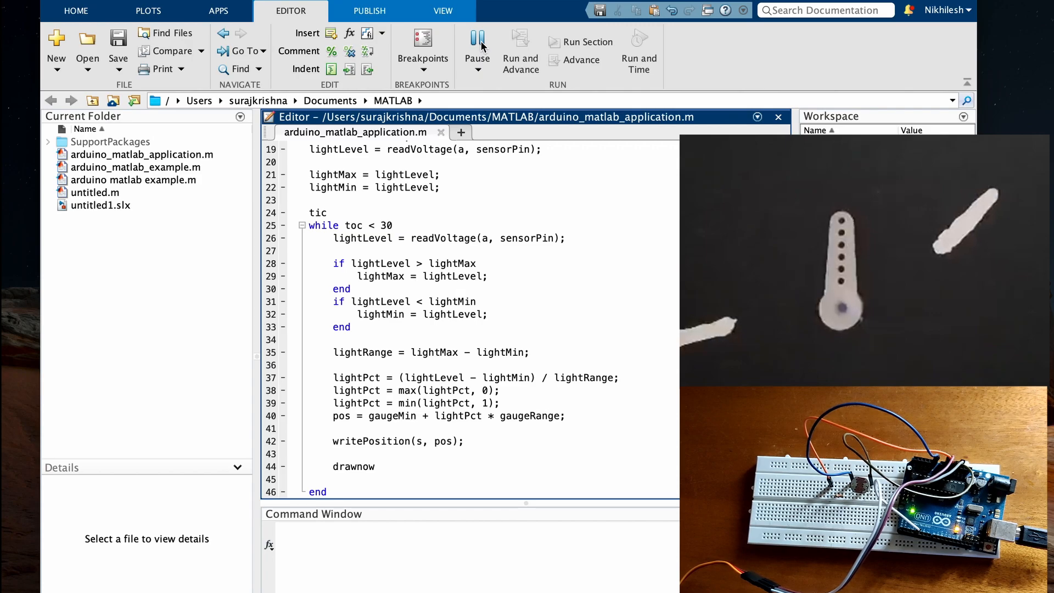